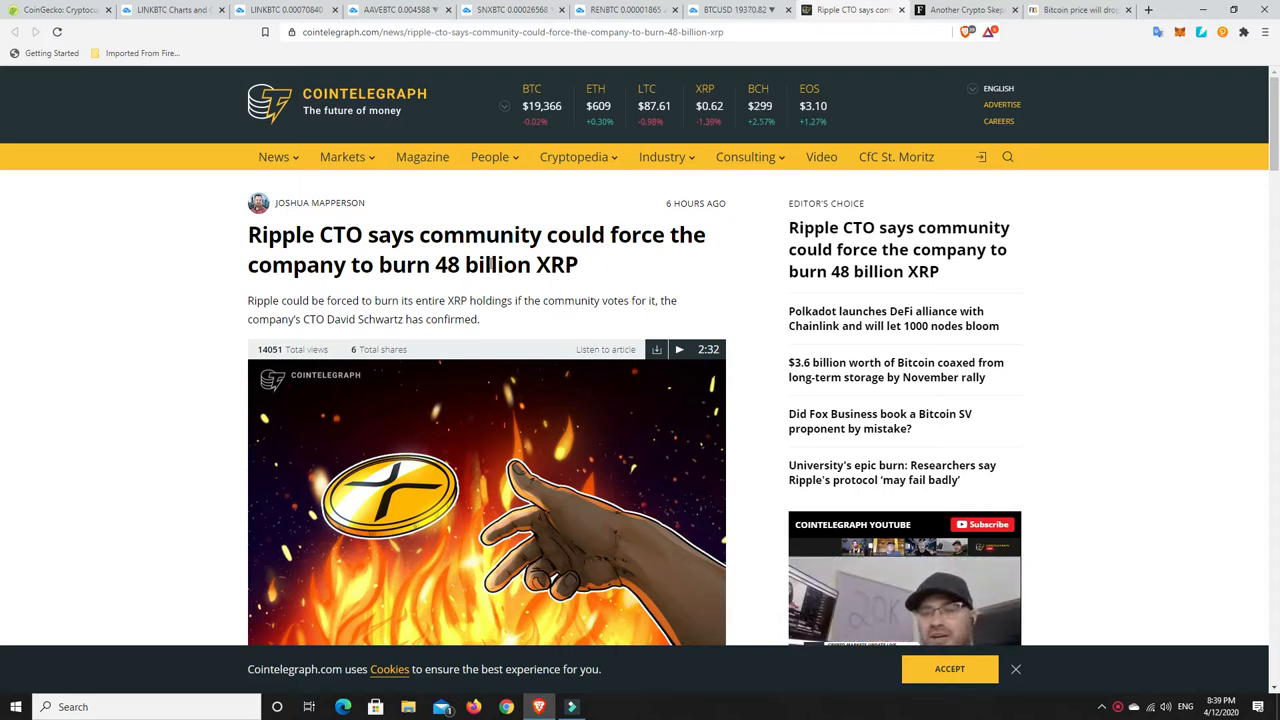
pyautogui.moveTo(596, 298)
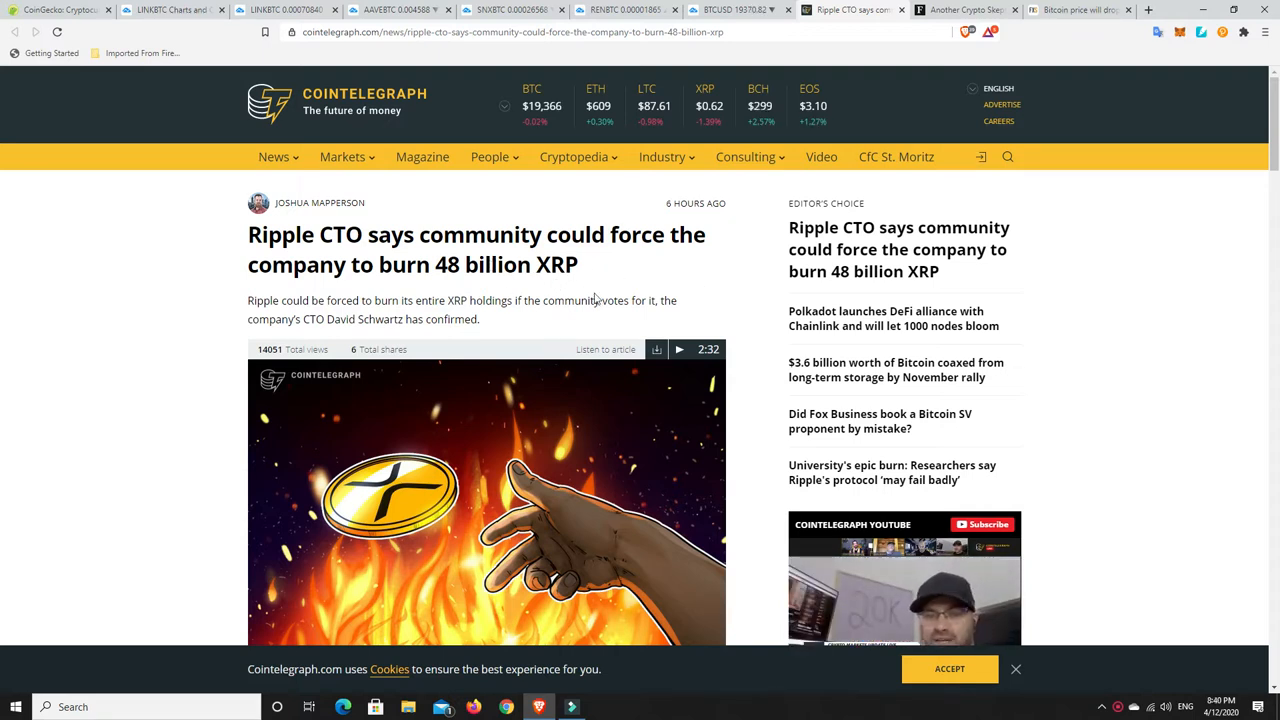
pyautogui.moveTo(728, 268)
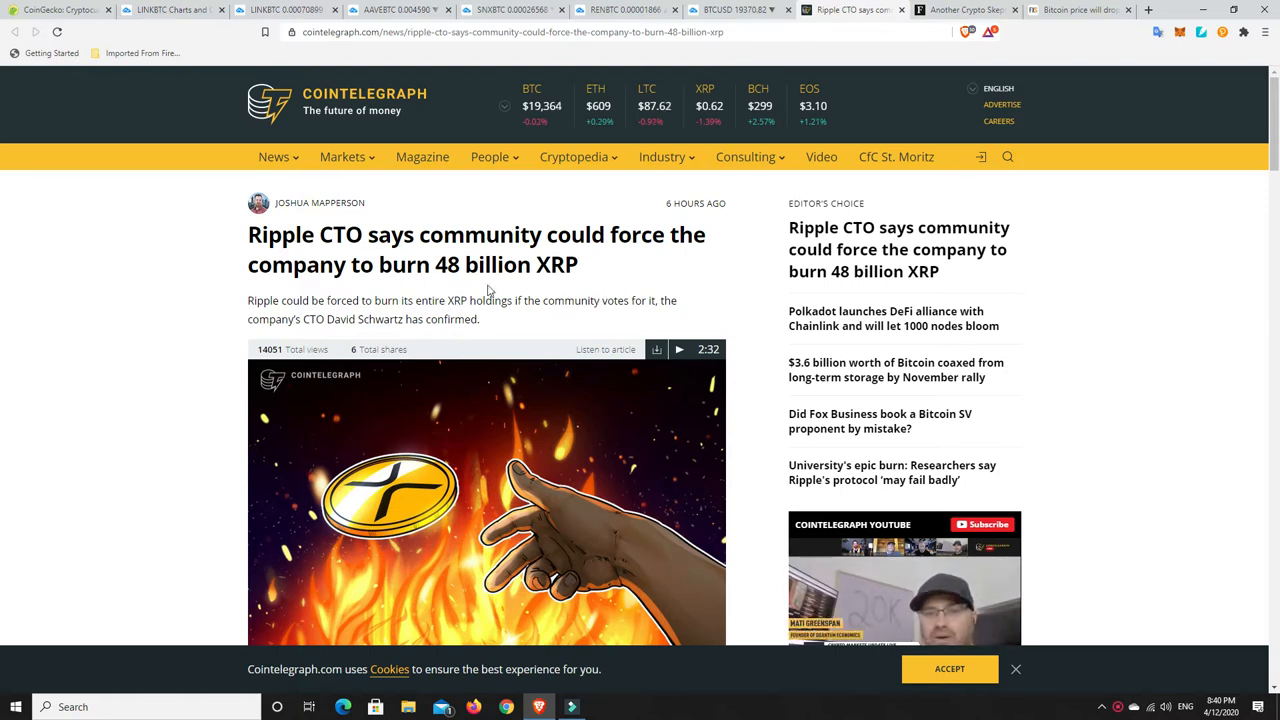
pyautogui.moveTo(738, 288)
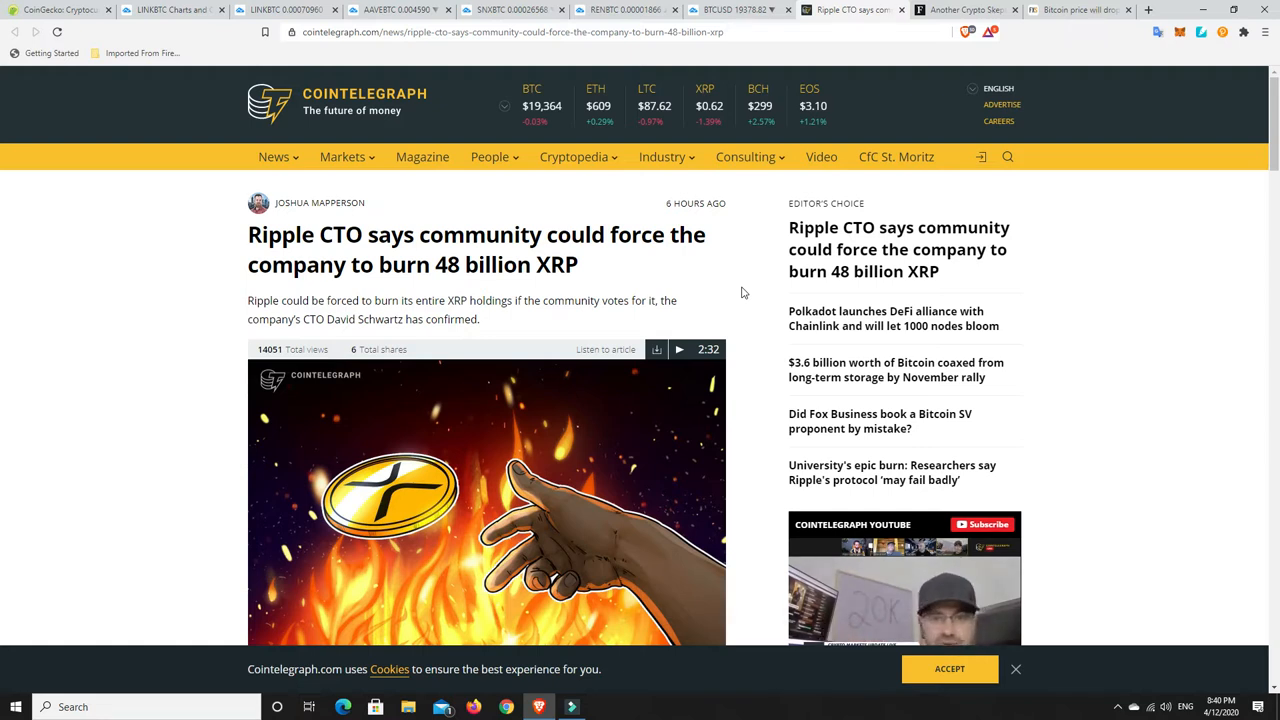
pyautogui.moveTo(732, 300)
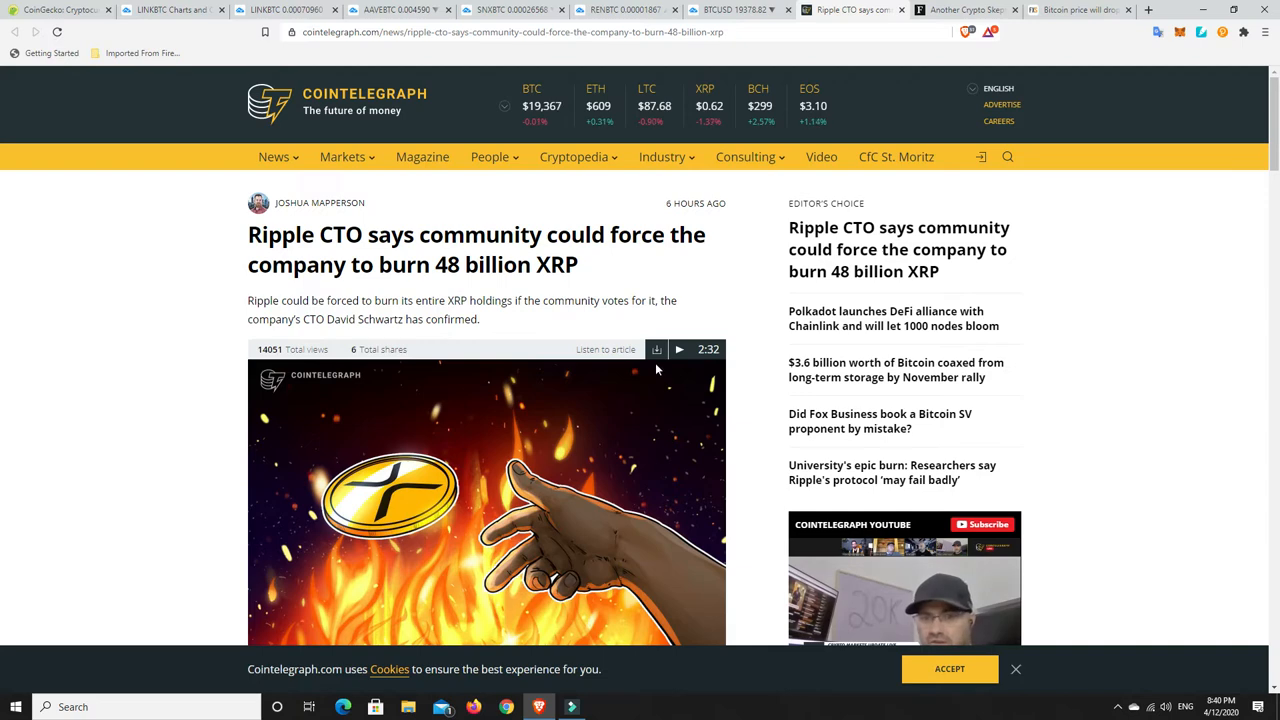
# Scroll through the current page, then bring up the Forbes 'Another Crypto Skeptic Suddenly Flips To Bitcoin' article.
pyautogui.scroll(-3)
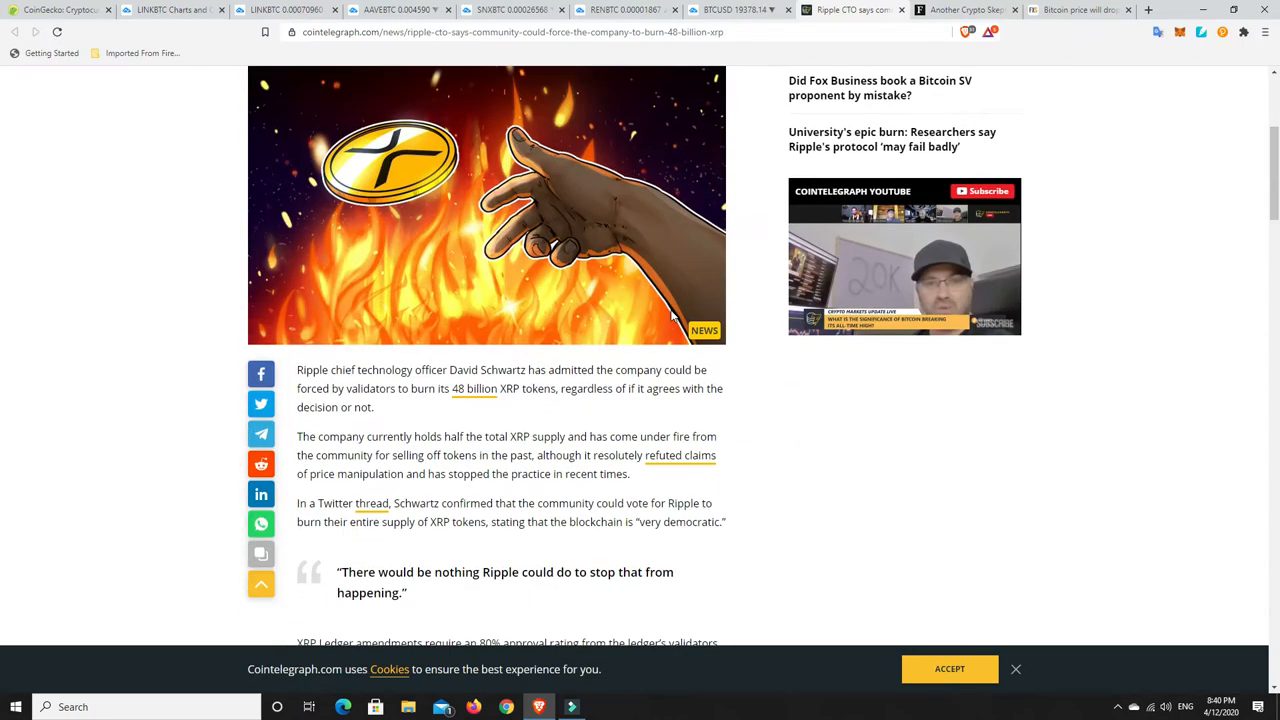
pyautogui.scroll(-3)
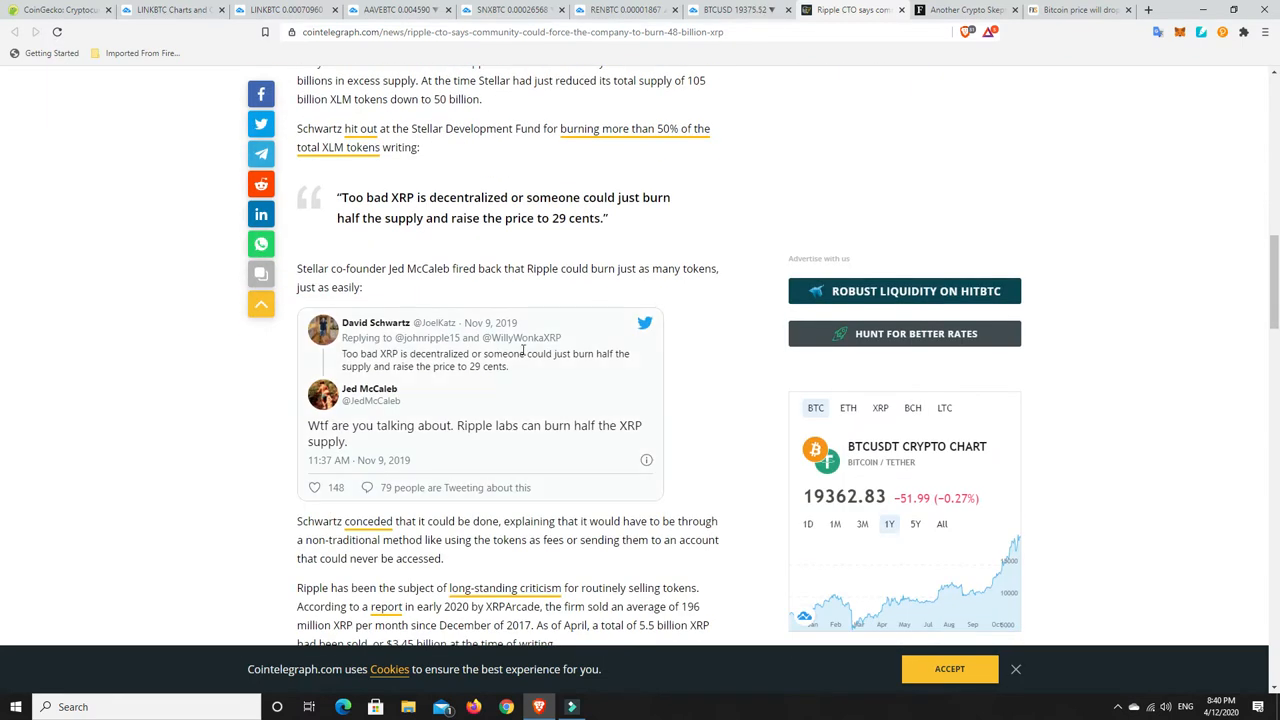
pyautogui.moveTo(372, 388)
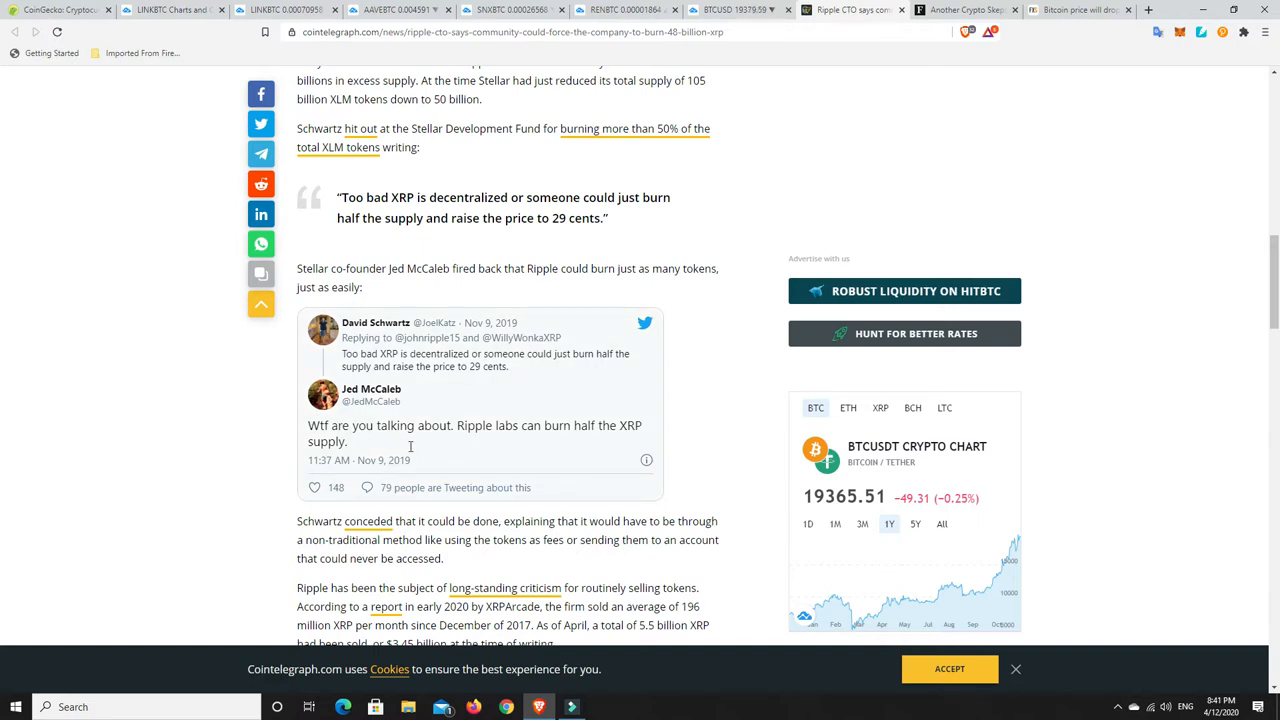
pyautogui.moveTo(428, 468)
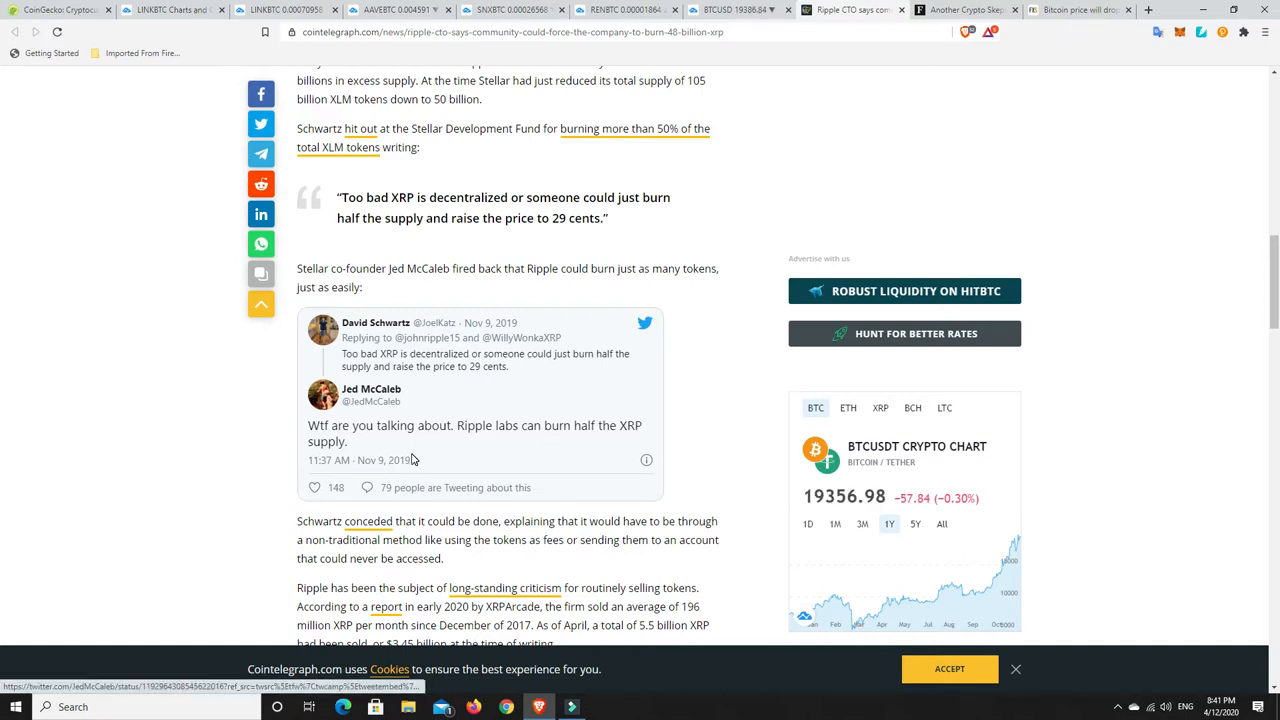
pyautogui.scroll(-3)
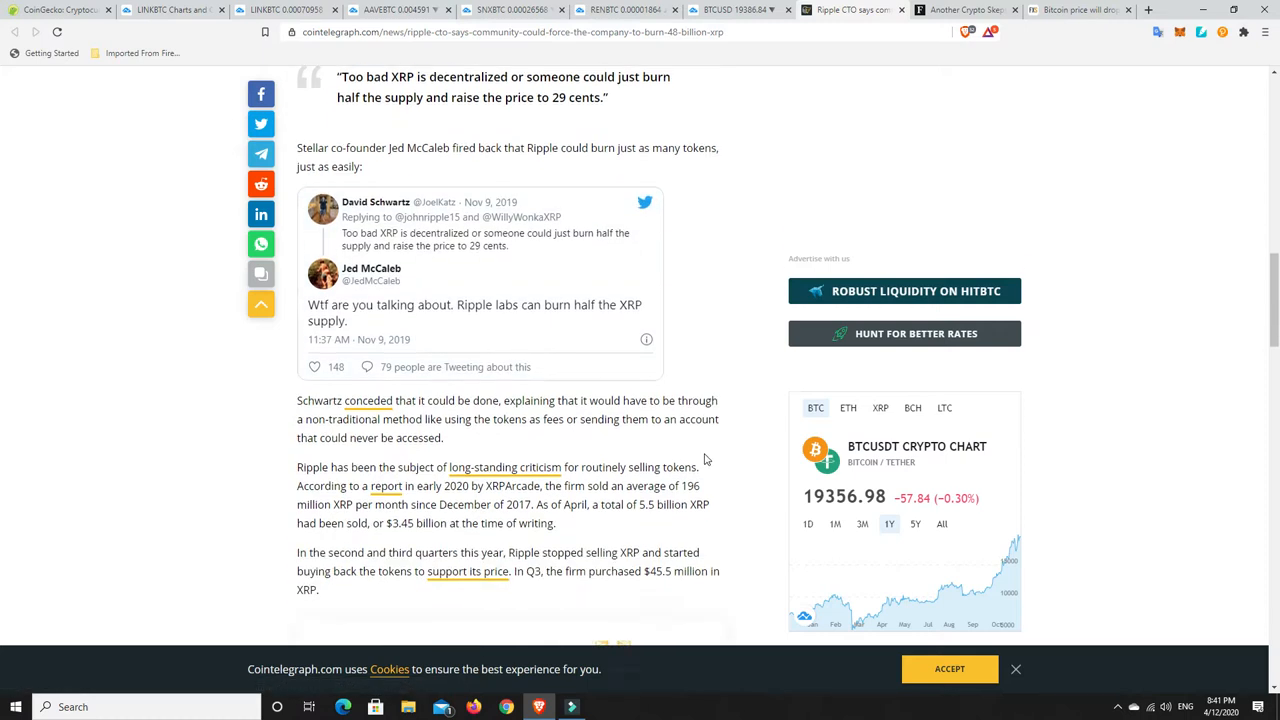
pyautogui.scroll(-3)
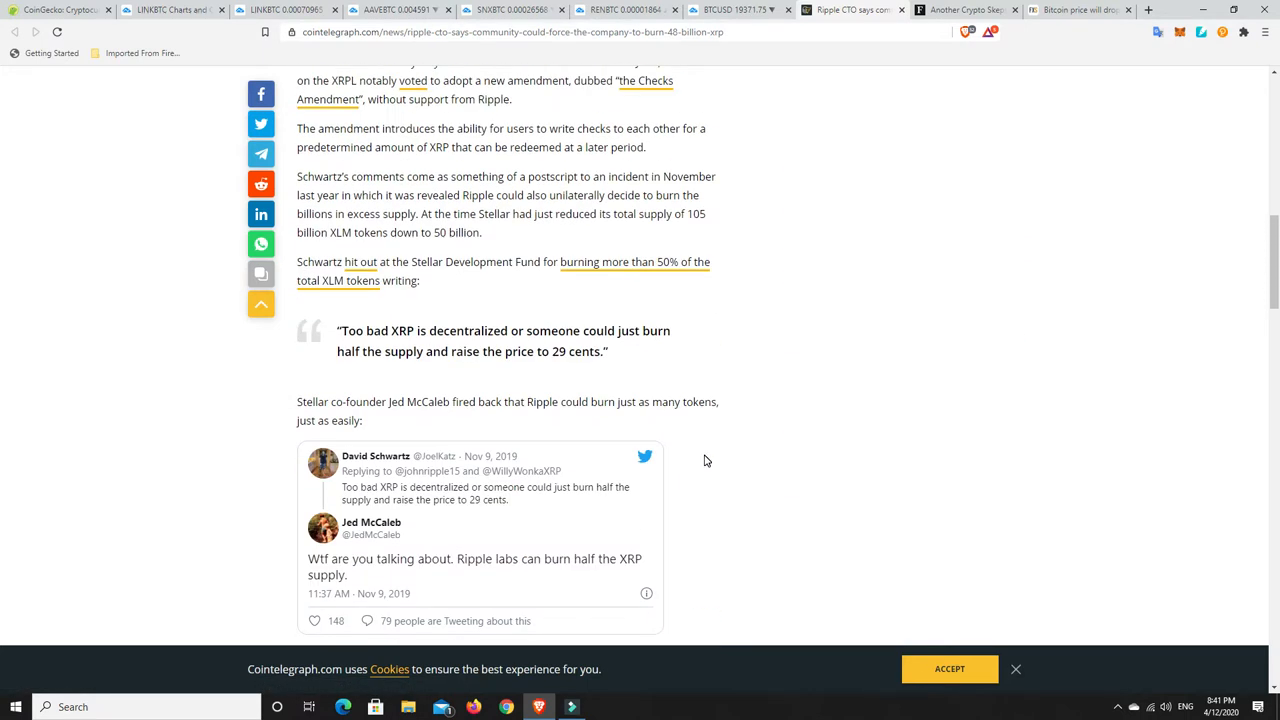
pyautogui.scroll(3)
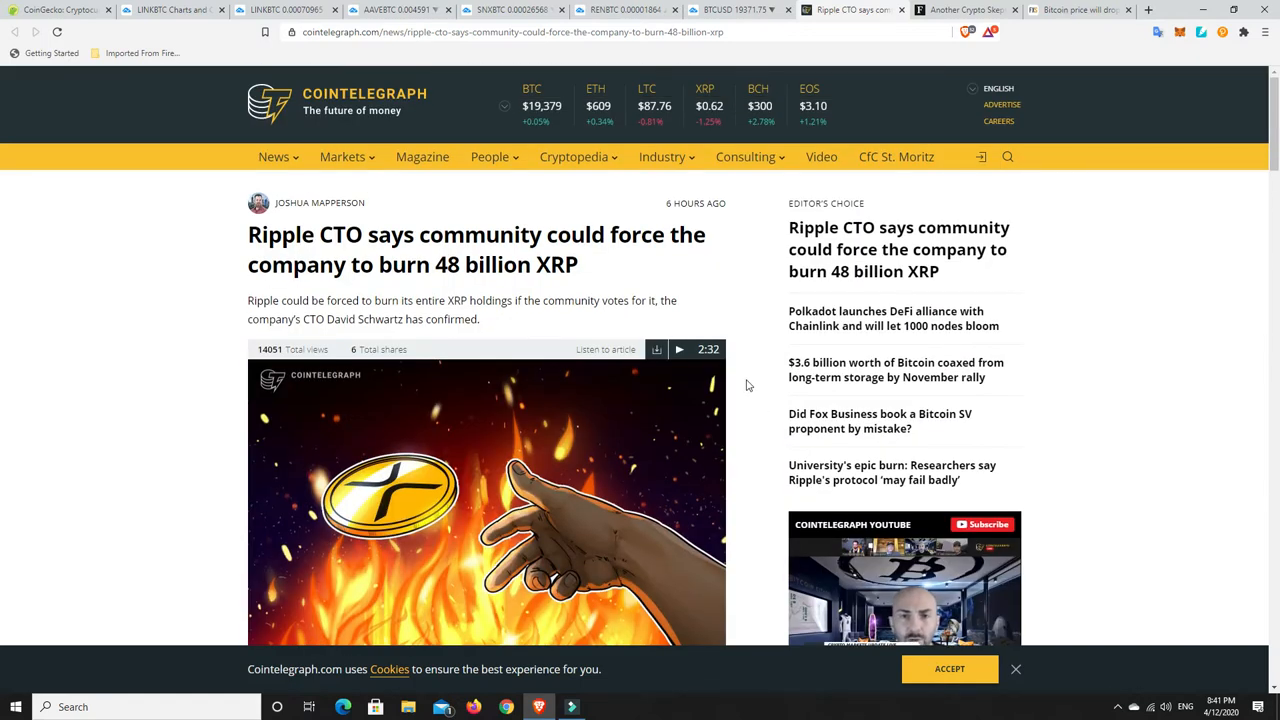
pyautogui.moveTo(742, 390)
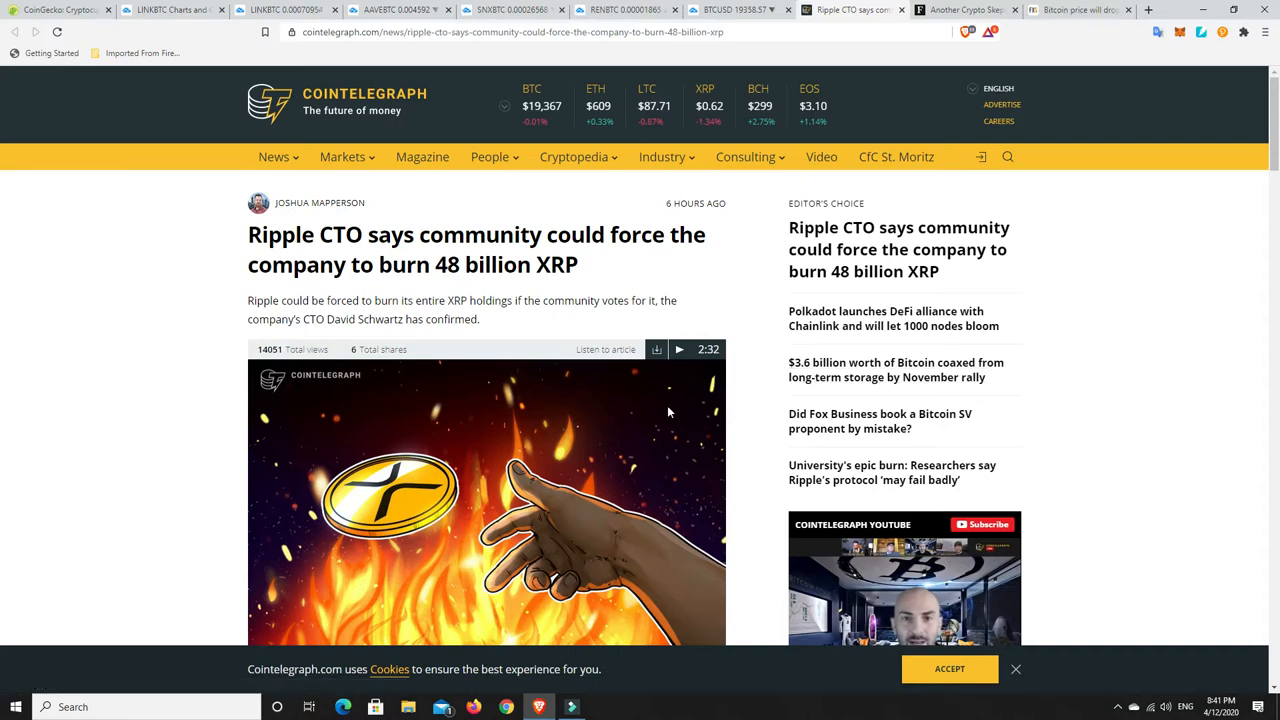
pyautogui.moveTo(656, 396)
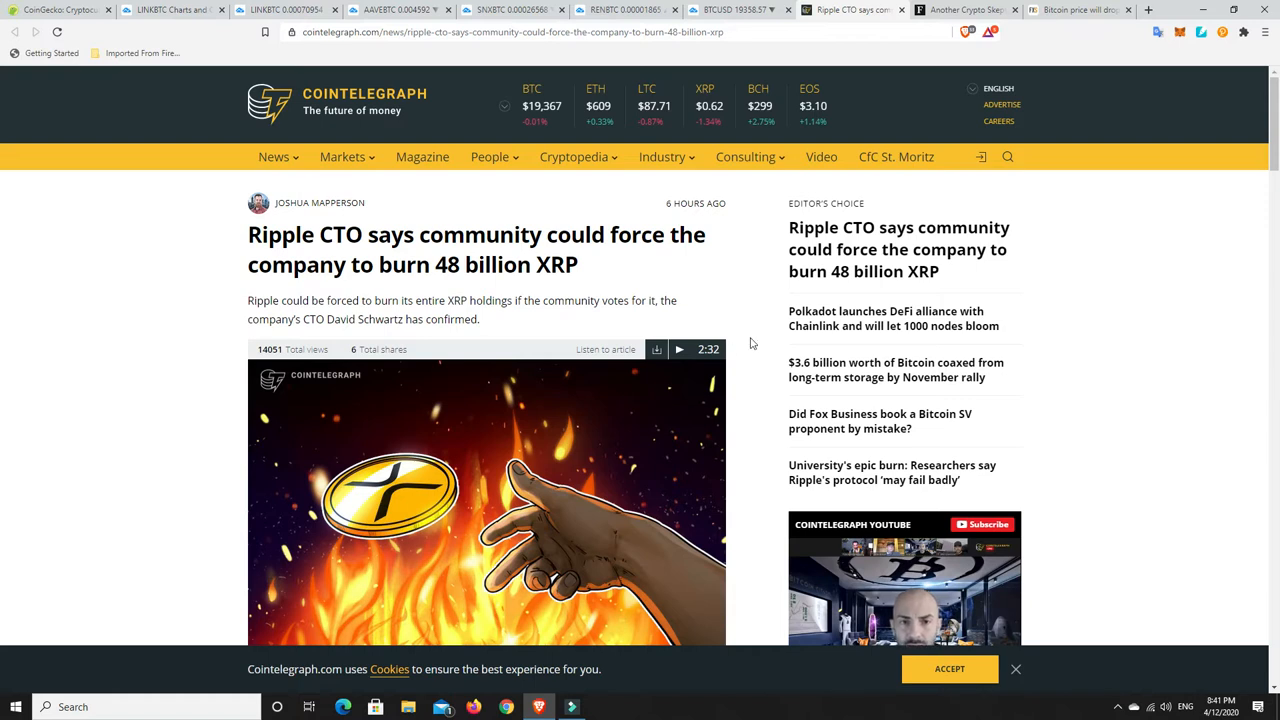
pyautogui.scroll(-3)
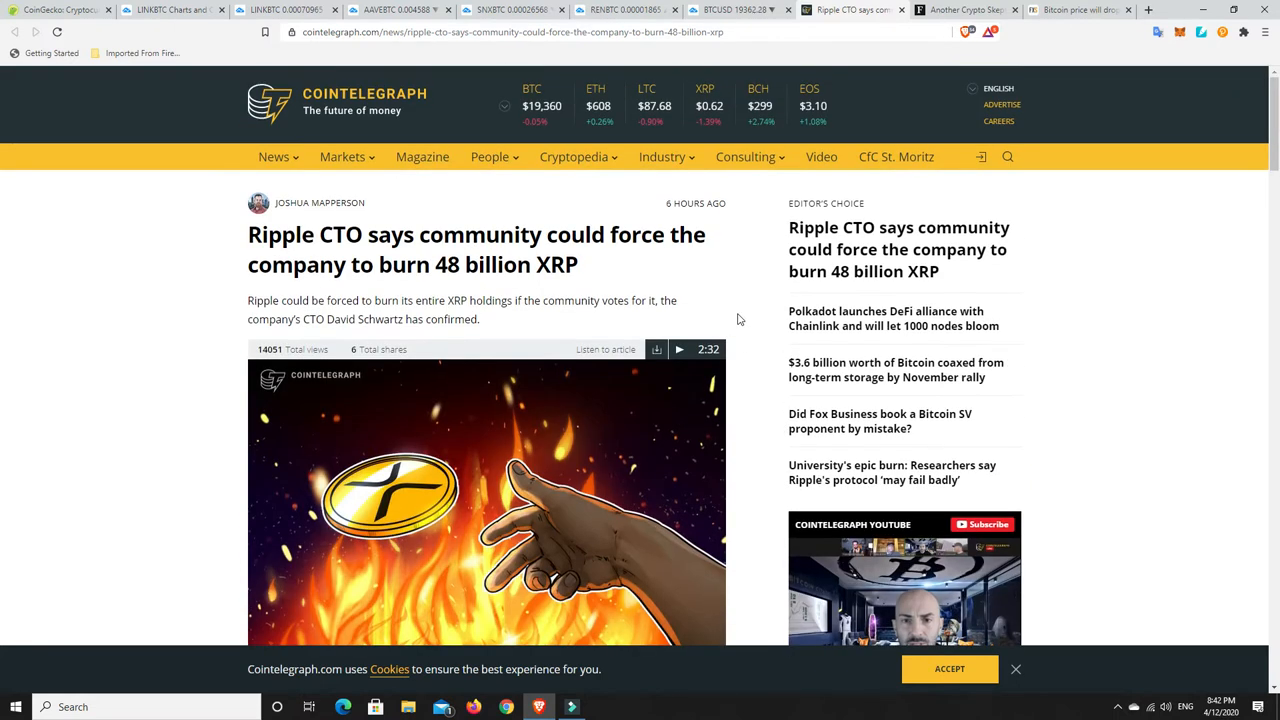
pyautogui.moveTo(518, 292)
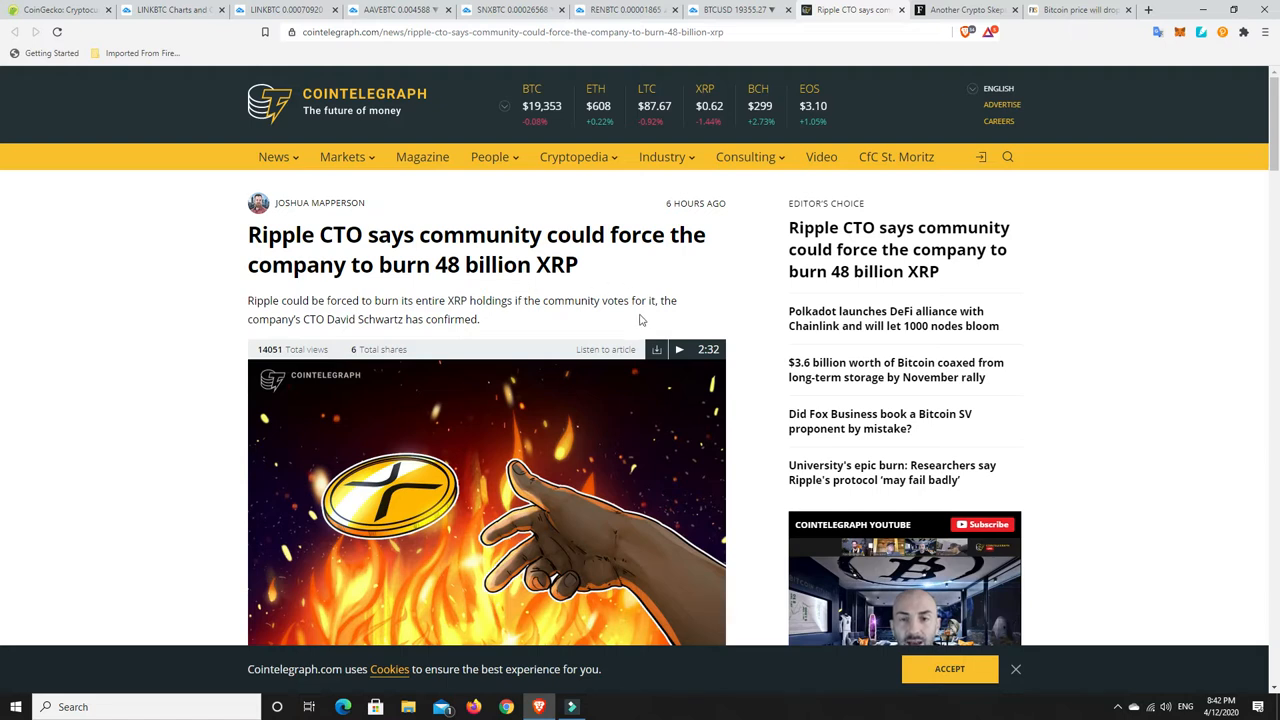
pyautogui.moveTo(744, 292)
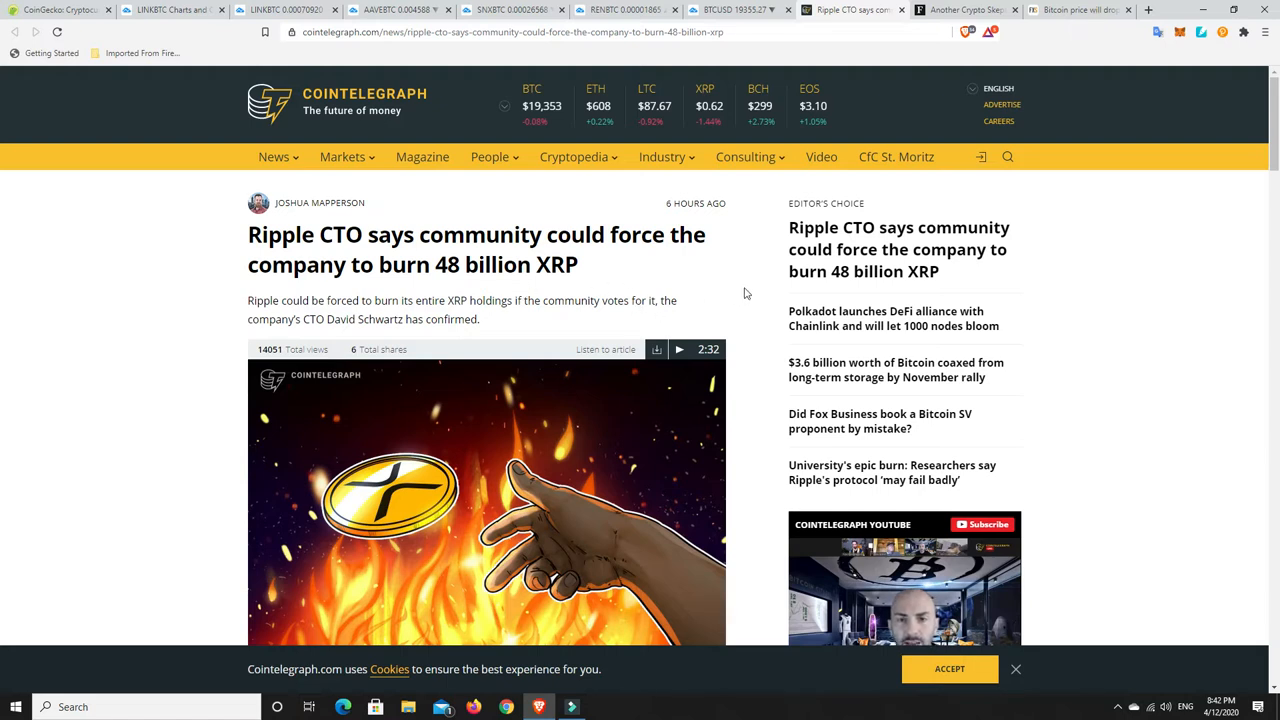
pyautogui.moveTo(740, 296)
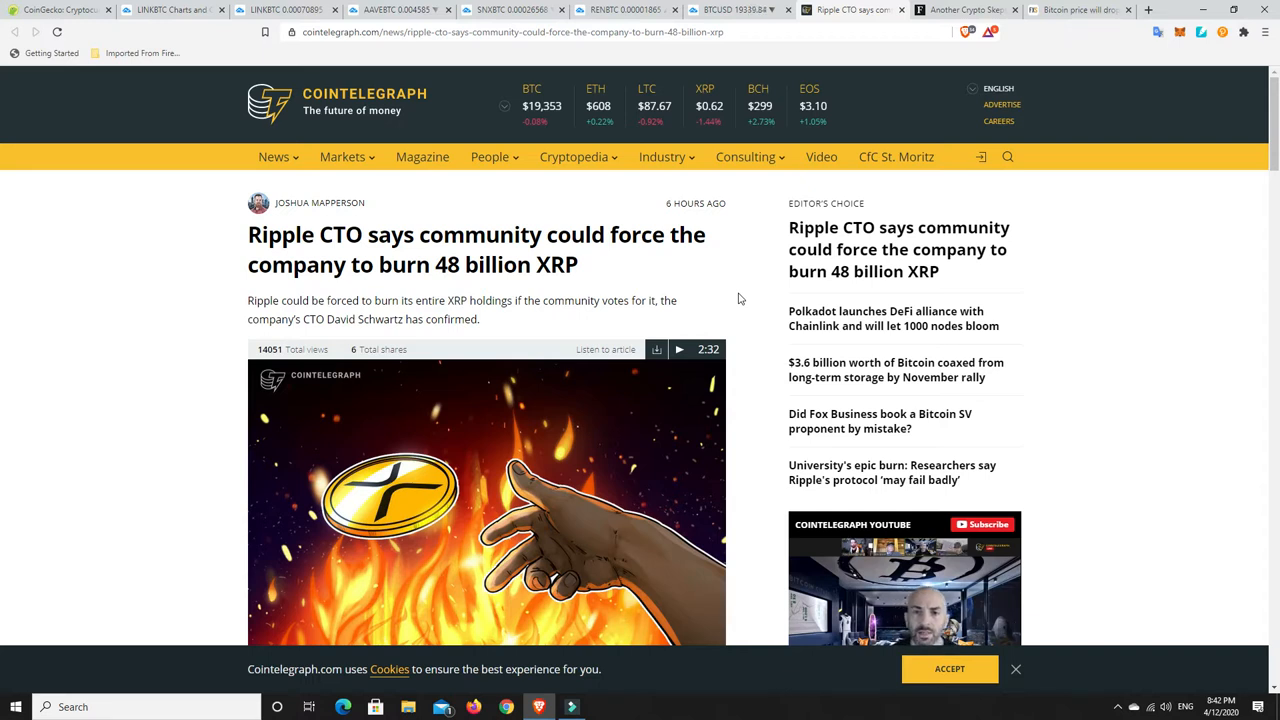
pyautogui.moveTo(716, 232)
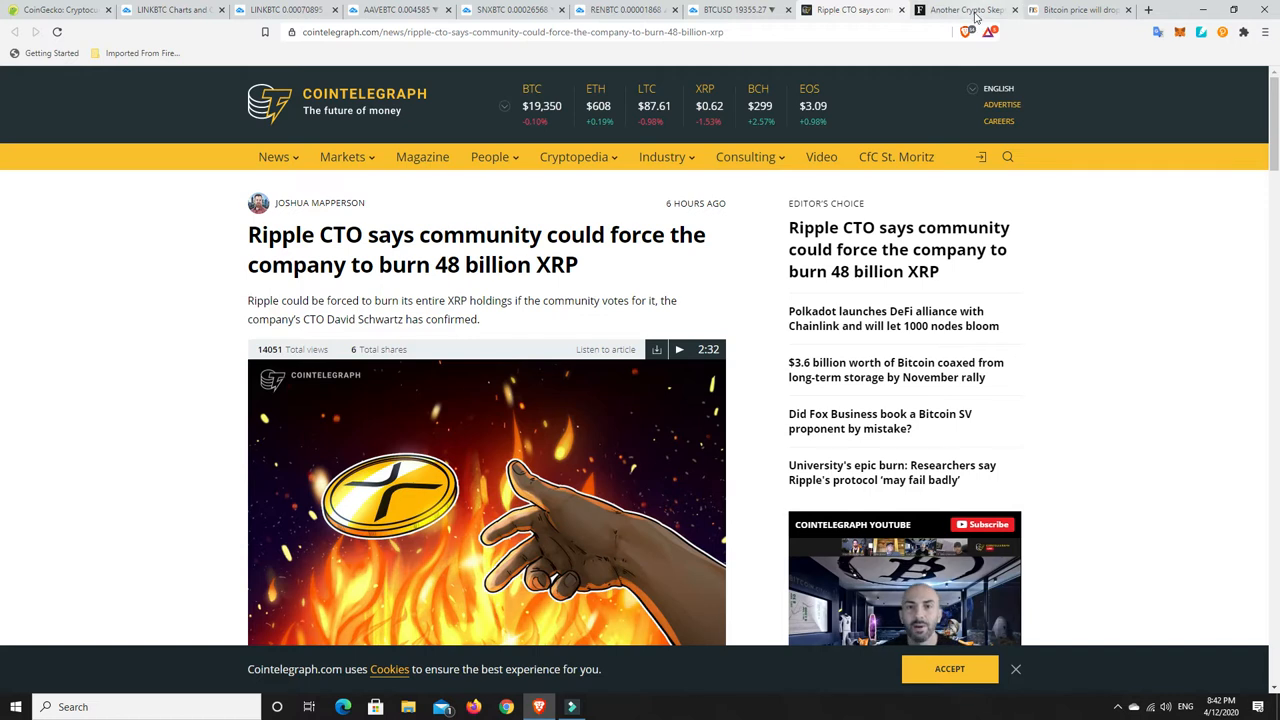
pyautogui.click(964, 10)
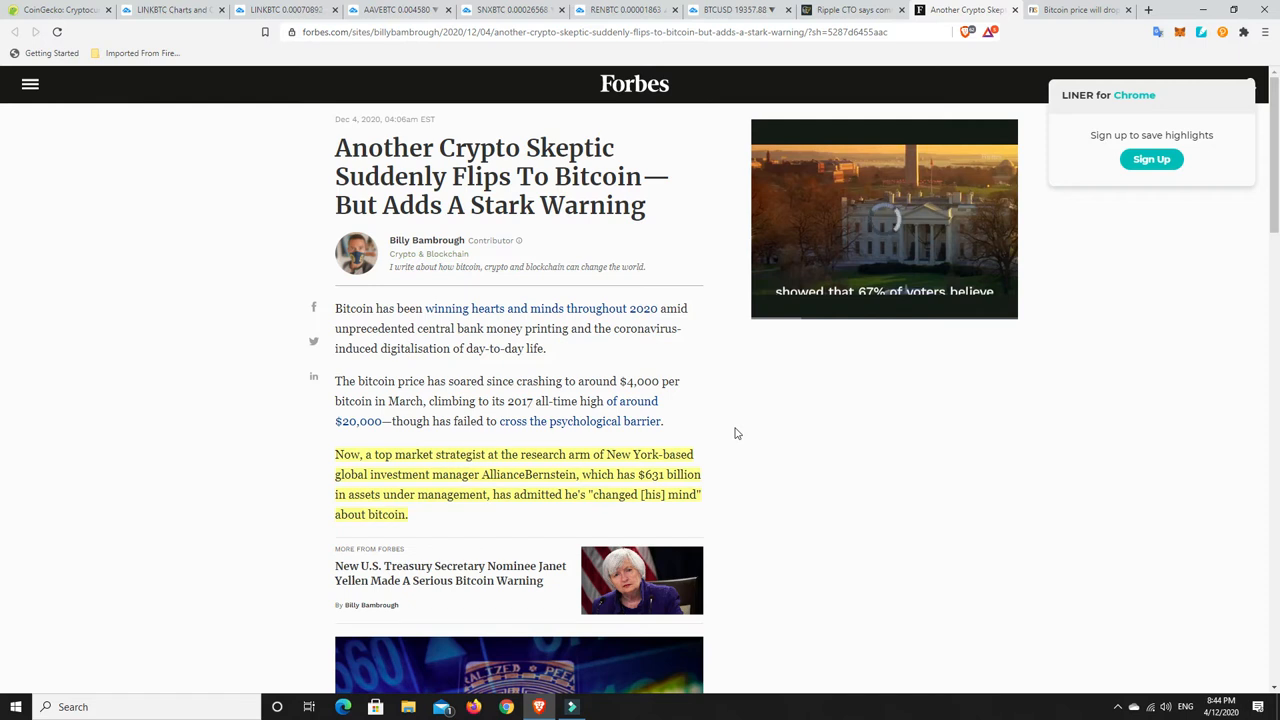
pyautogui.moveTo(724, 410)
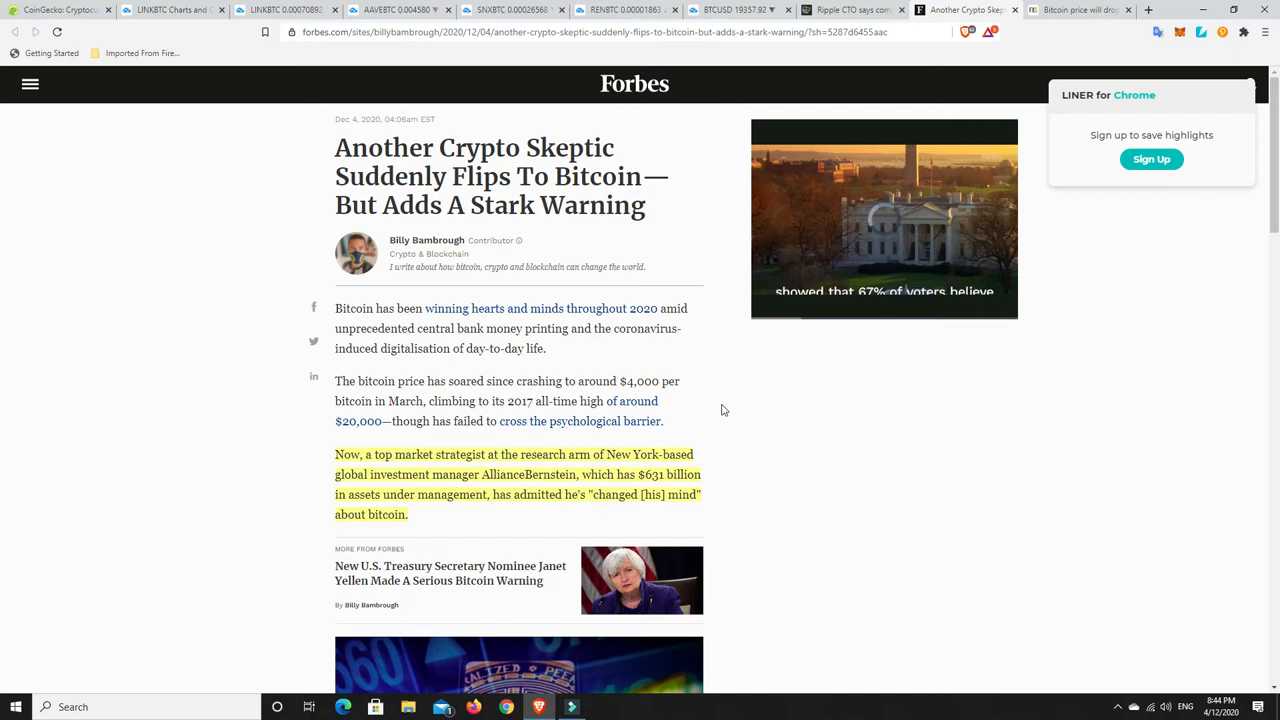
pyautogui.moveTo(720, 428)
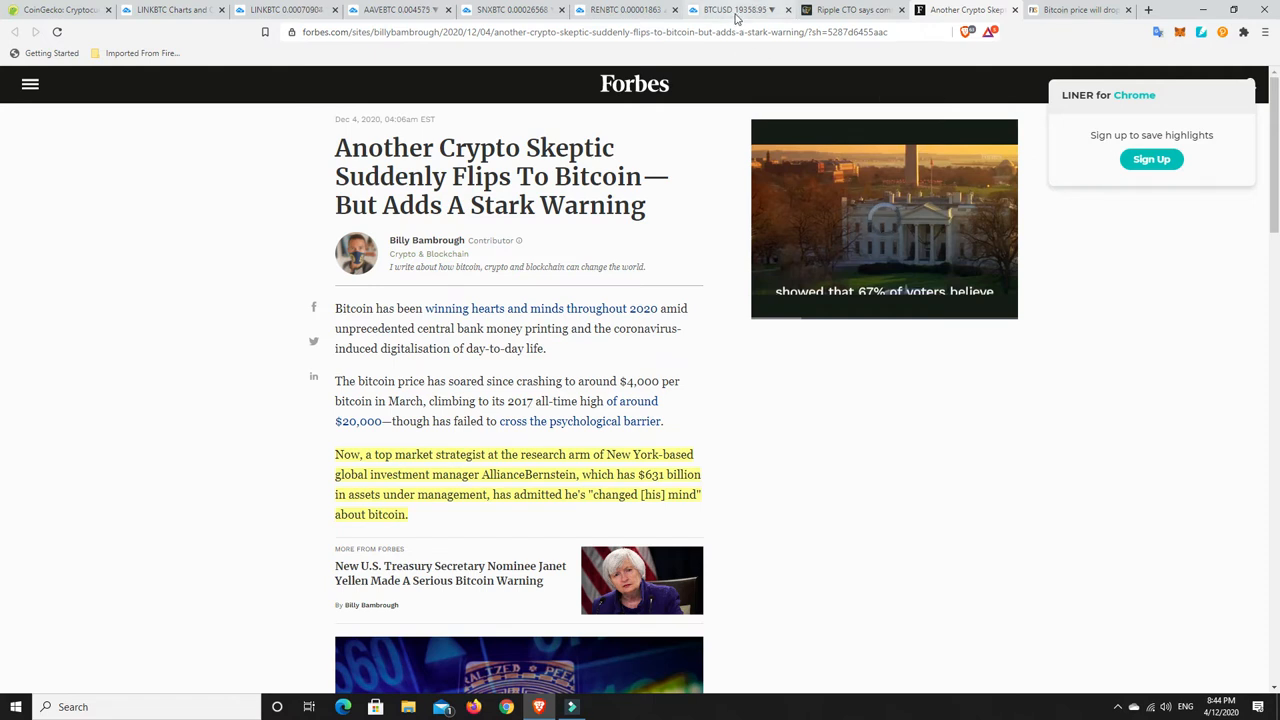
# Check the TradingView BTC/USD daily chart, then move to the FXStreet $14,000 Bitcoin prediction piece.
pyautogui.click(740, 10)
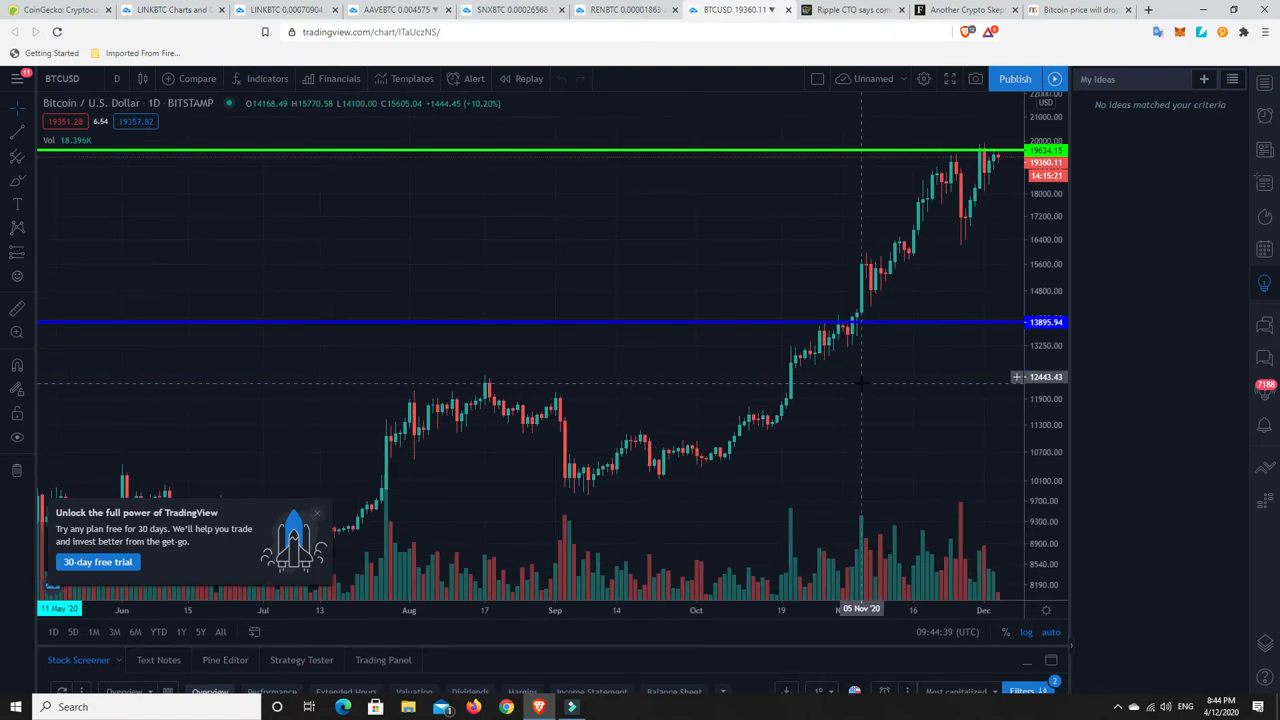
pyautogui.moveTo(724, 452)
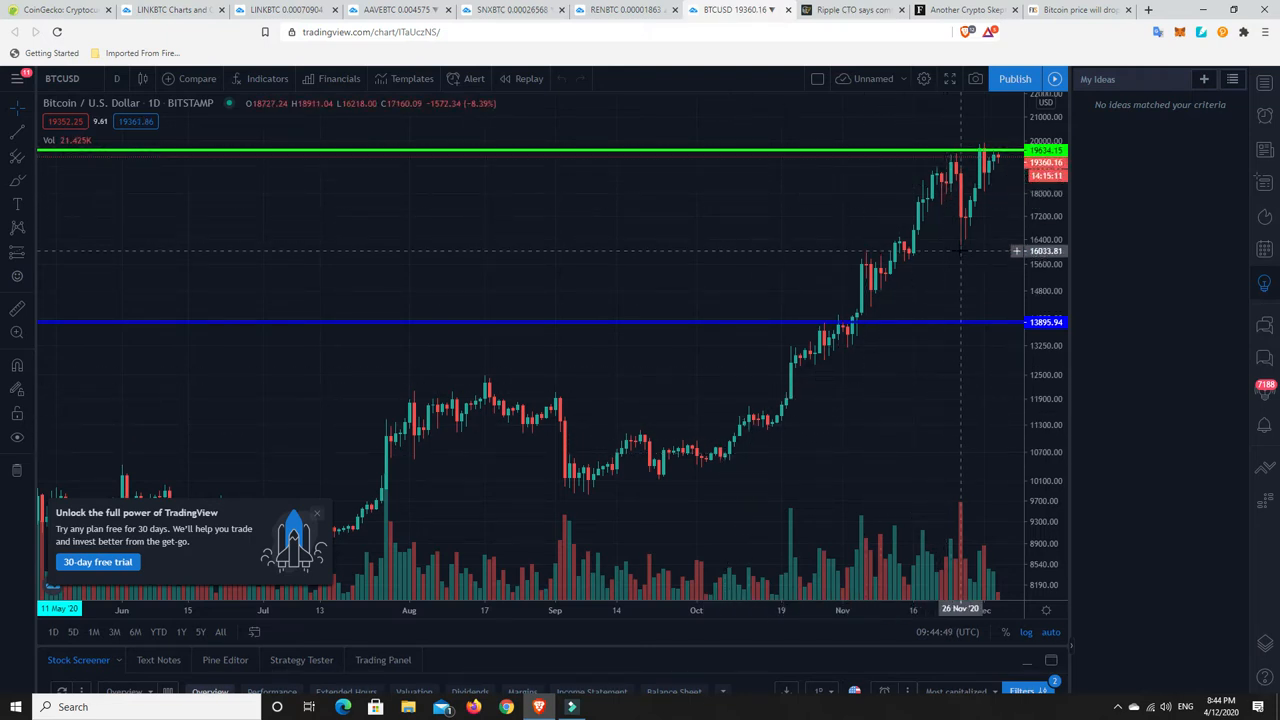
pyautogui.moveTo(962, 248)
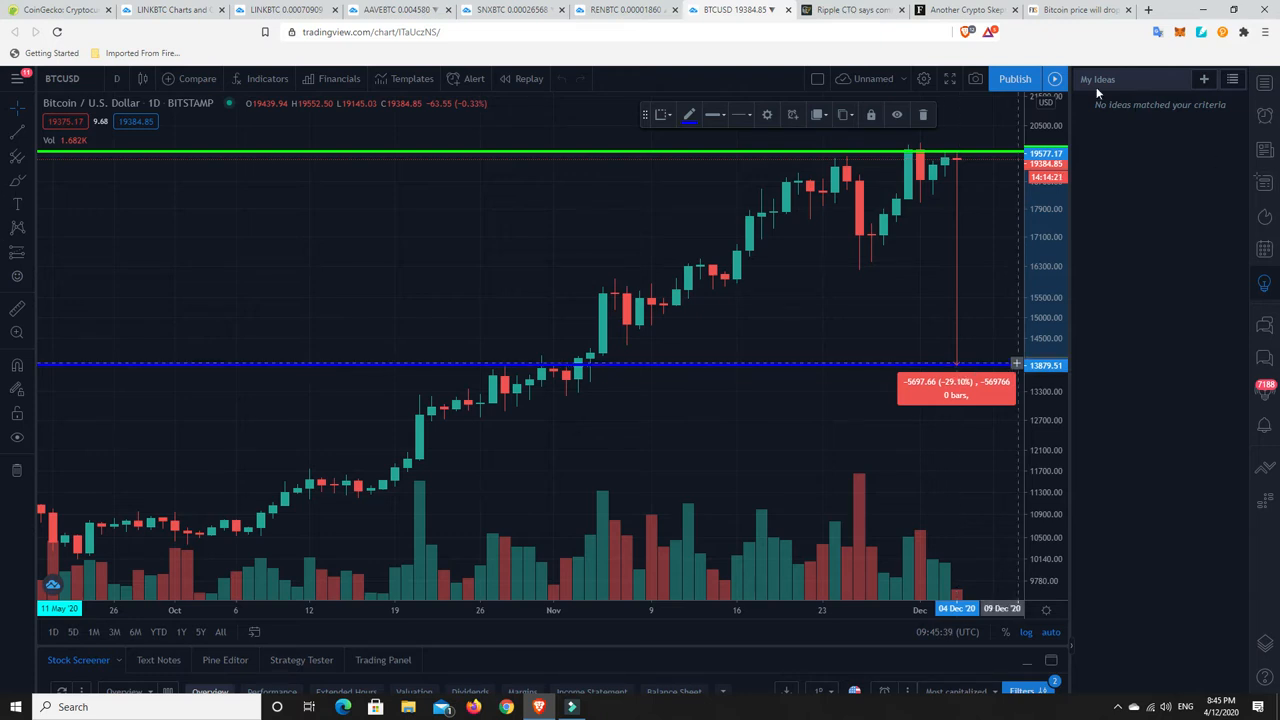
pyautogui.moveTo(958, 288)
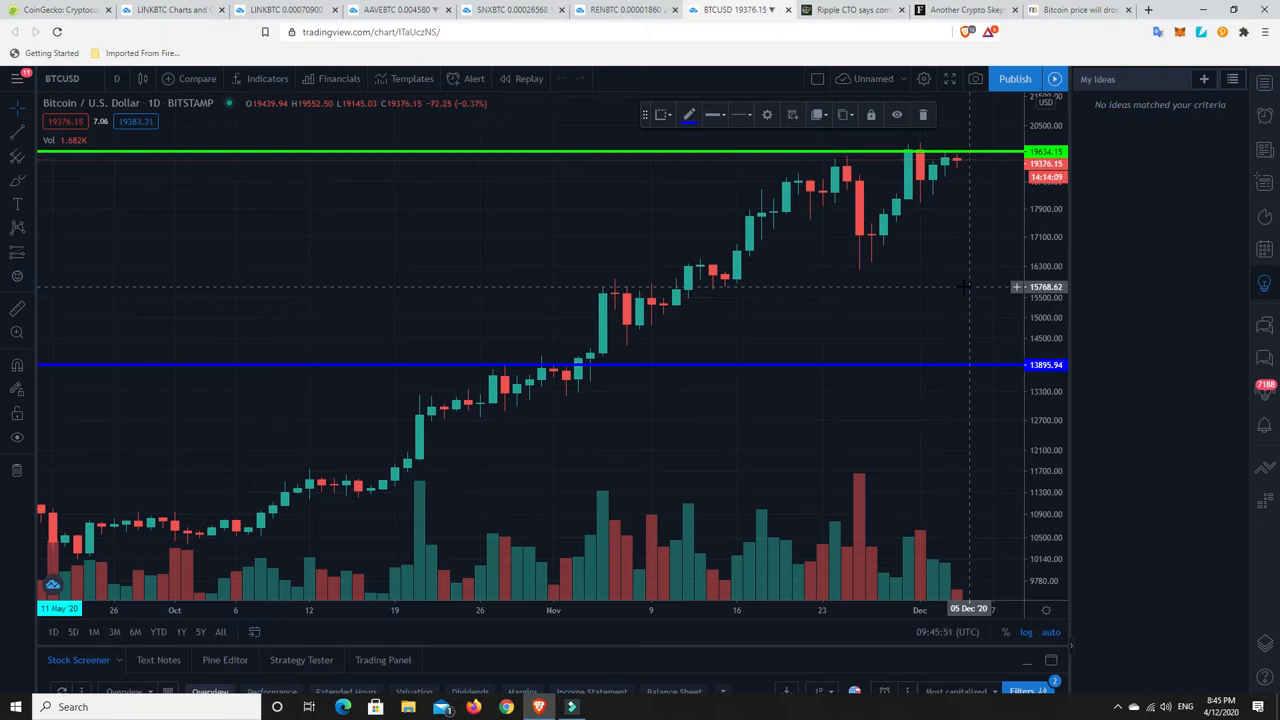
pyautogui.click(1076, 10)
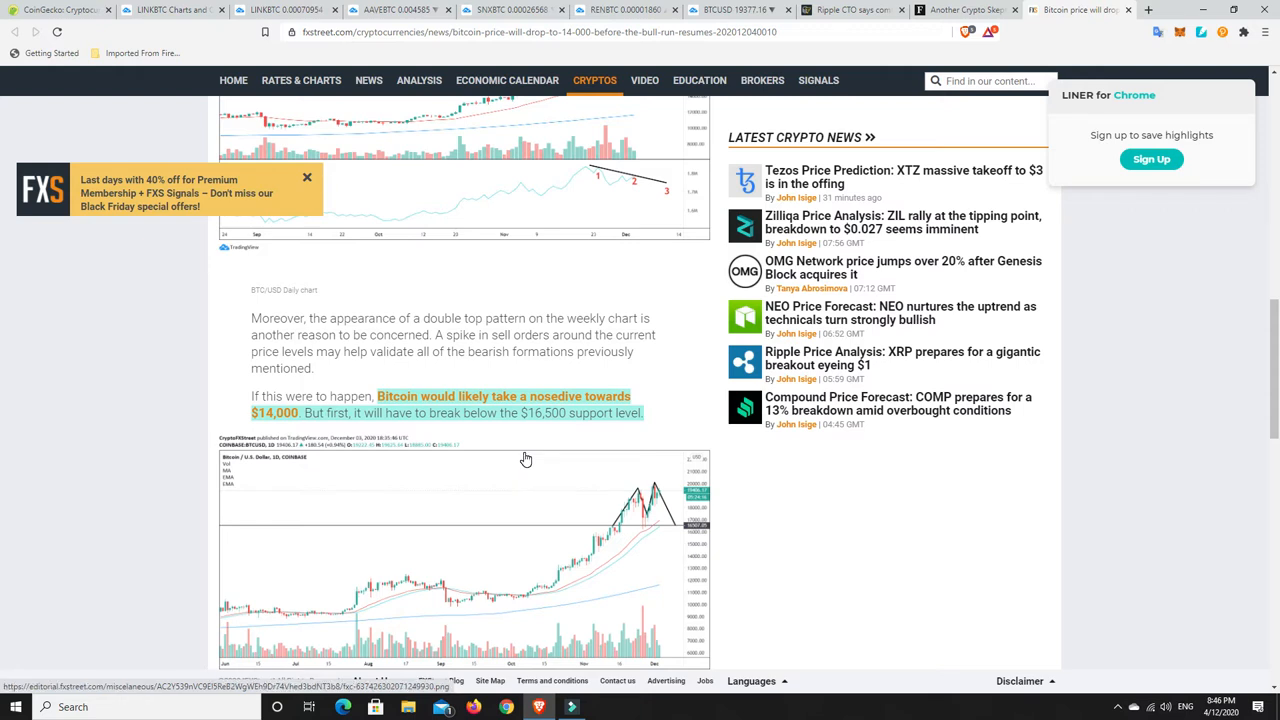
pyautogui.moveTo(488, 448)
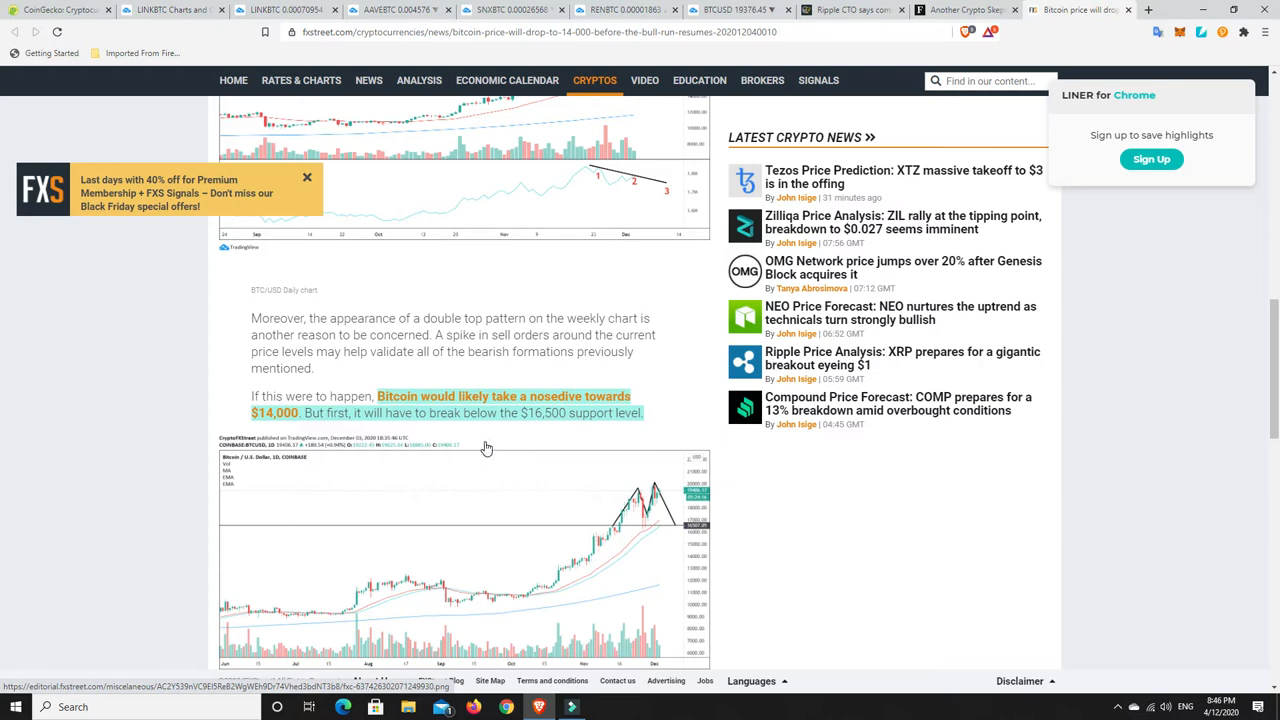
pyautogui.moveTo(516, 432)
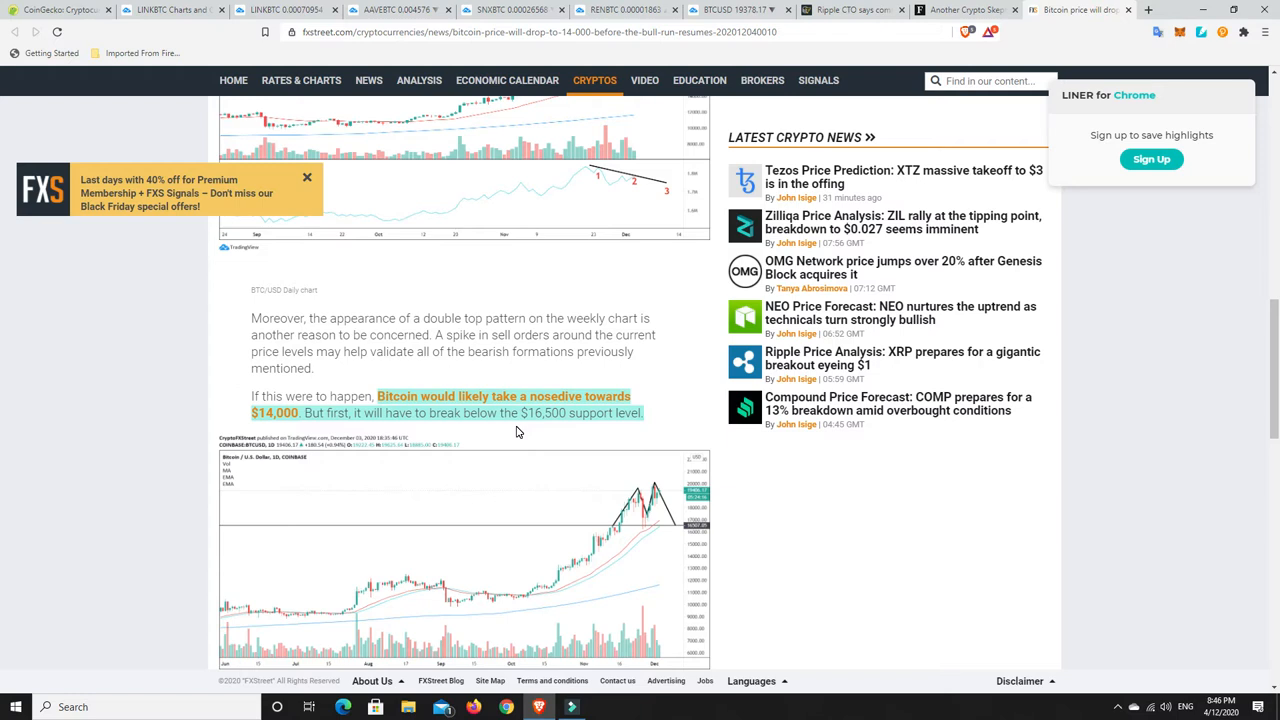
pyautogui.moveTo(612, 536)
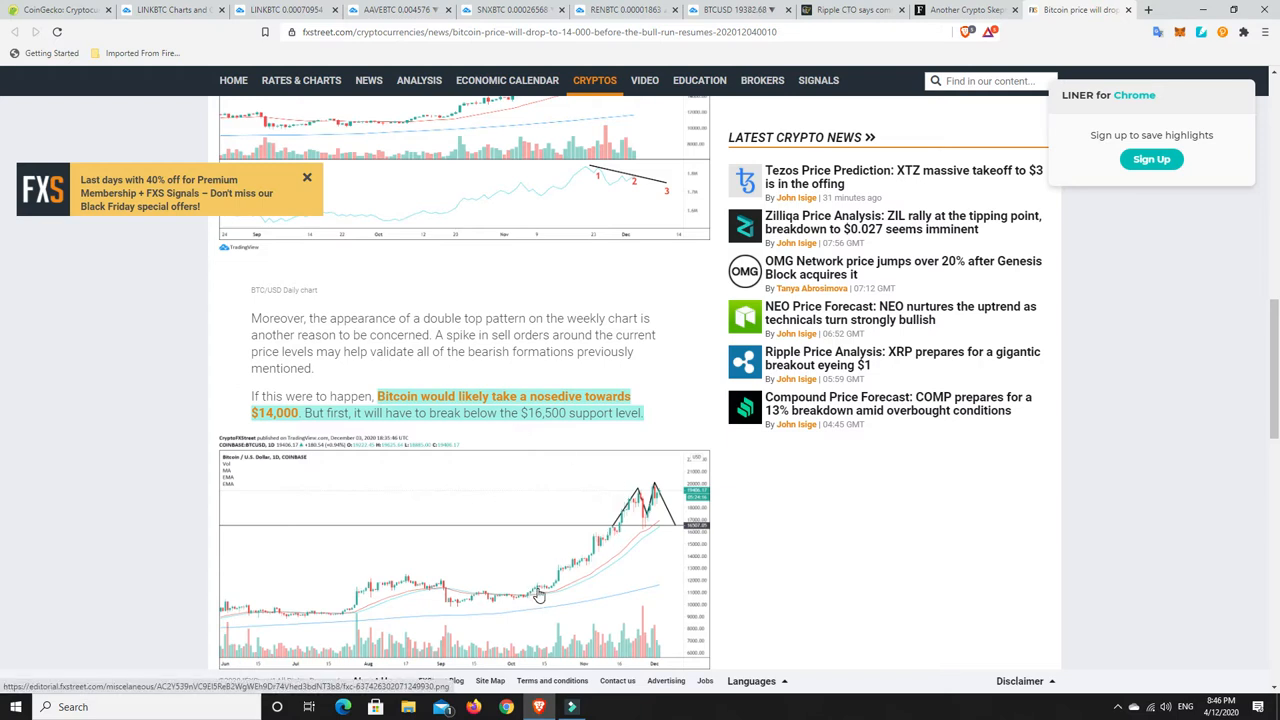
pyautogui.moveTo(636, 496)
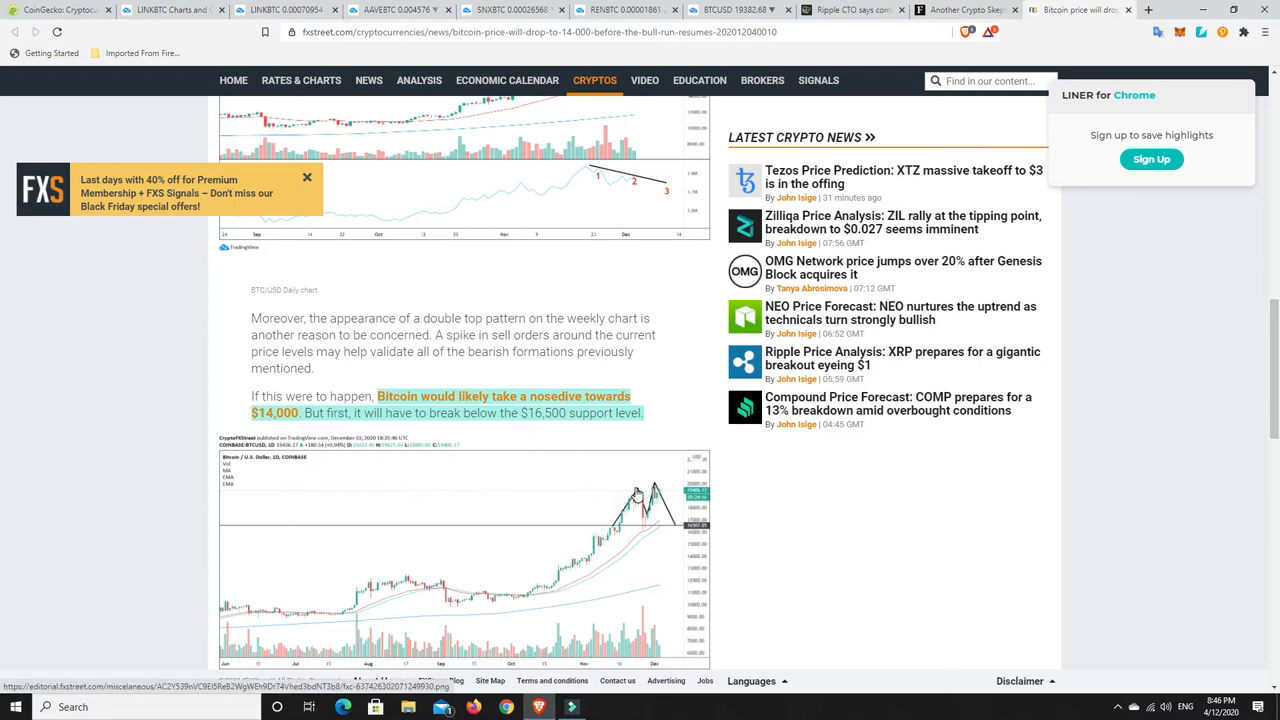
pyautogui.moveTo(644, 544)
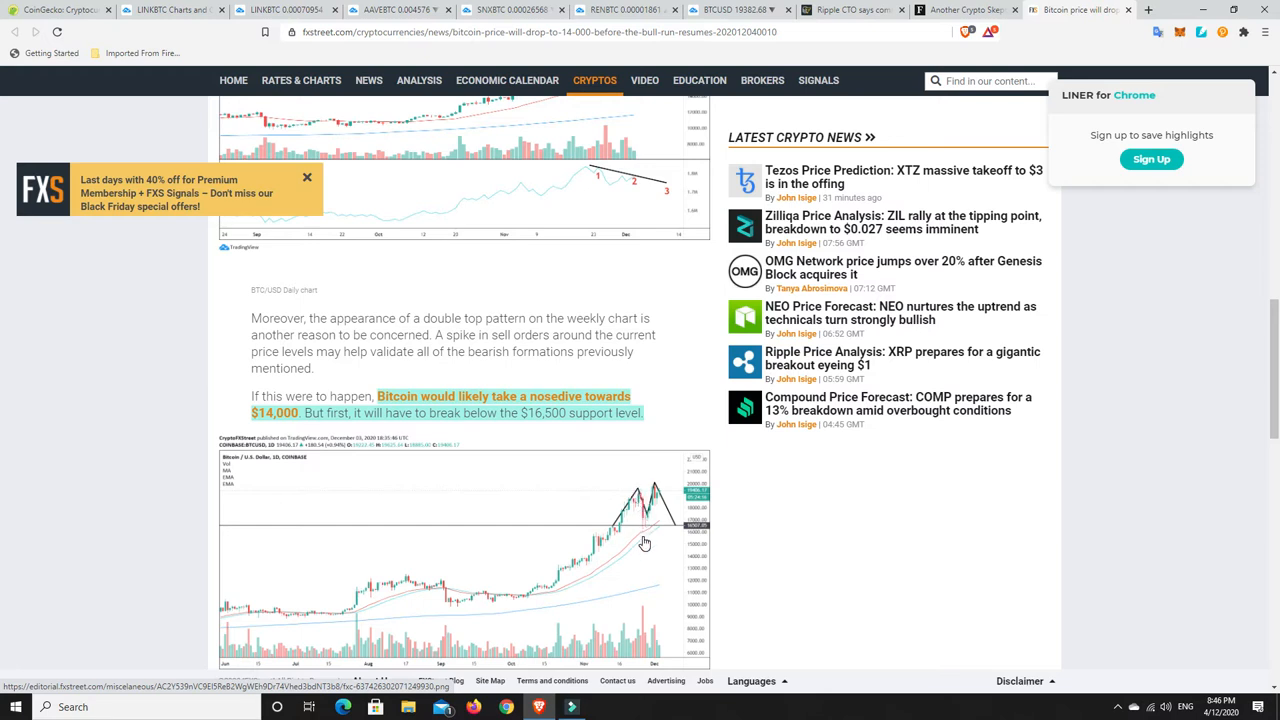
pyautogui.moveTo(644, 516)
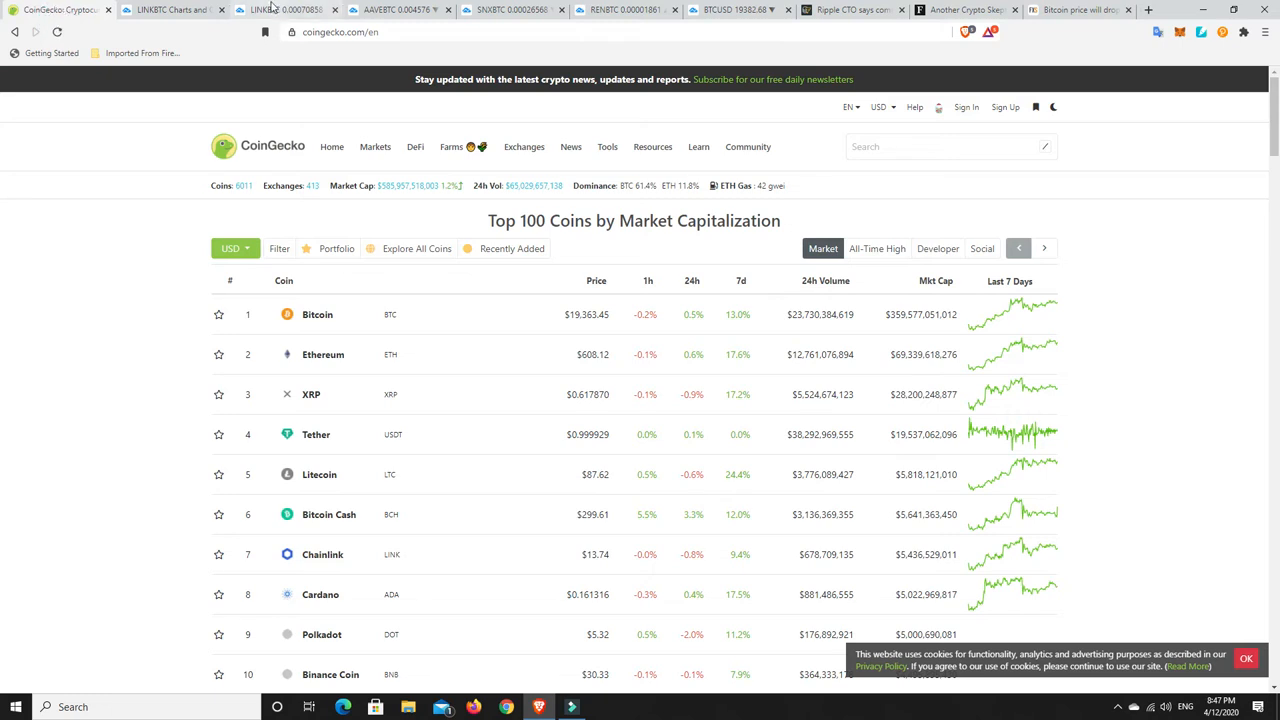
# Bring up the LINK/BTC daily chart and dismiss the layout-changed notice.
pyautogui.click(284, 10)
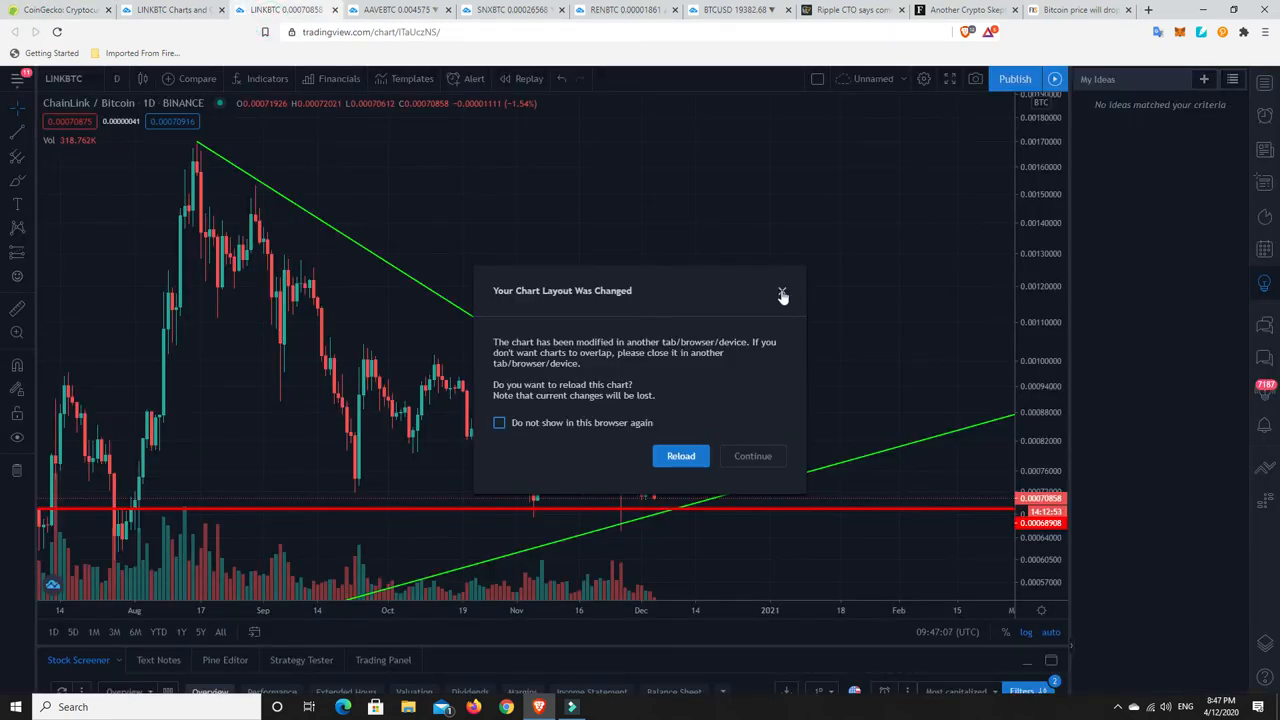
pyautogui.click(784, 294)
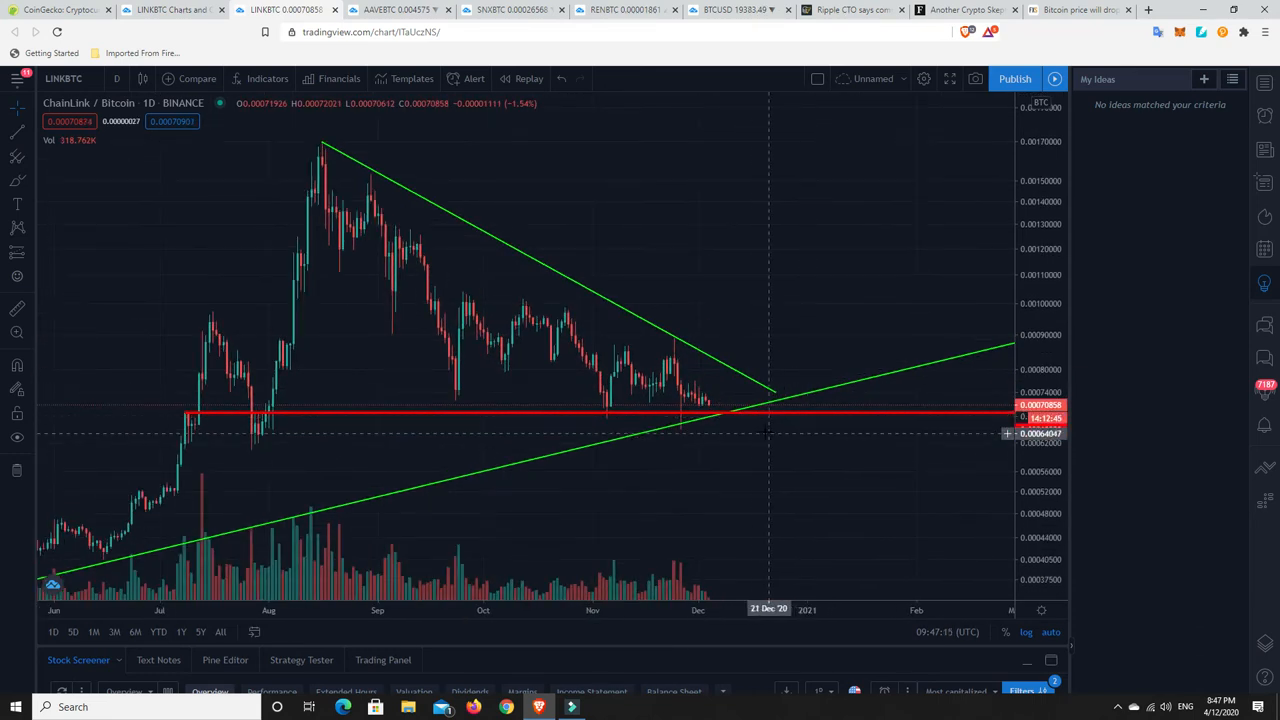
pyautogui.moveTo(688, 402)
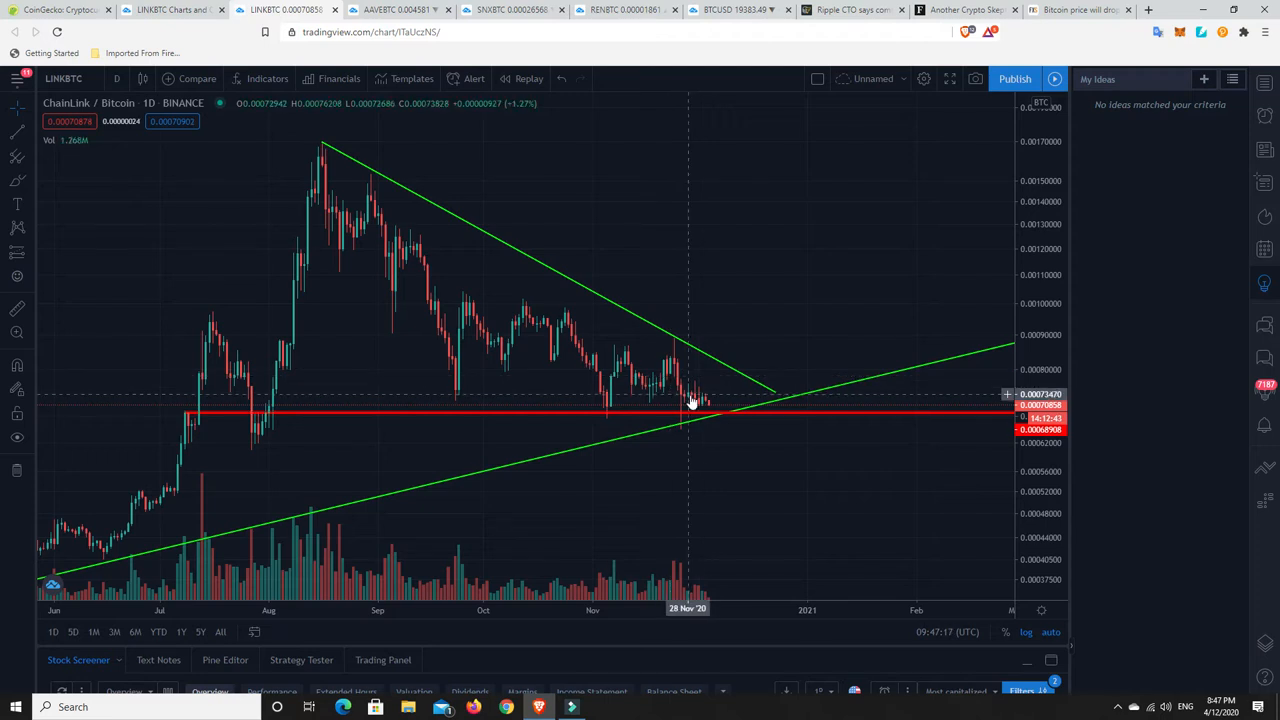
pyautogui.moveTo(710, 414)
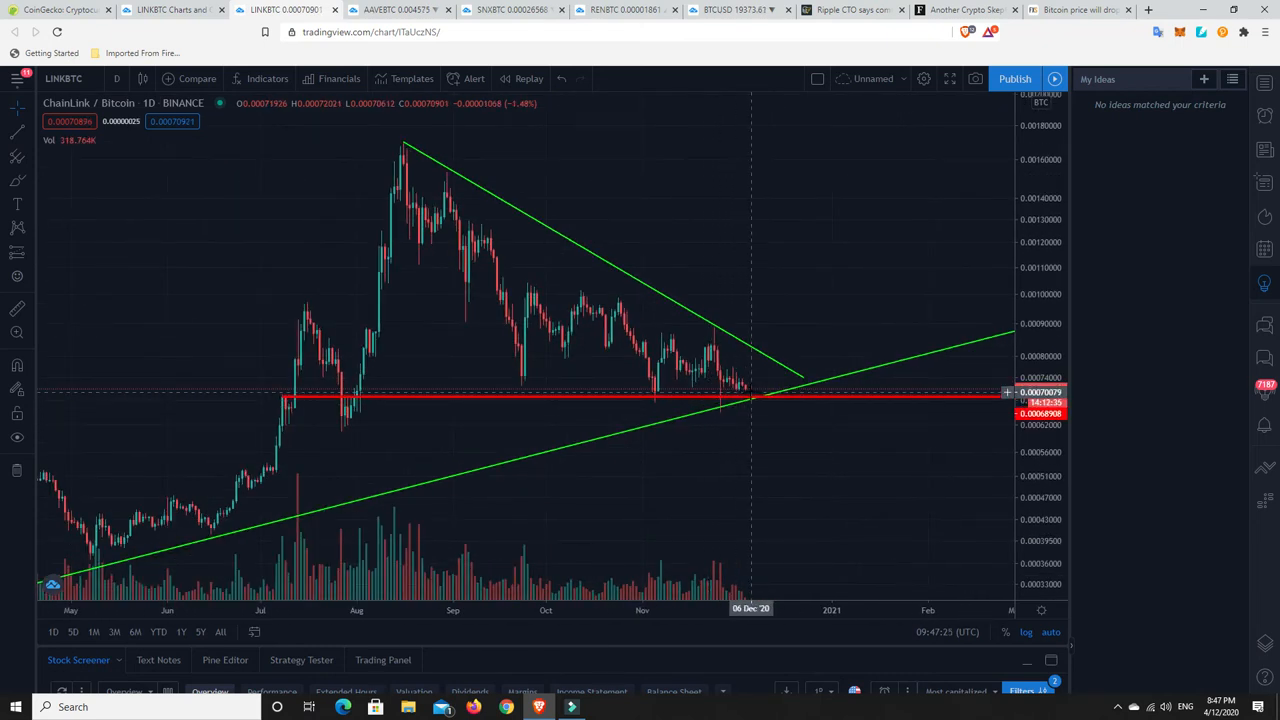
pyautogui.moveTo(750, 402)
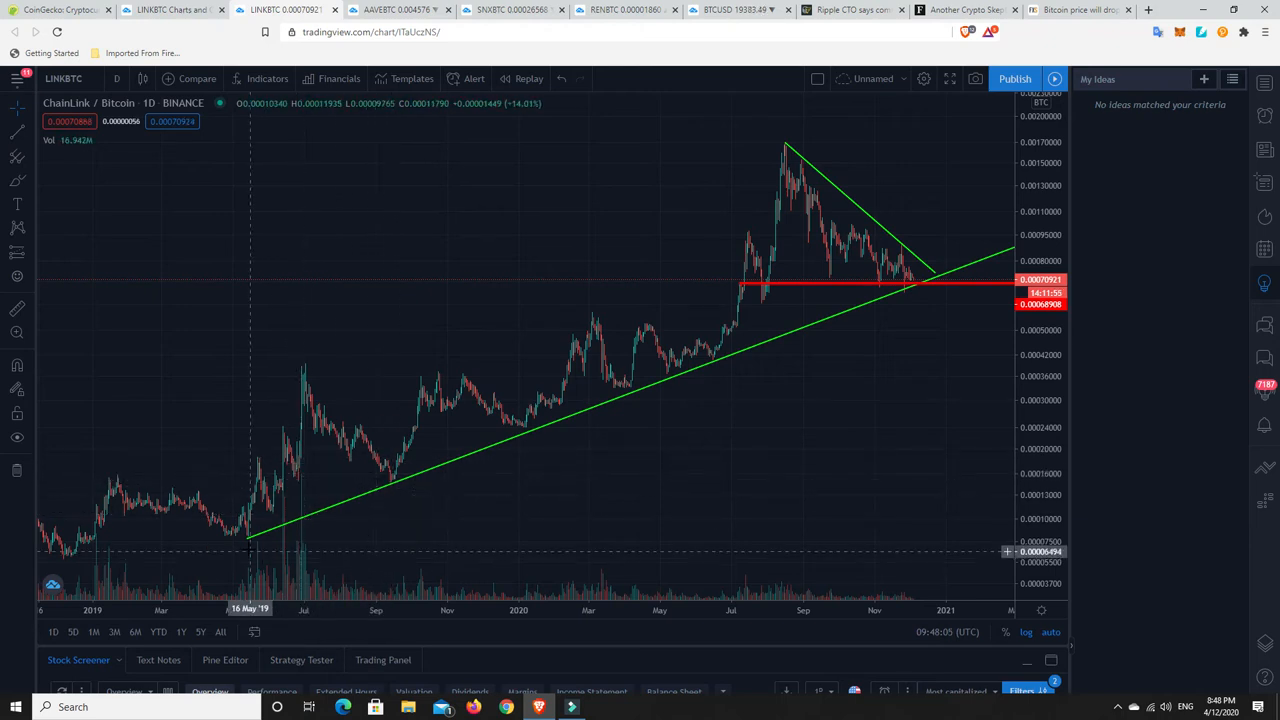
pyautogui.moveTo(136, 514)
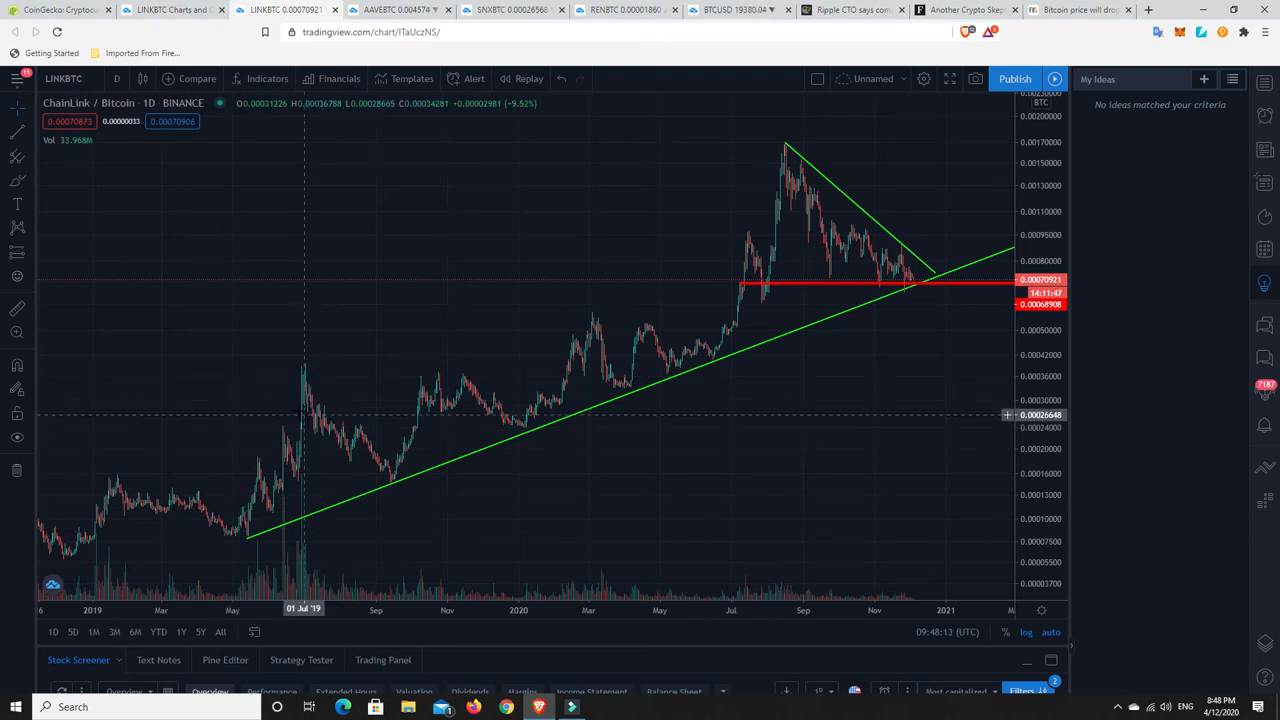
pyautogui.moveTo(304, 388)
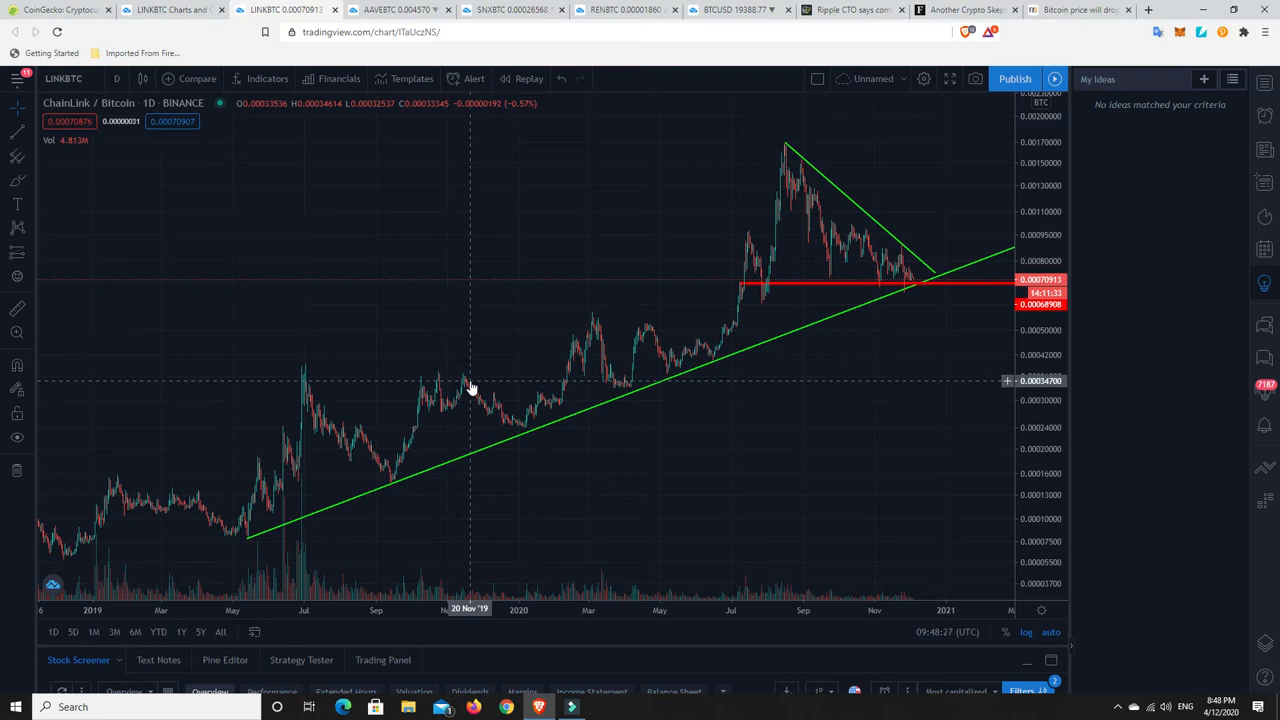
pyautogui.moveTo(438, 380)
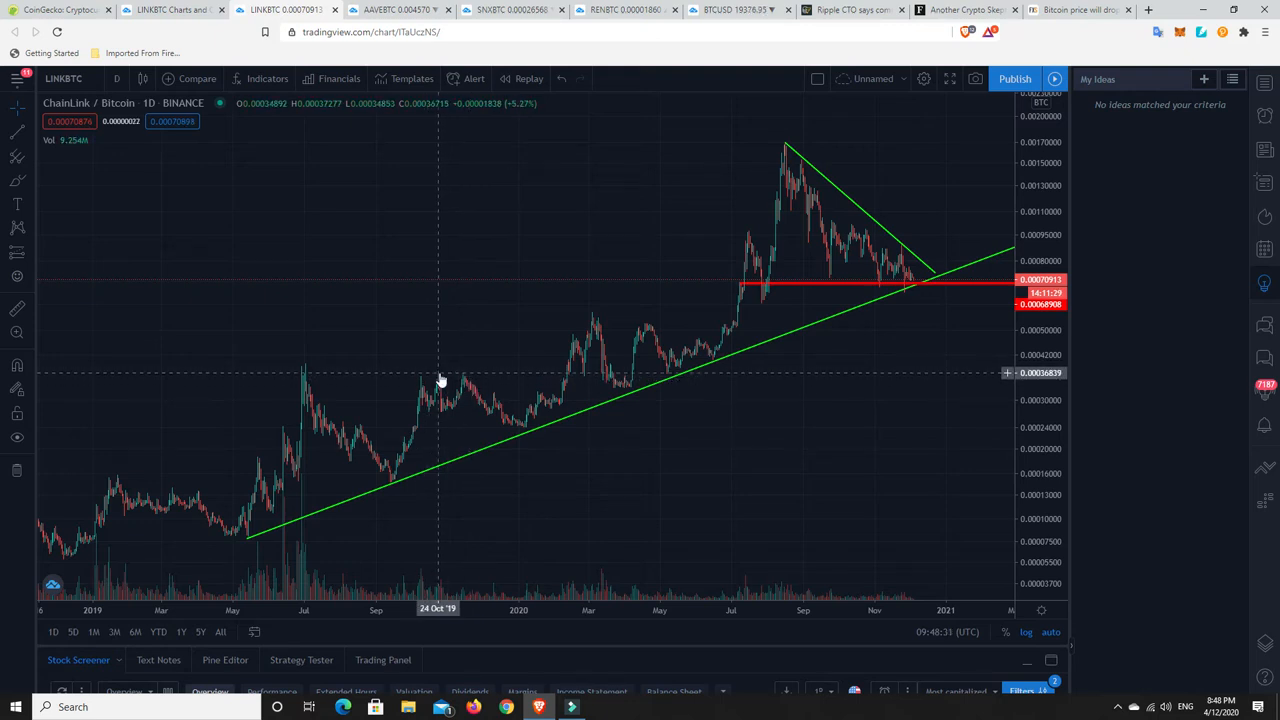
pyautogui.moveTo(524, 428)
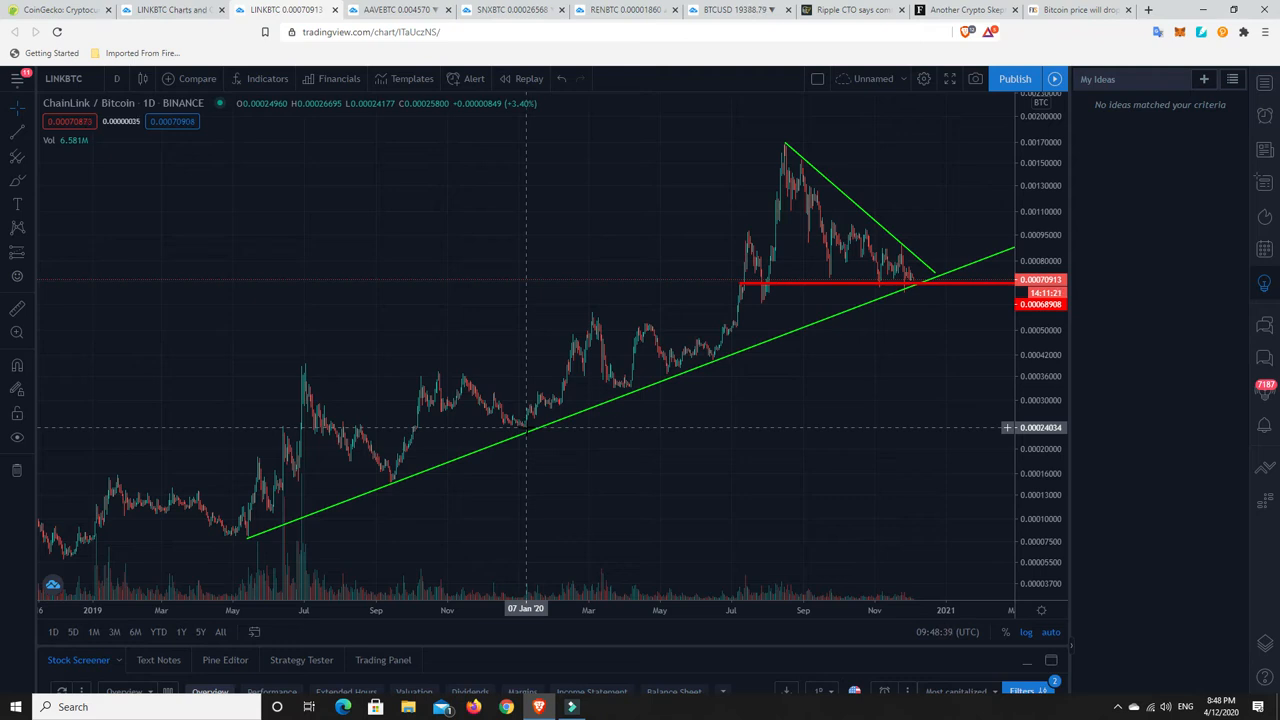
pyautogui.moveTo(524, 400)
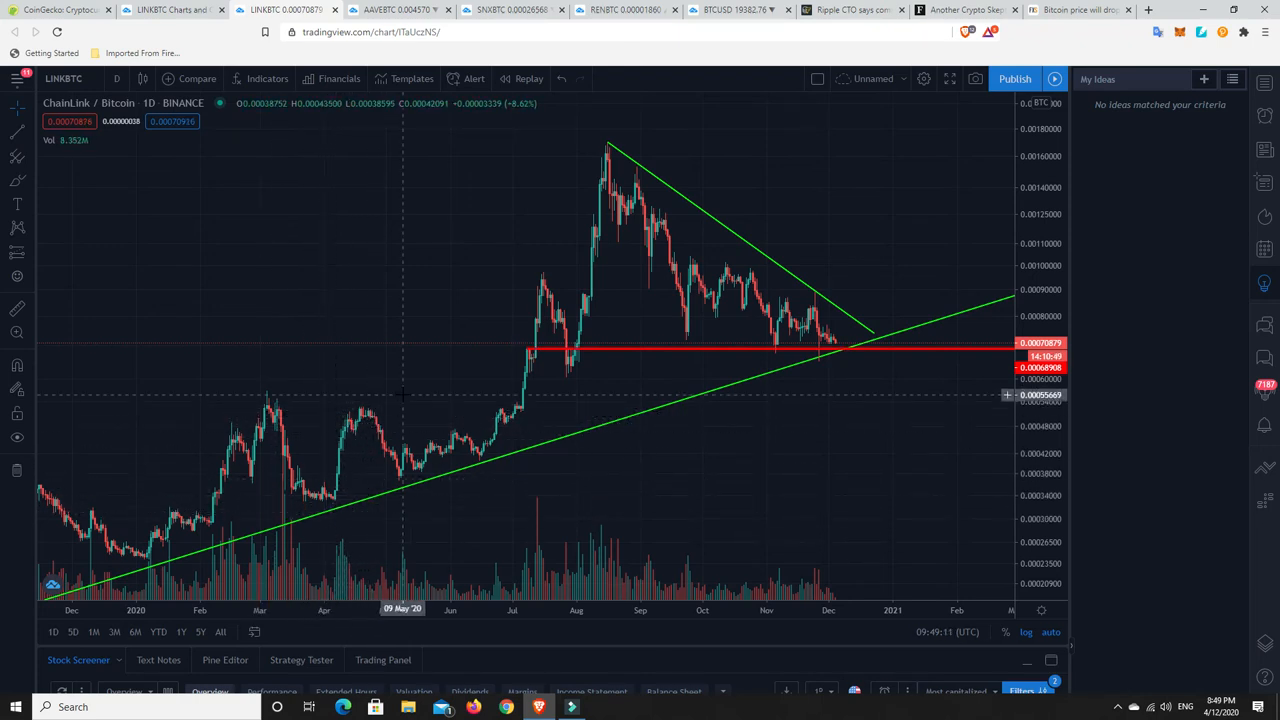
pyautogui.moveTo(832, 352)
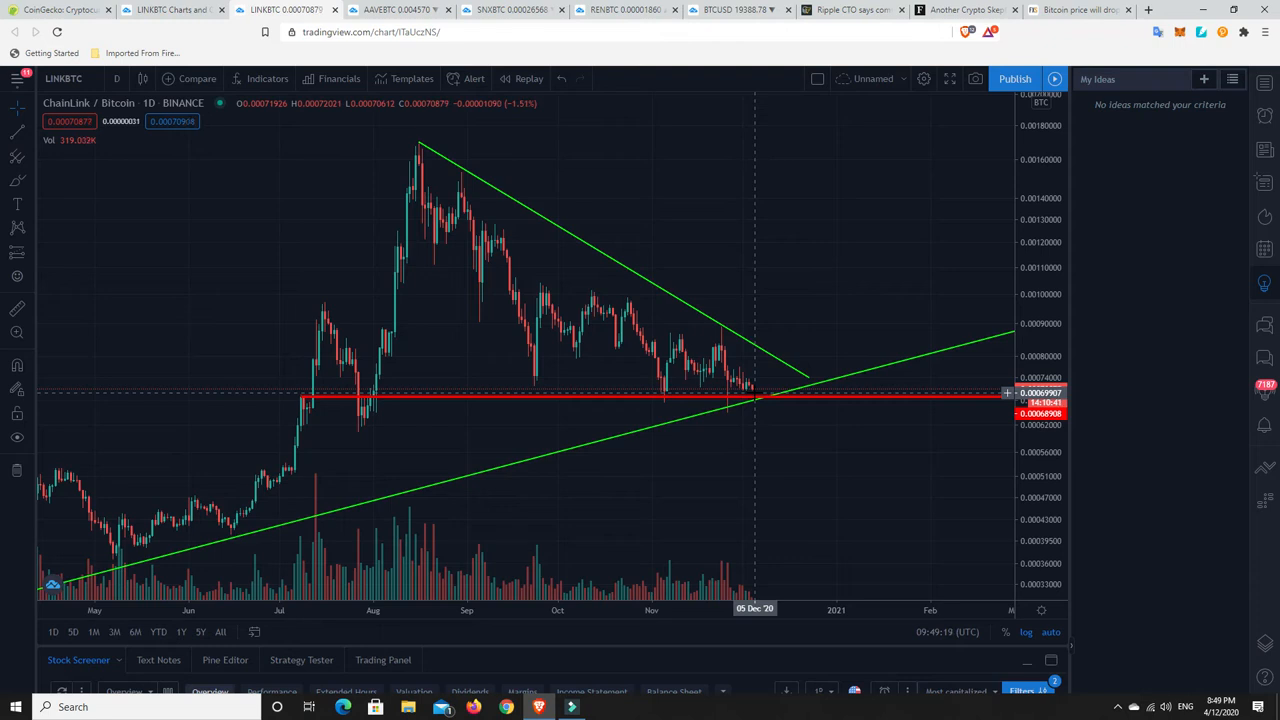
pyautogui.moveTo(778, 404)
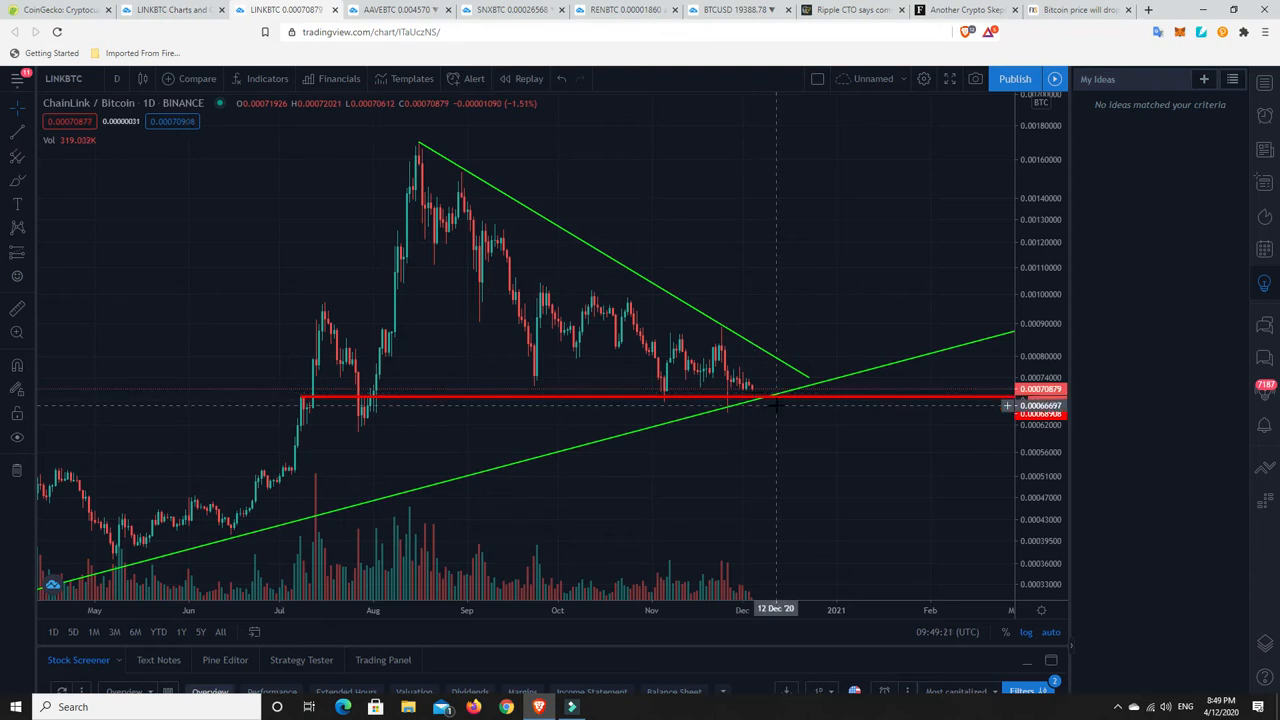
pyautogui.moveTo(756, 398)
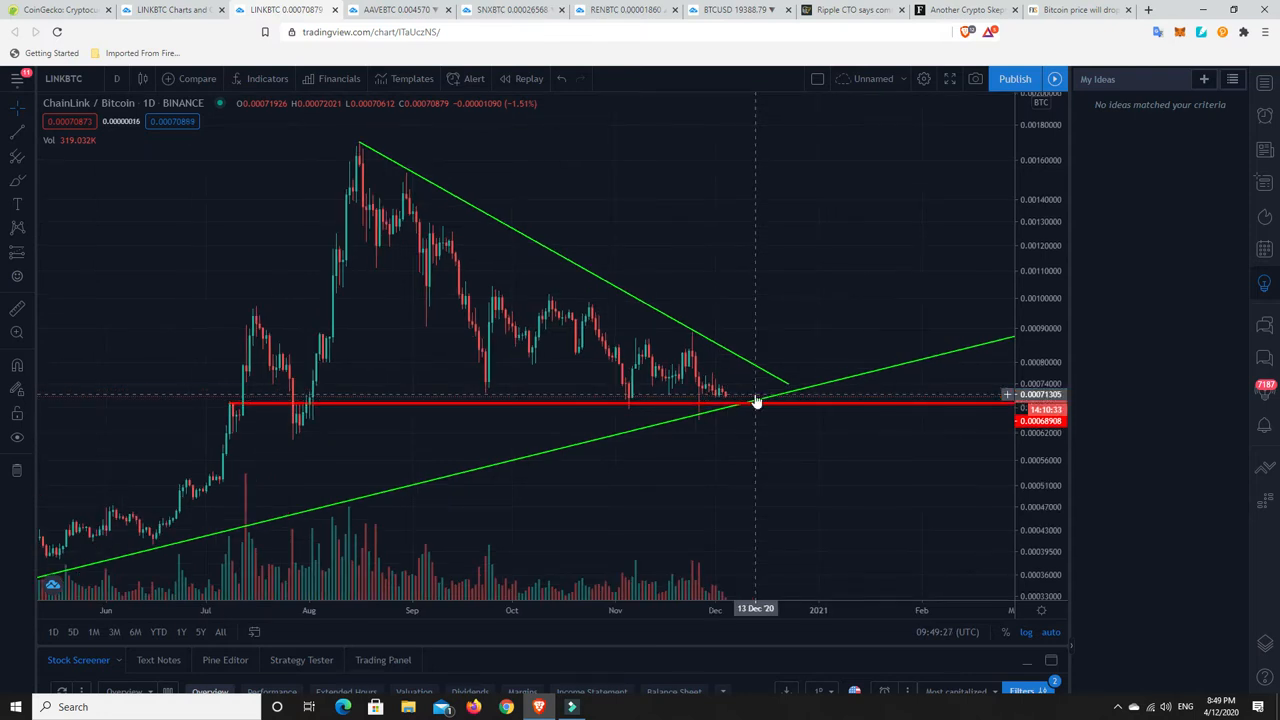
pyautogui.moveTo(128, 104)
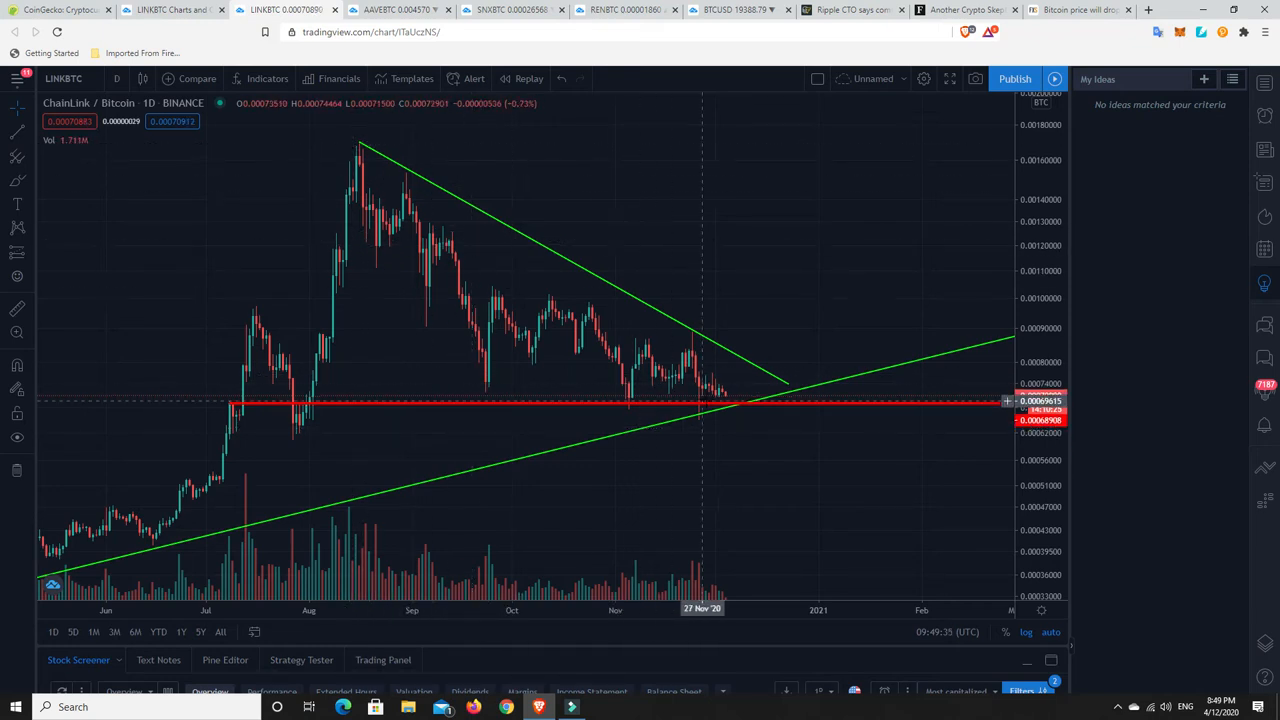
pyautogui.moveTo(718, 400)
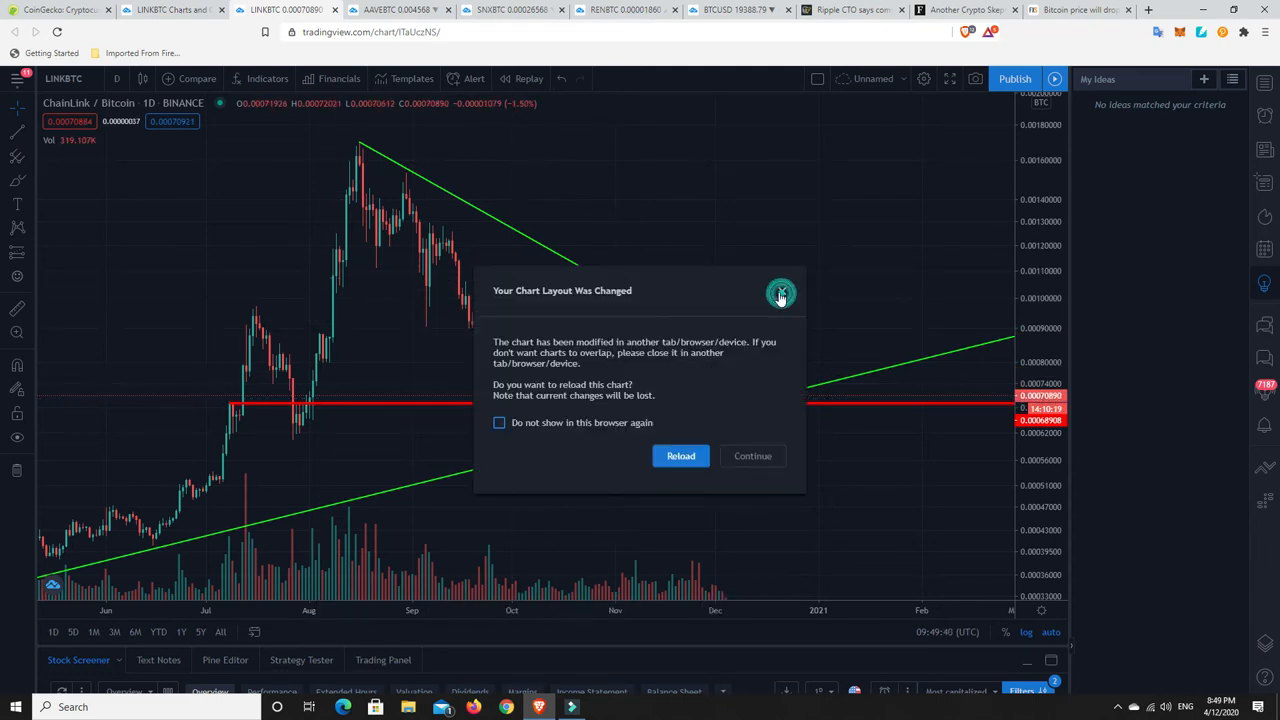
# Dismiss the layout-changed notice and zoom the LINK/BTC chart out to late 2019 through 2020.
pyautogui.click(752, 456)
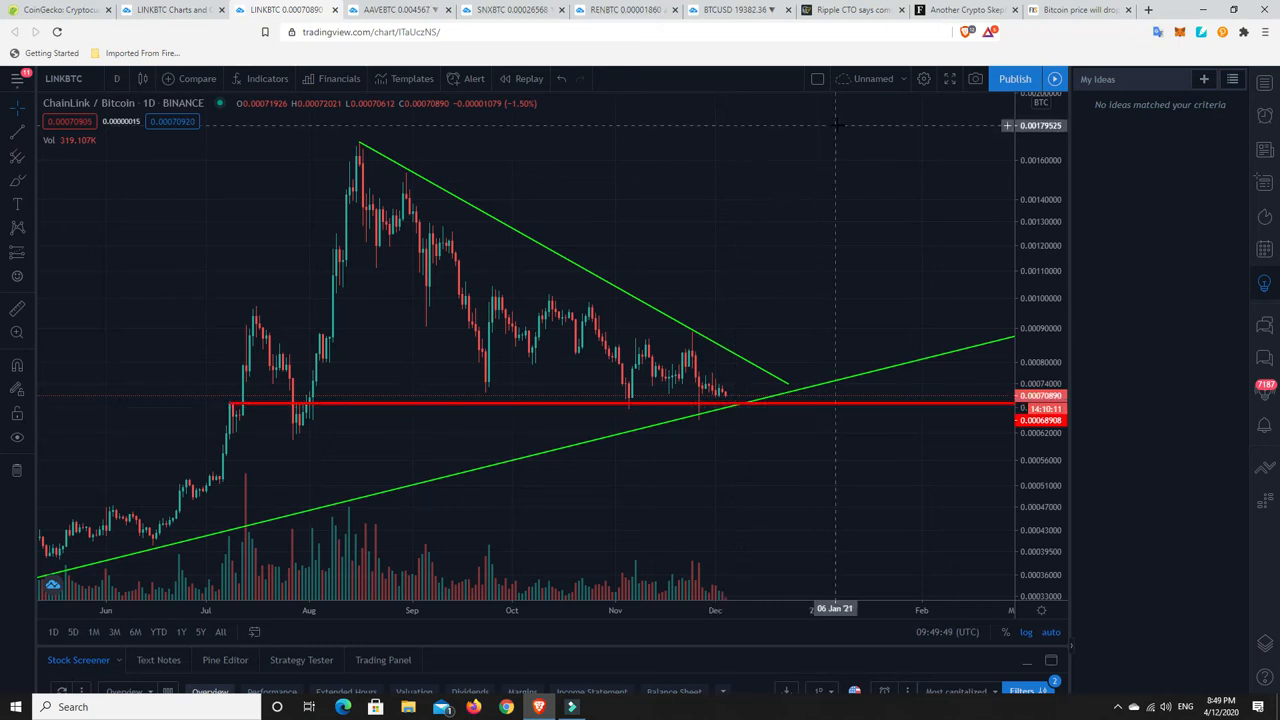
pyautogui.moveTo(696, 304)
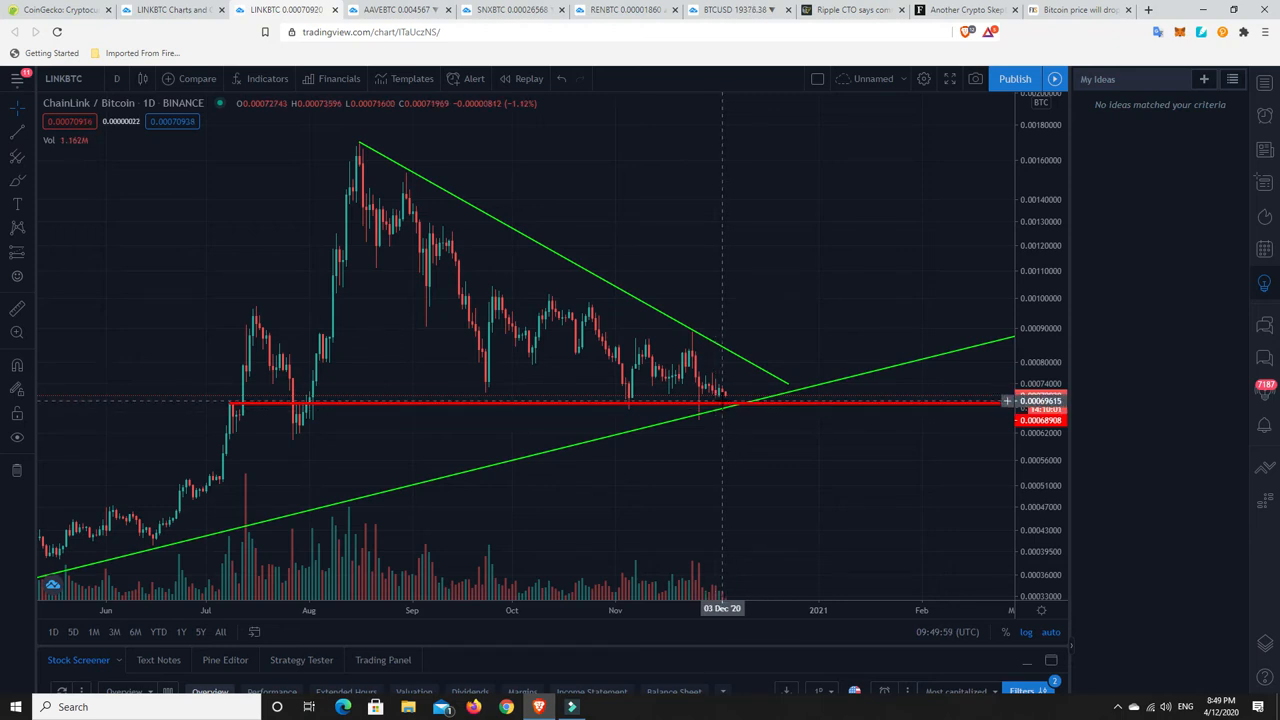
pyautogui.scroll(-3)
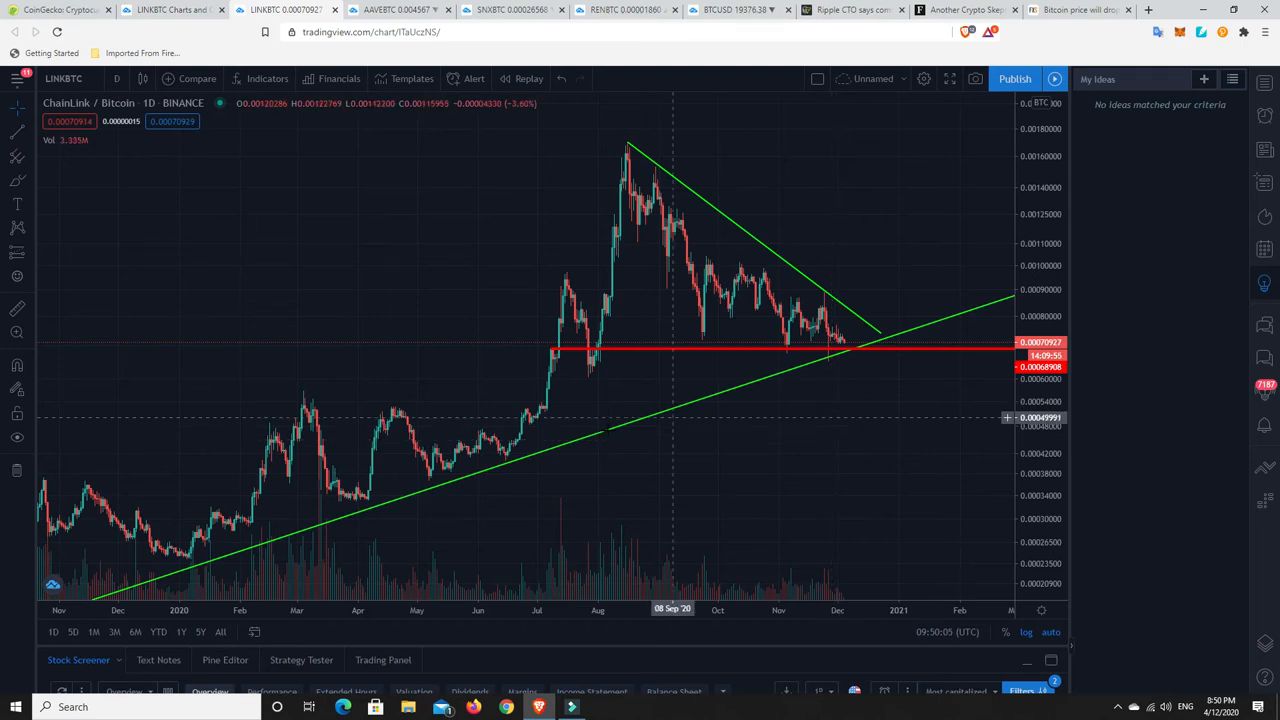
pyautogui.moveTo(332, 448)
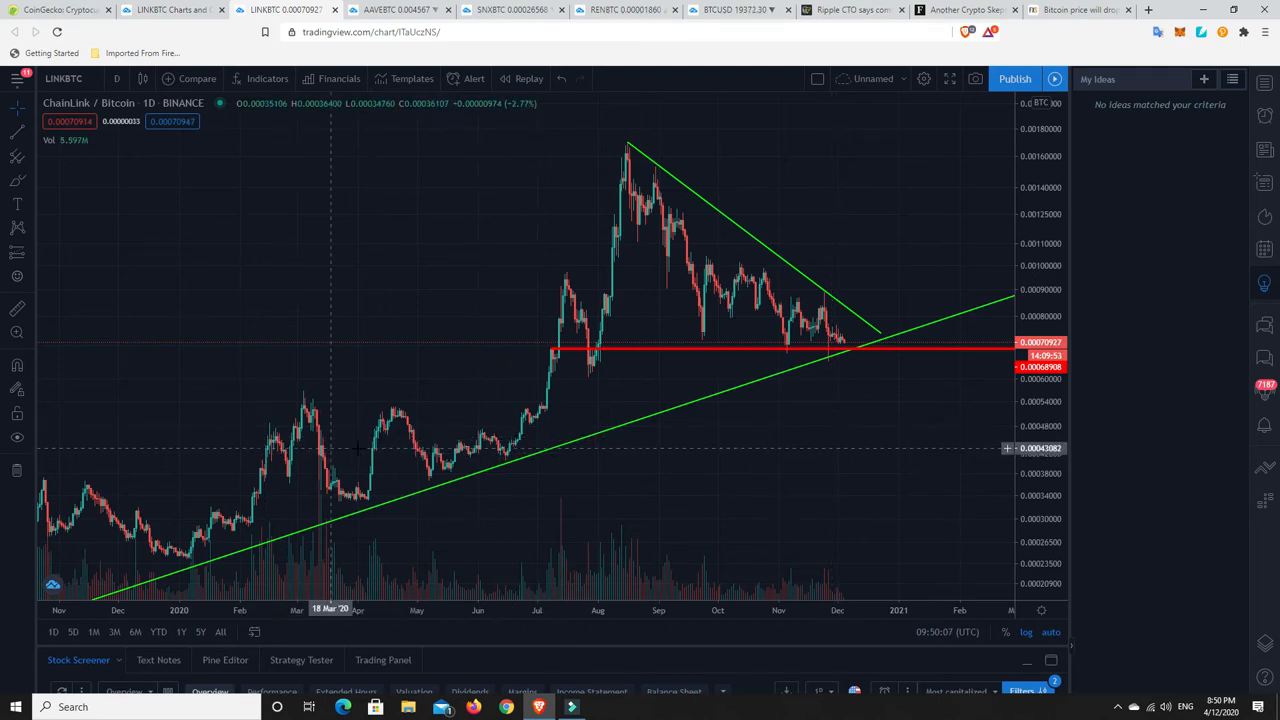
pyautogui.moveTo(432, 468)
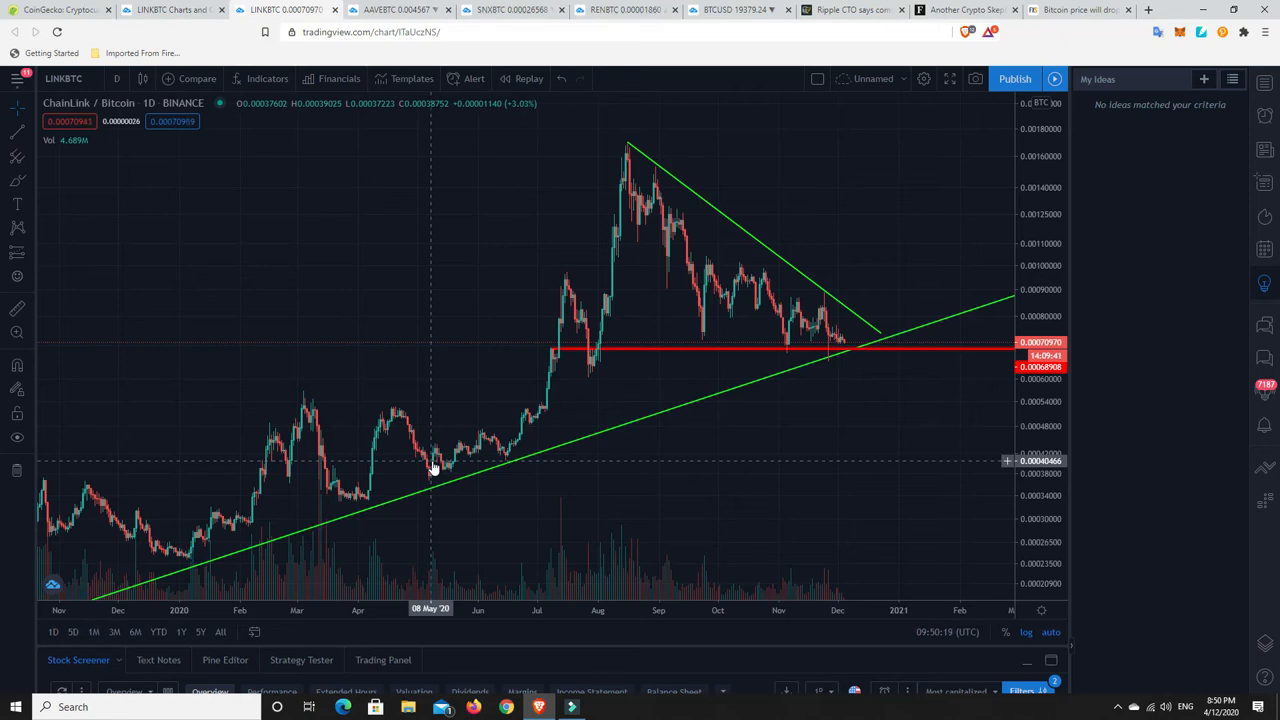
pyautogui.moveTo(504, 468)
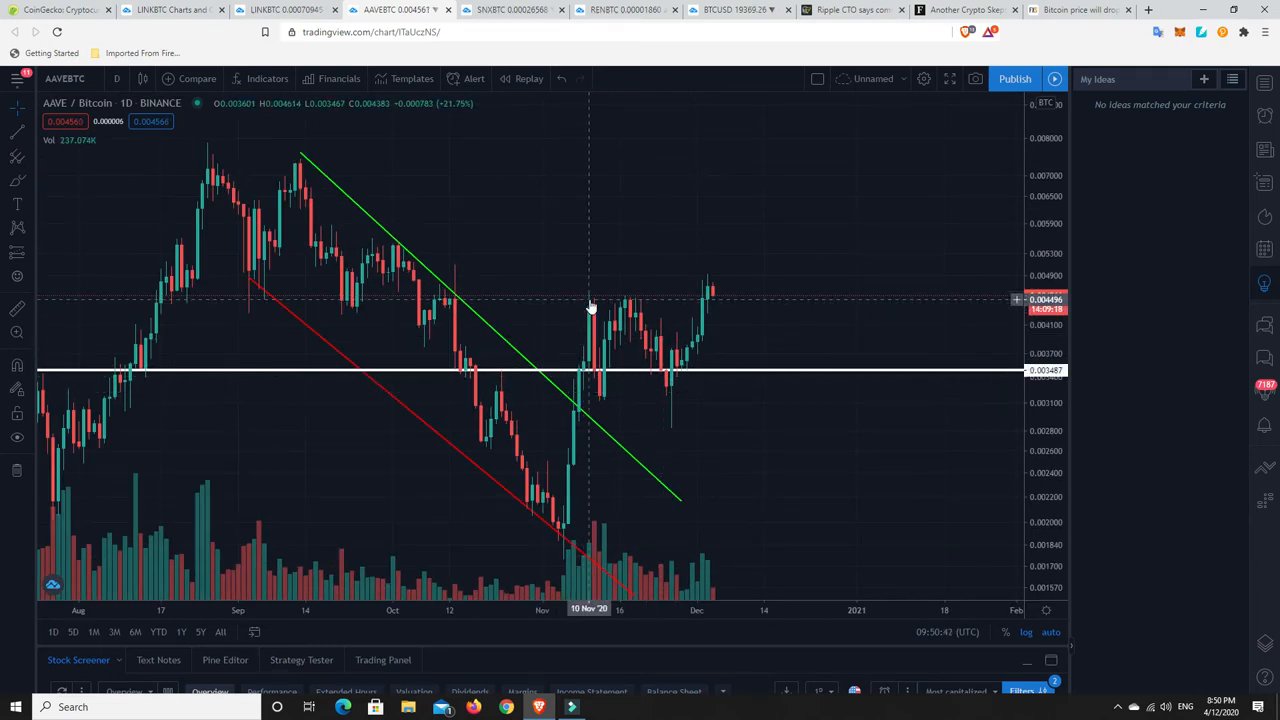
pyautogui.moveTo(604, 398)
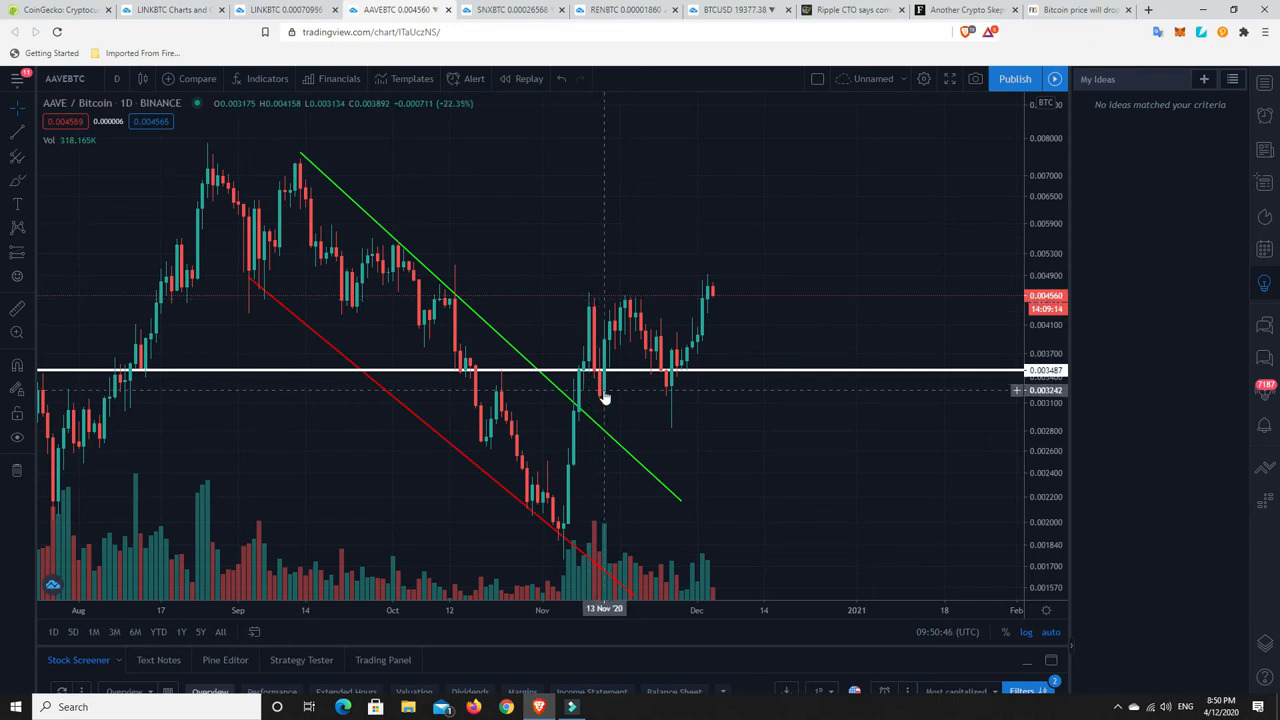
pyautogui.moveTo(610, 396)
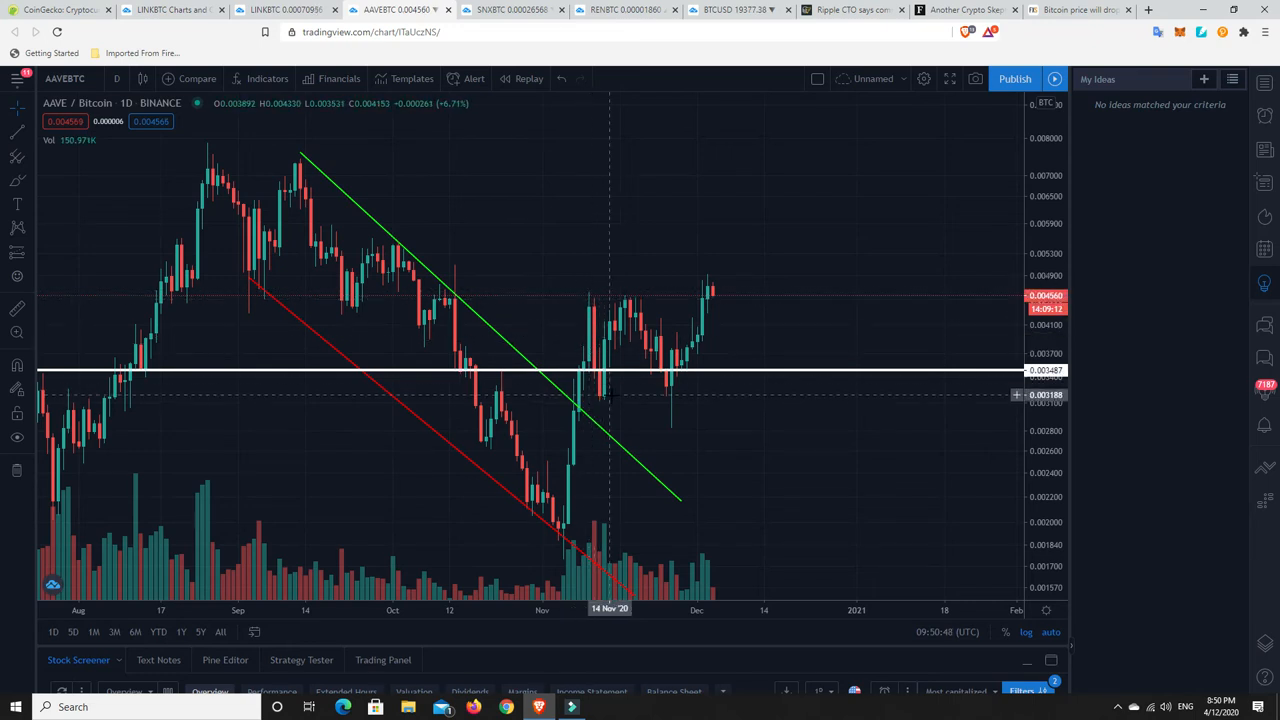
pyautogui.moveTo(624, 304)
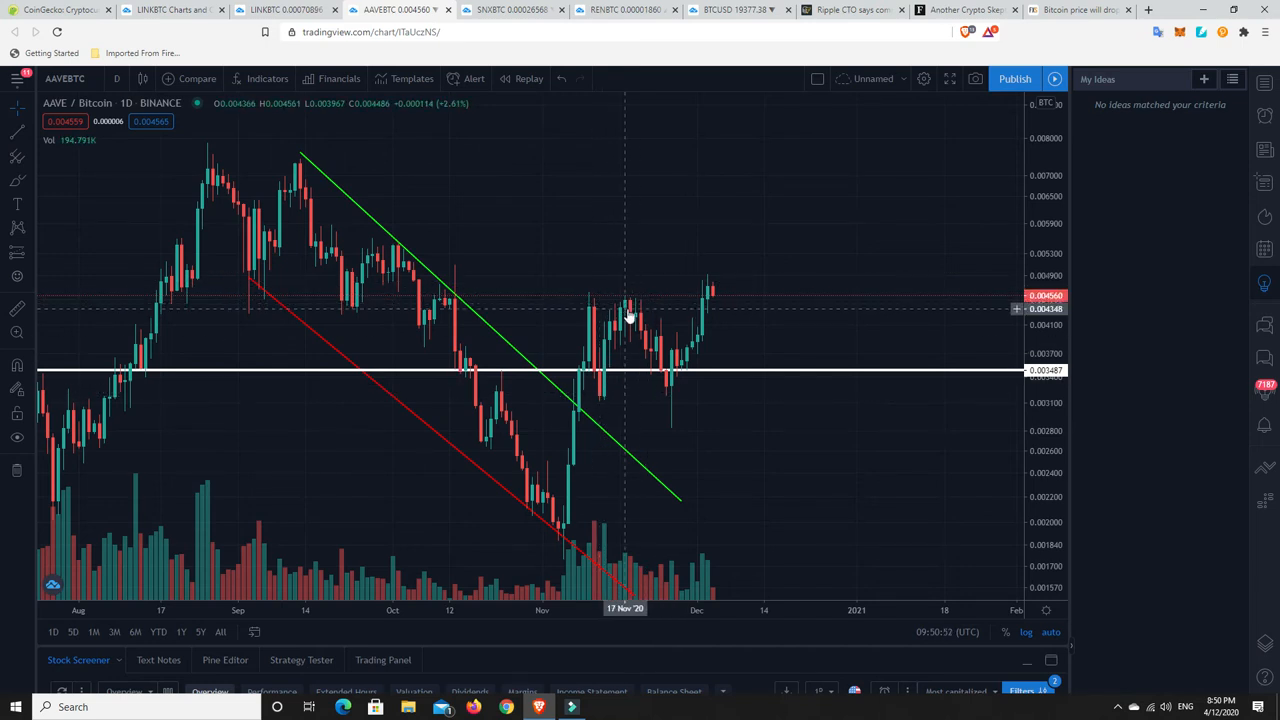
pyautogui.moveTo(656, 376)
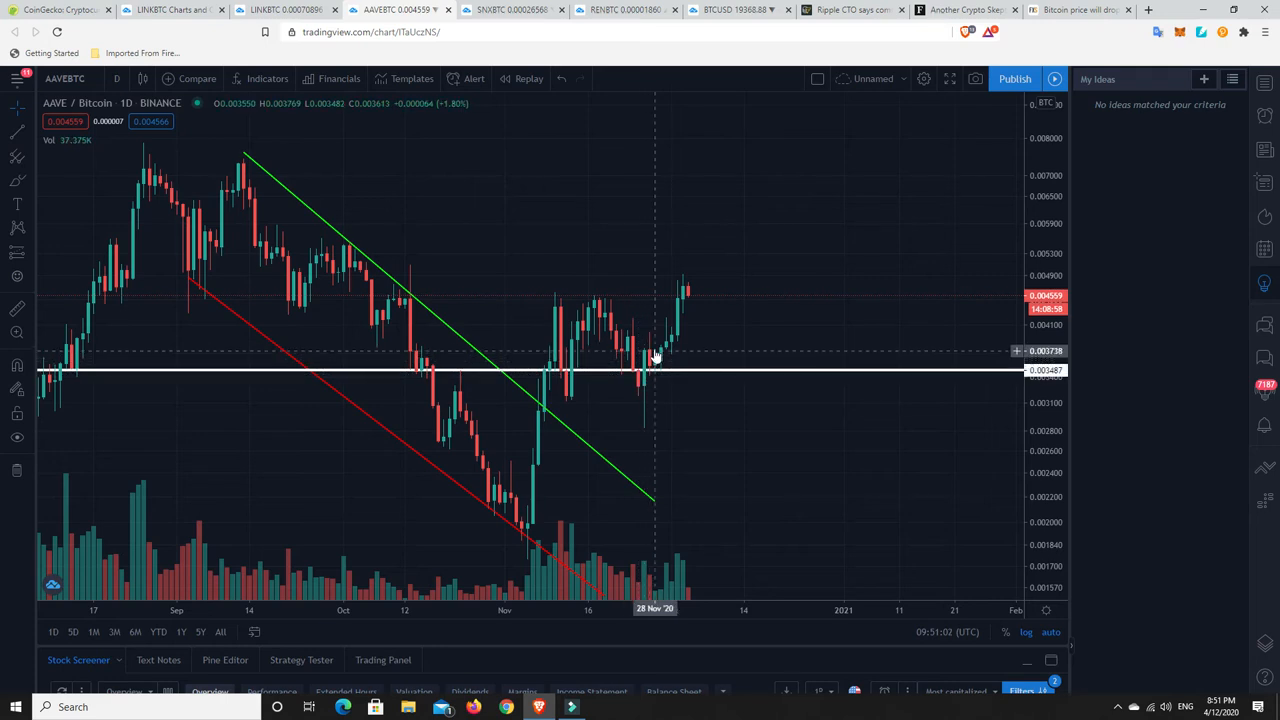
pyautogui.moveTo(684, 292)
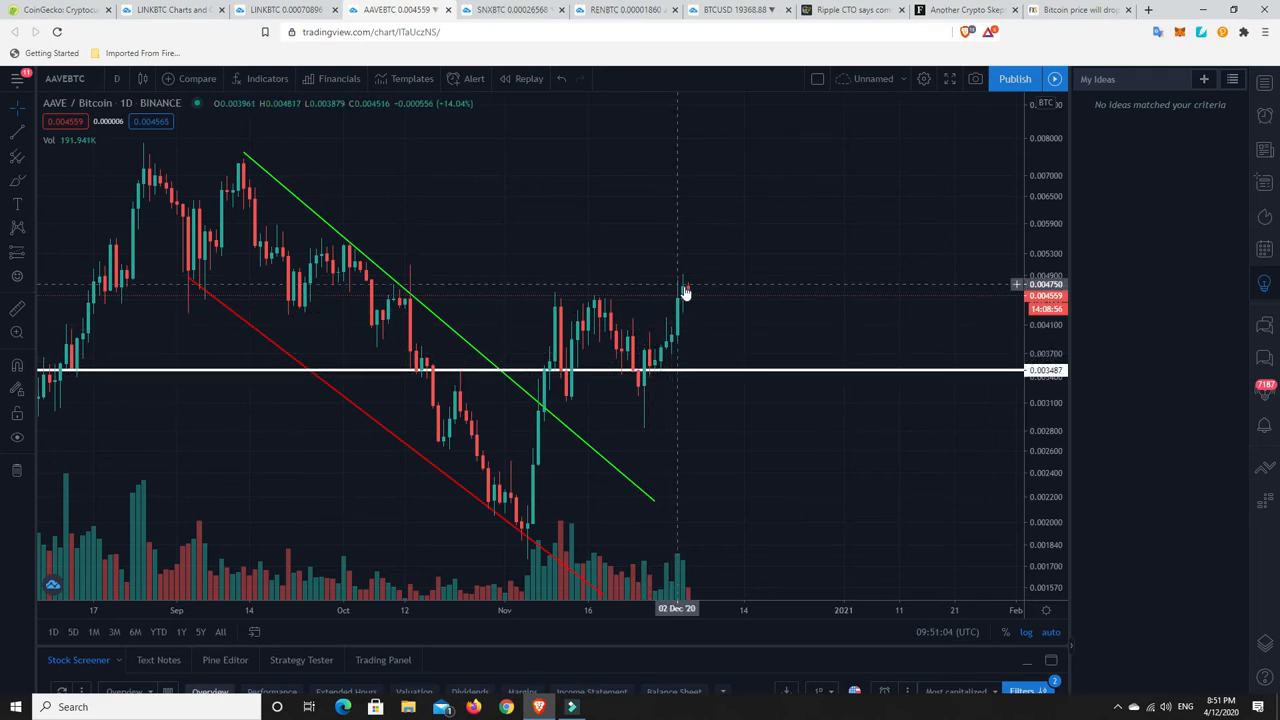
pyautogui.moveTo(684, 292)
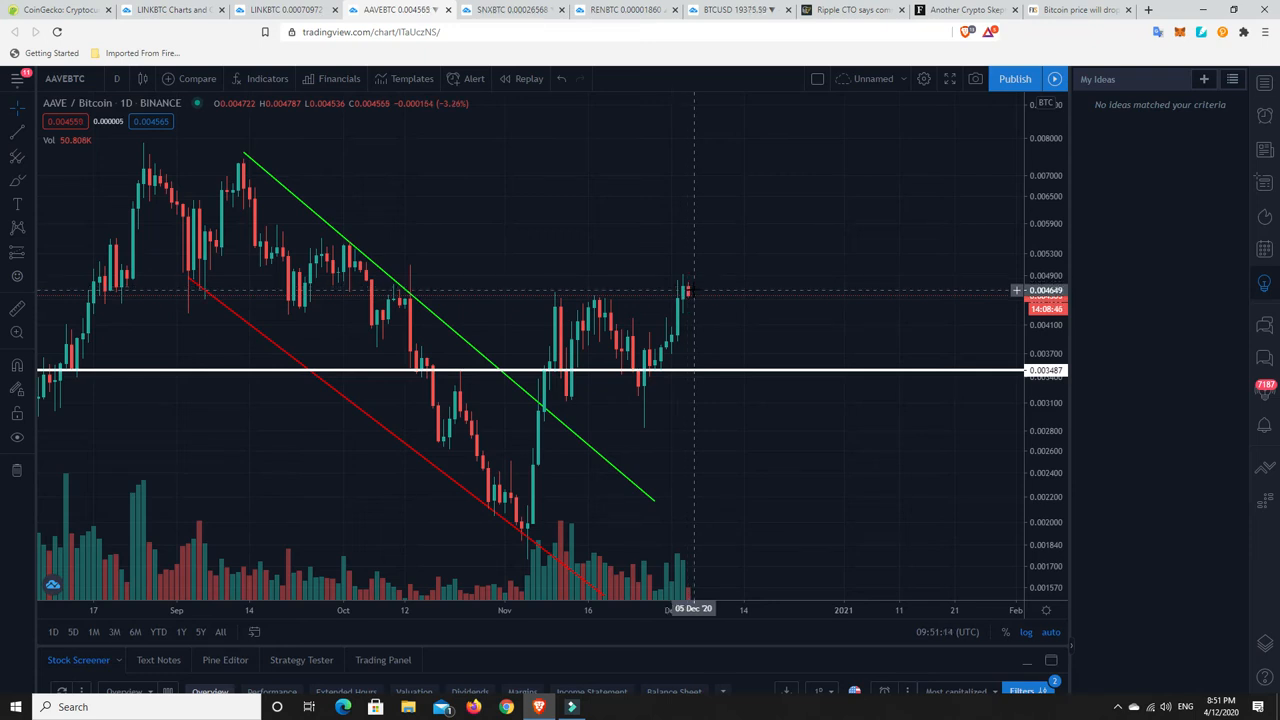
pyautogui.moveTo(684, 304)
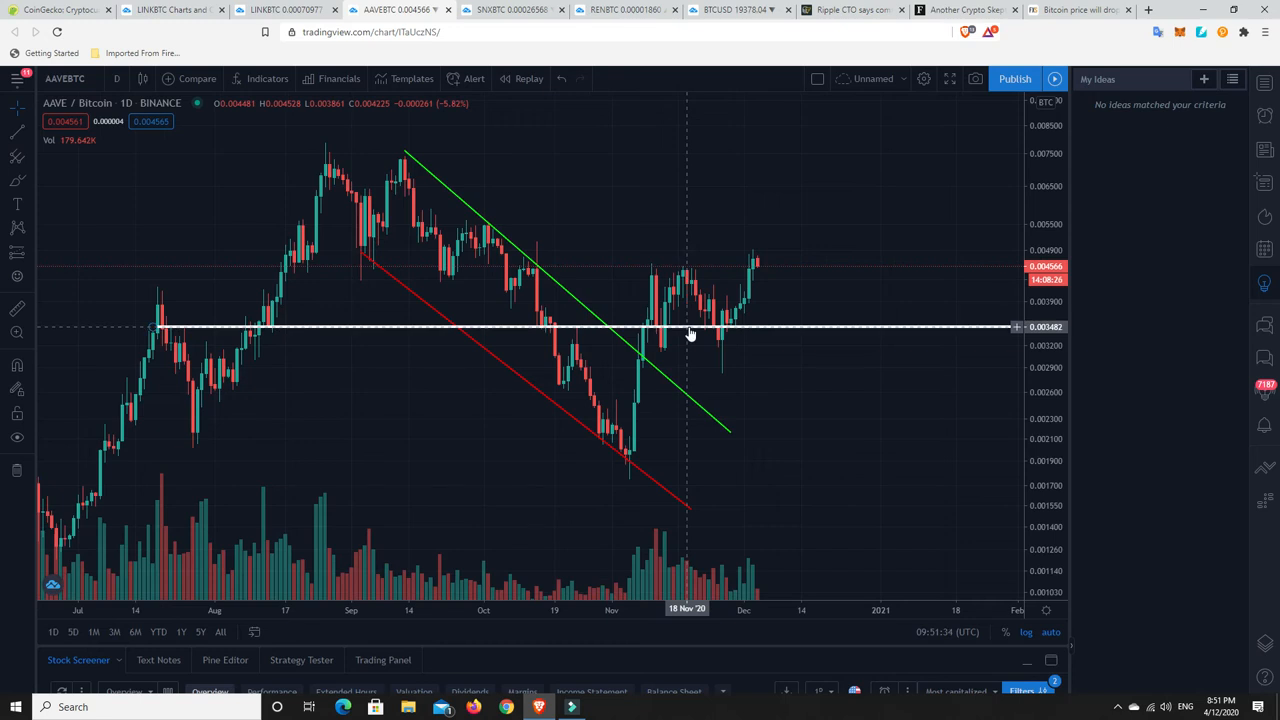
pyautogui.moveTo(698, 336)
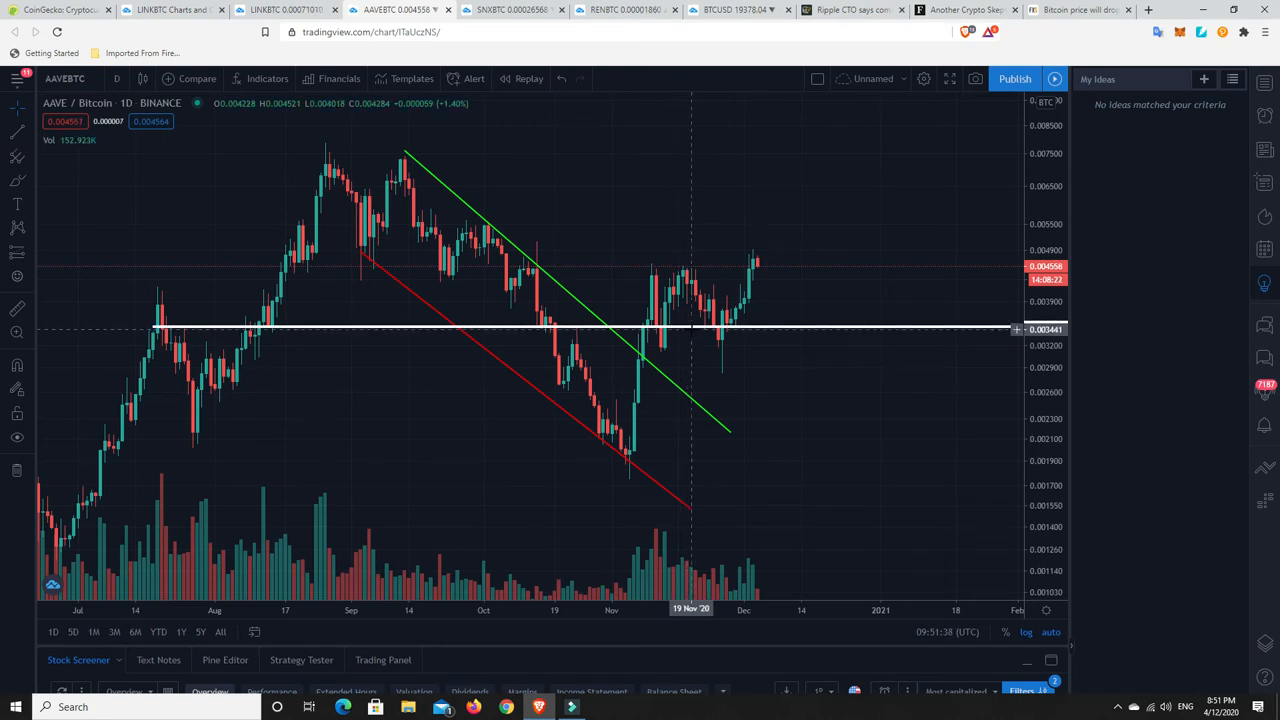
pyautogui.moveTo(738, 316)
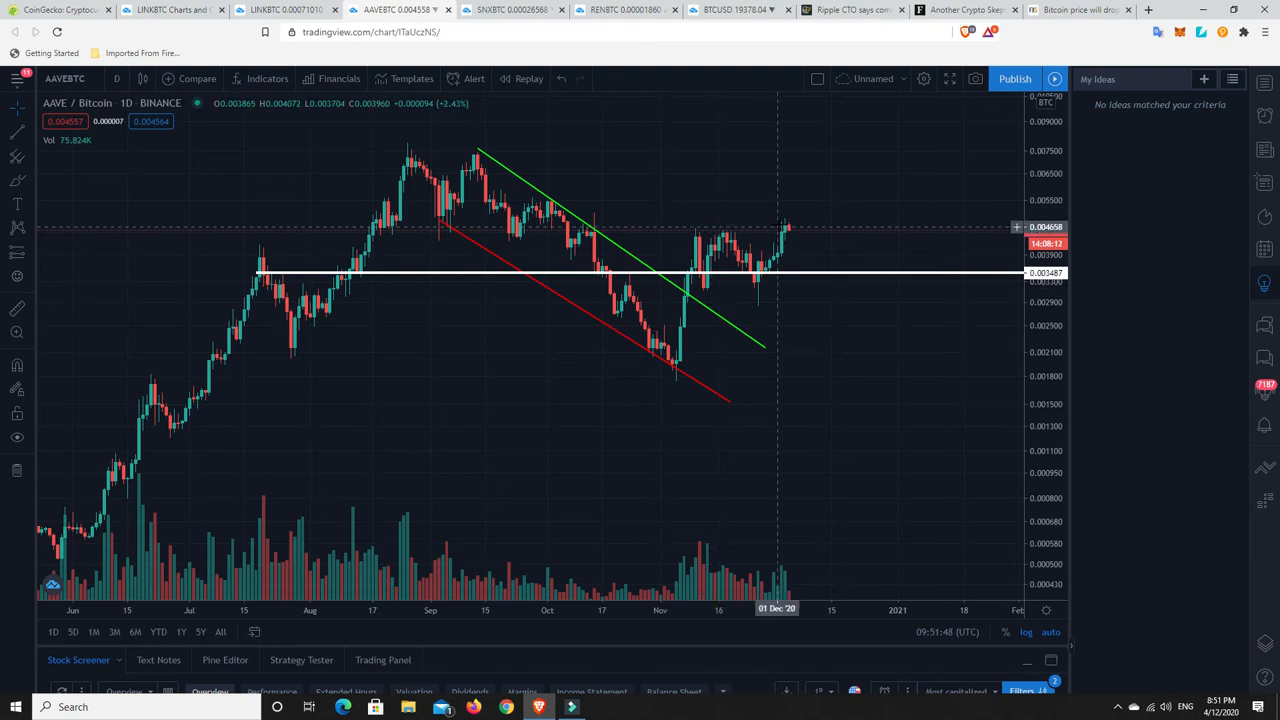
pyautogui.moveTo(718, 264)
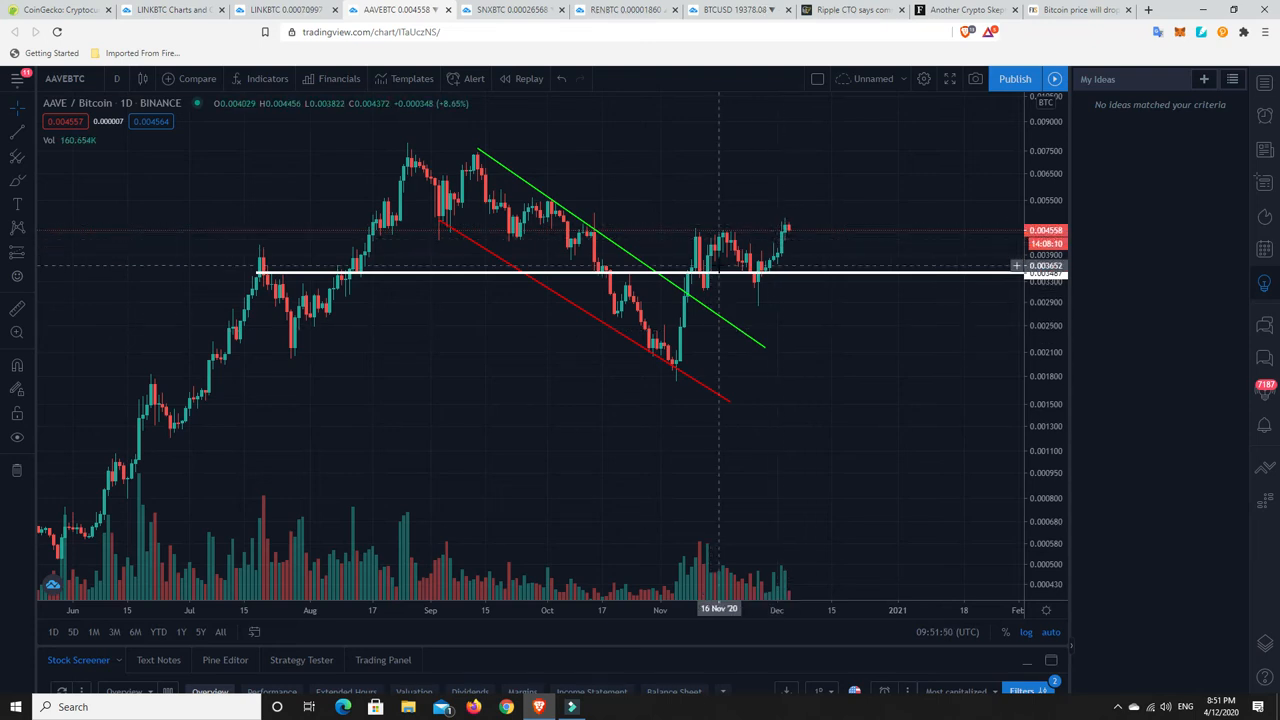
pyautogui.moveTo(680, 284)
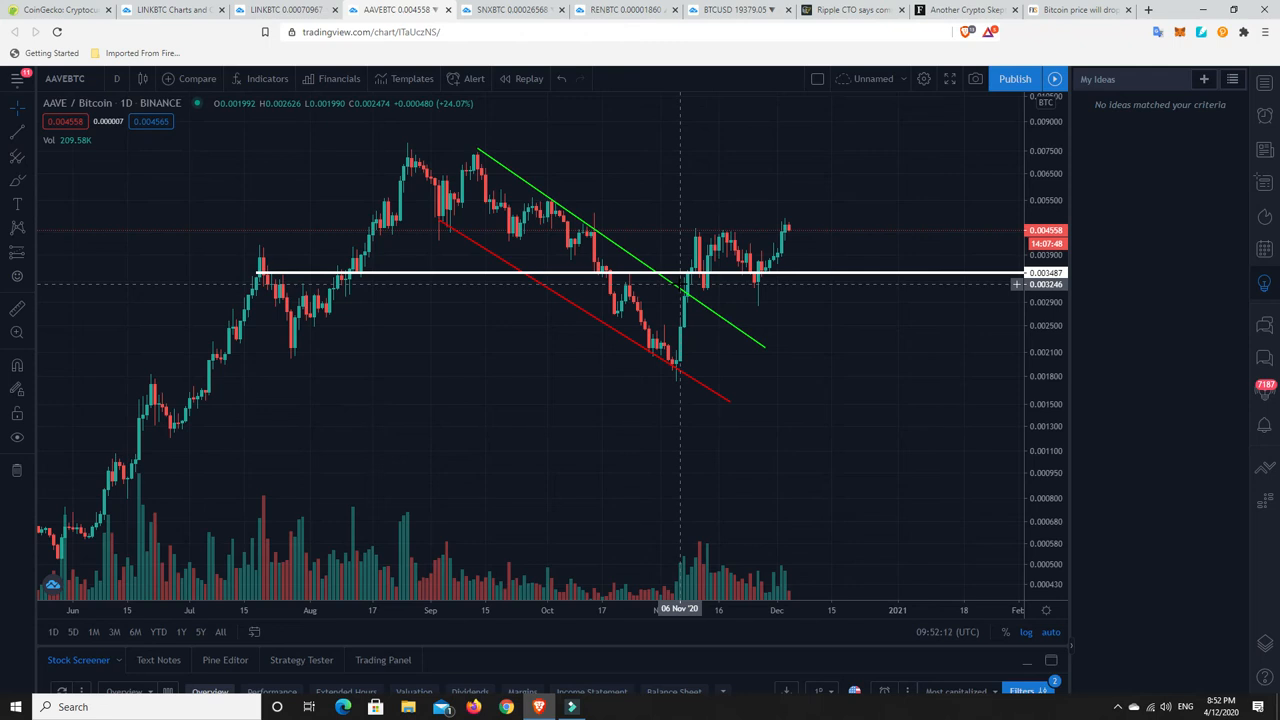
pyautogui.moveTo(760, 262)
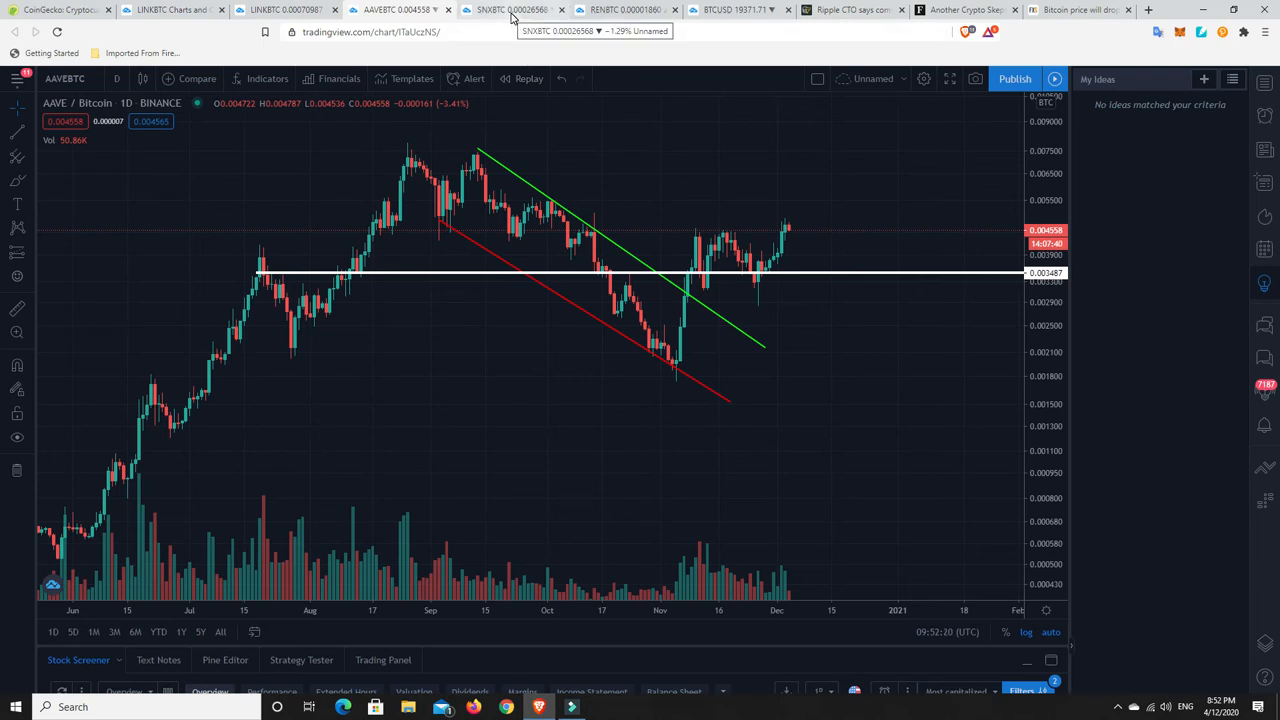
# Bring up the SNX/BTC daily chart and dismiss the layout-changed notice.
pyautogui.click(512, 10)
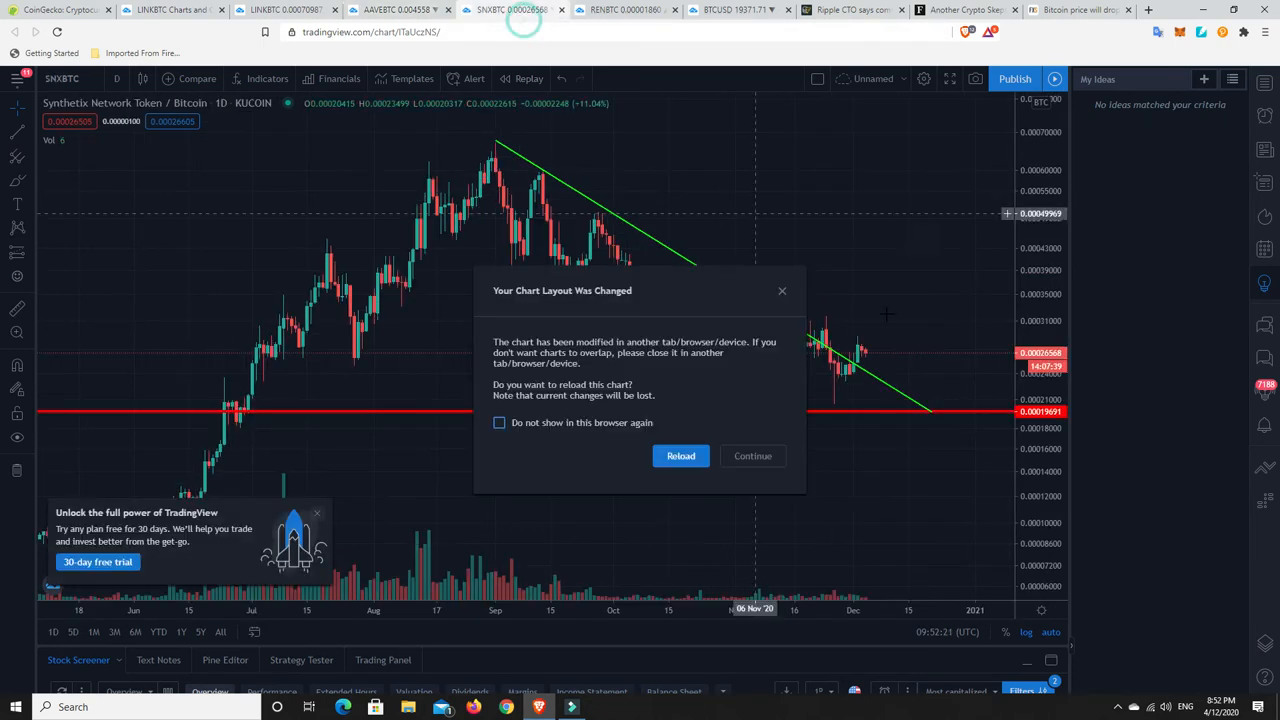
pyautogui.click(680, 456)
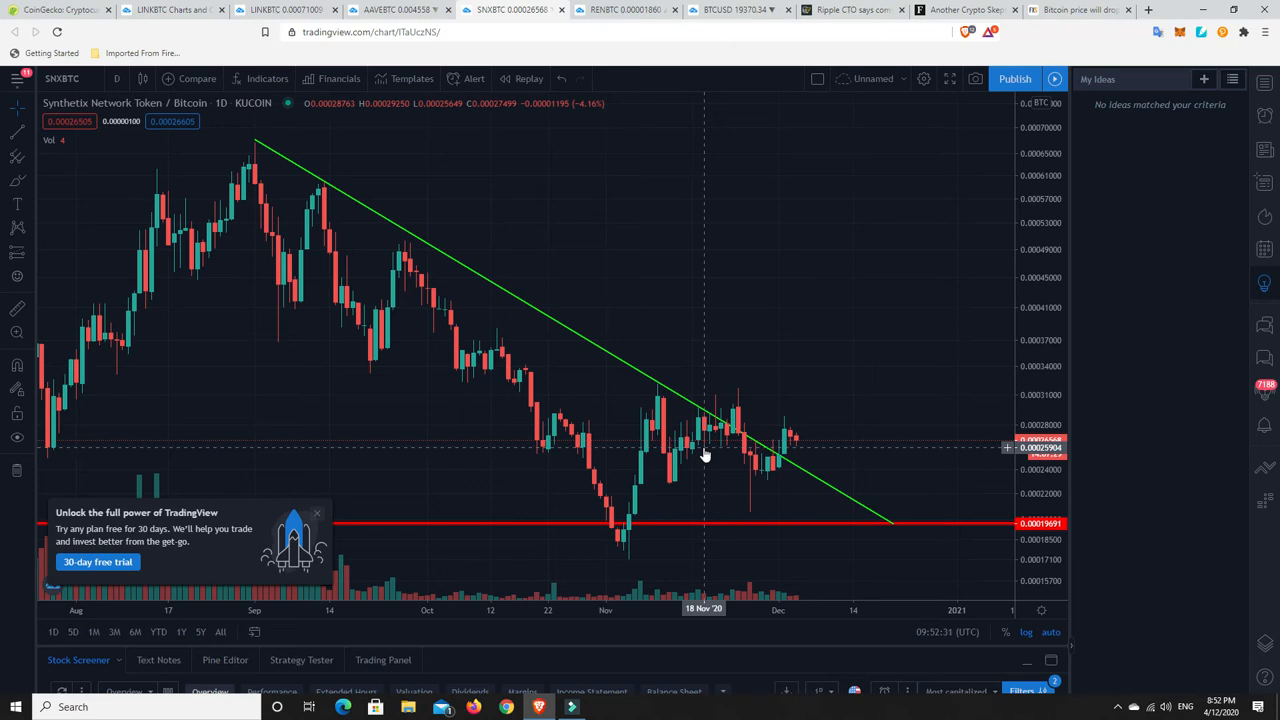
pyautogui.moveTo(732, 412)
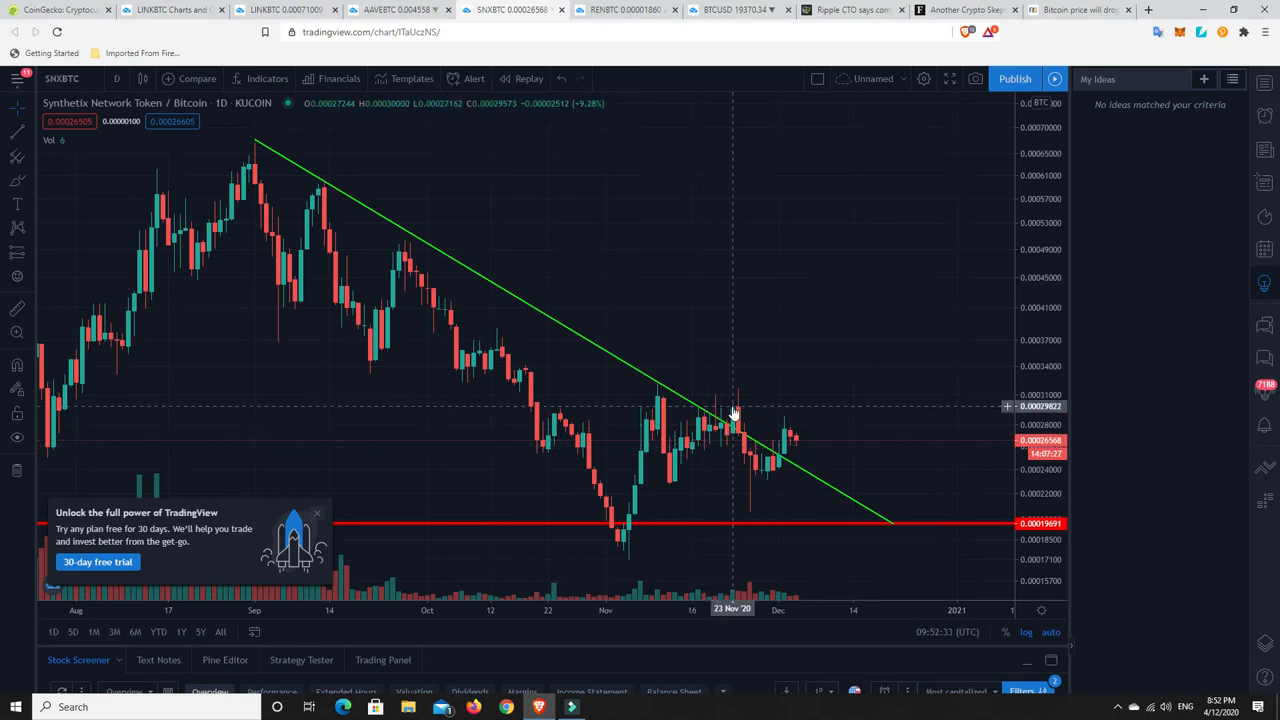
pyautogui.moveTo(756, 476)
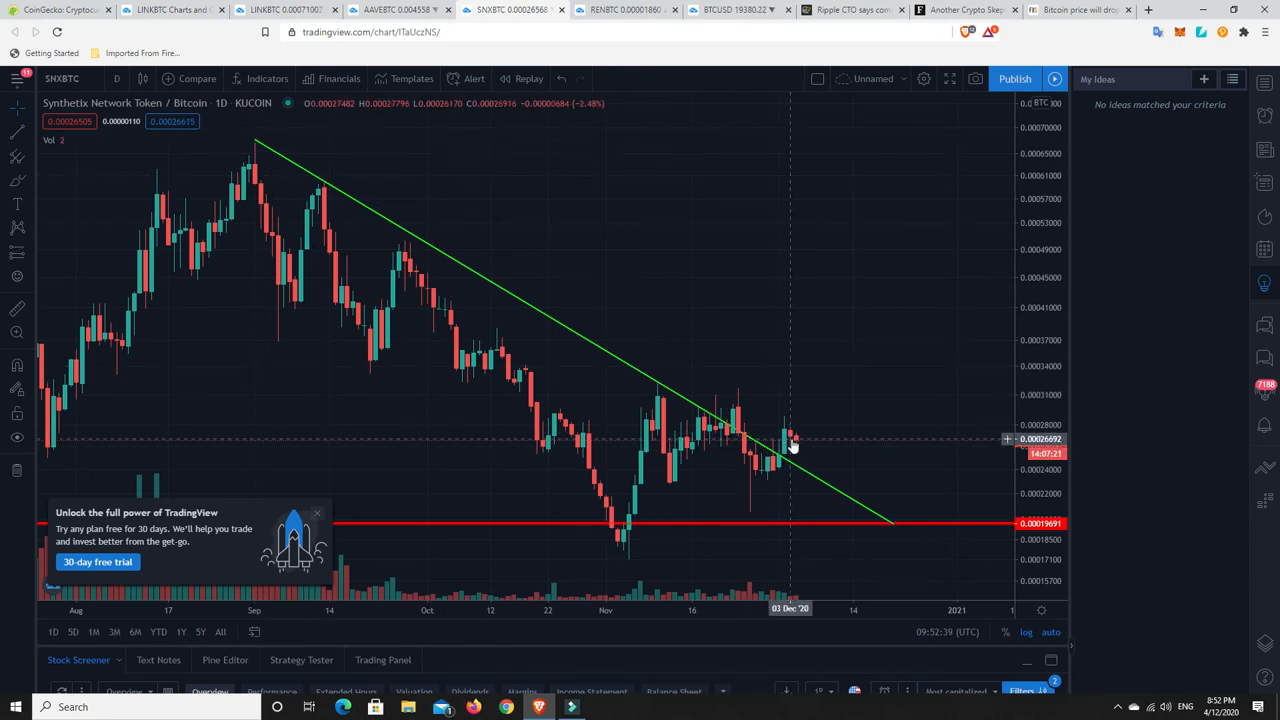
pyautogui.moveTo(796, 444)
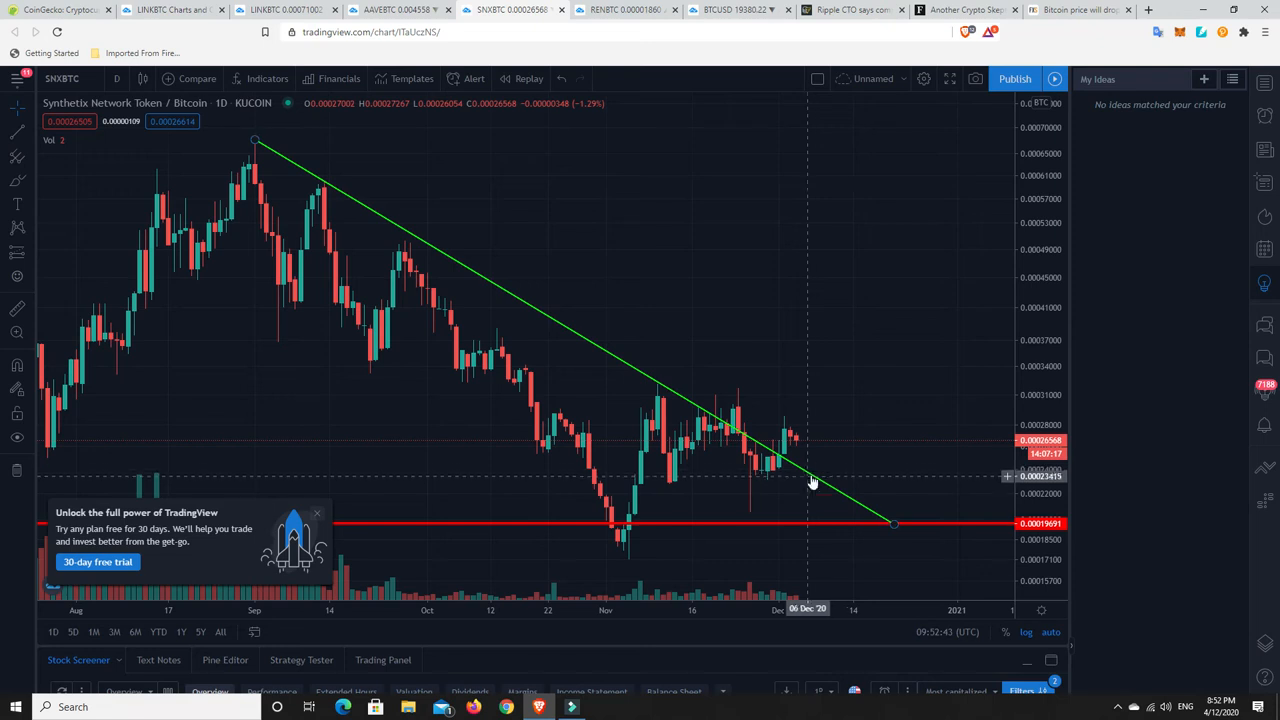
pyautogui.moveTo(812, 470)
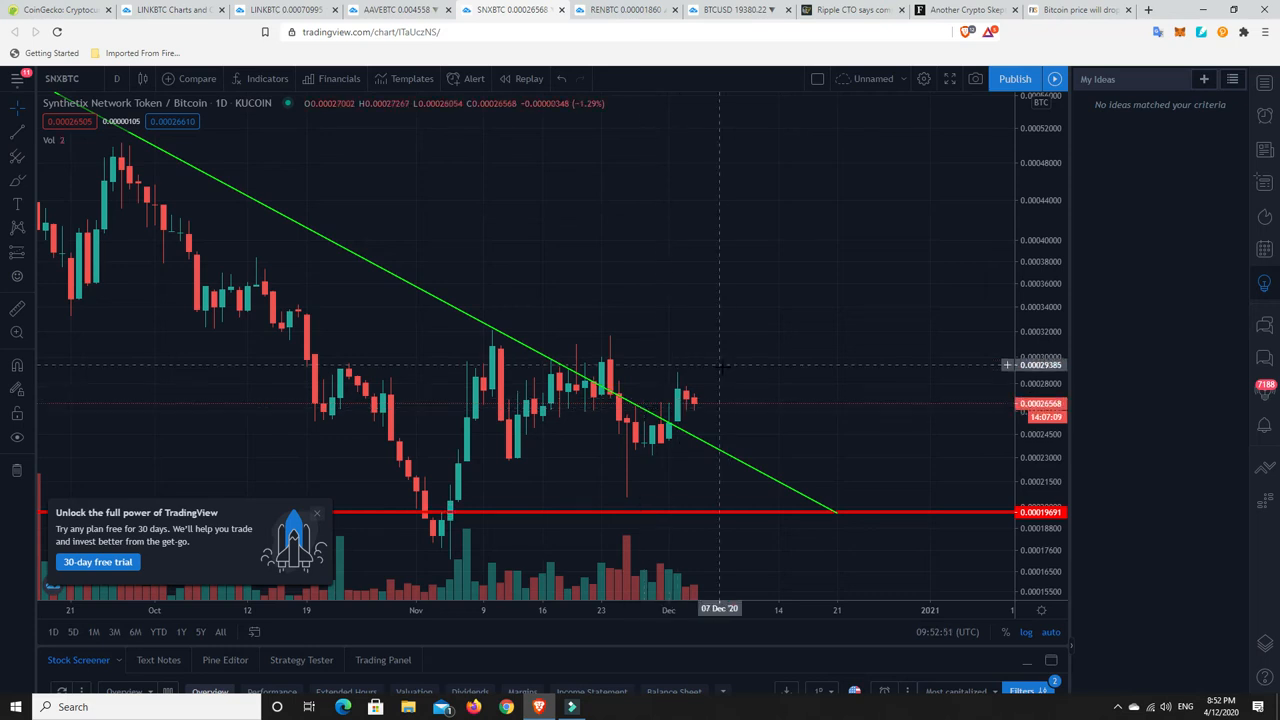
# Bring up the REN/BTC daily chart with its green, red and white lines.
pyautogui.click(624, 10)
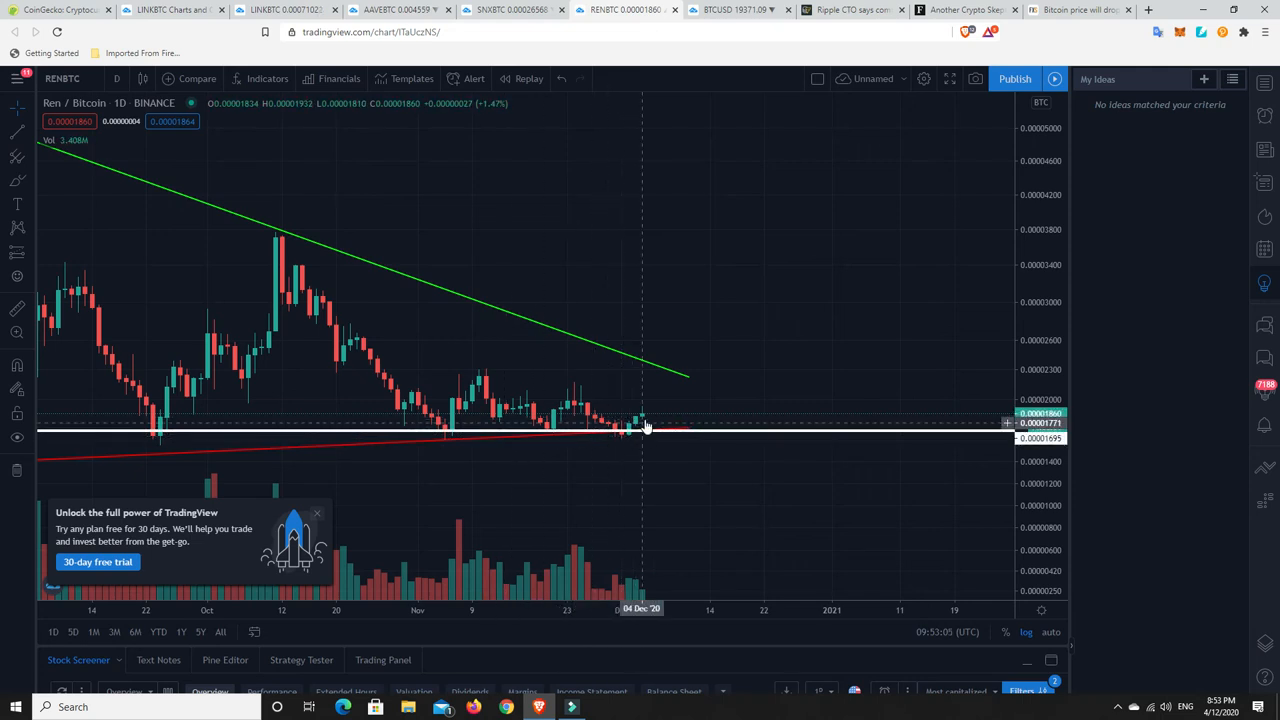
pyautogui.moveTo(620, 432)
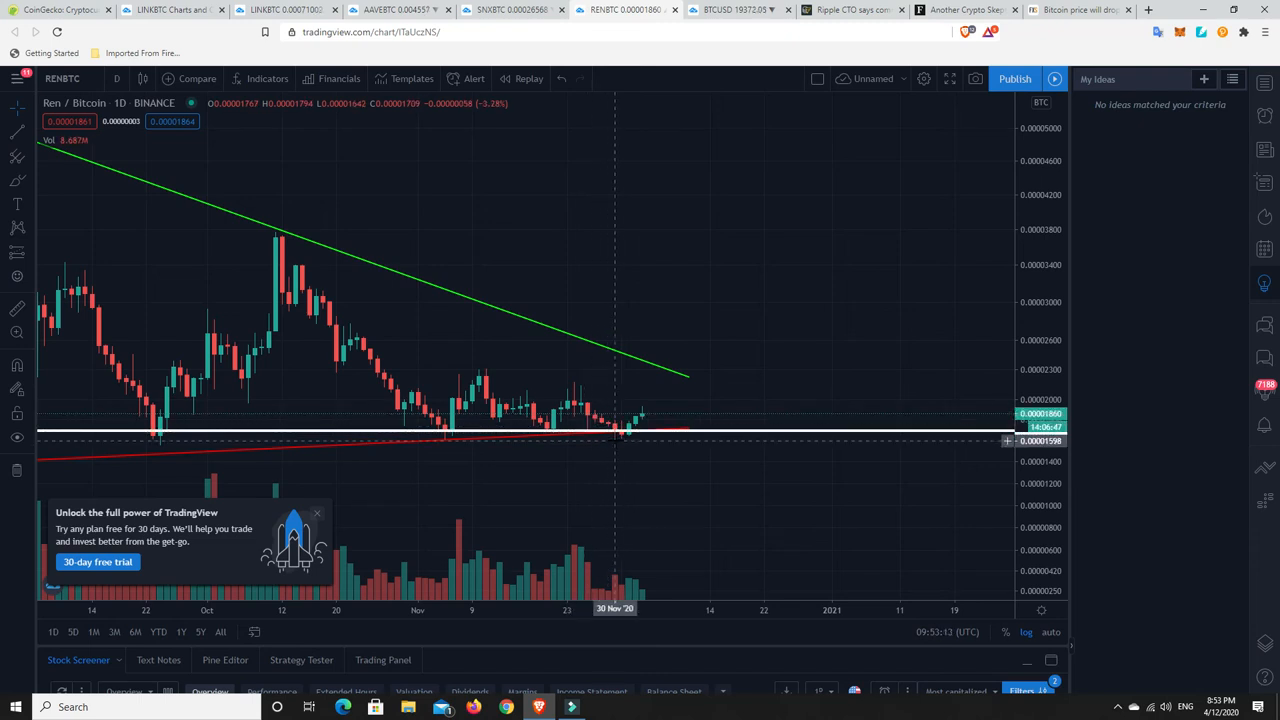
pyautogui.moveTo(624, 444)
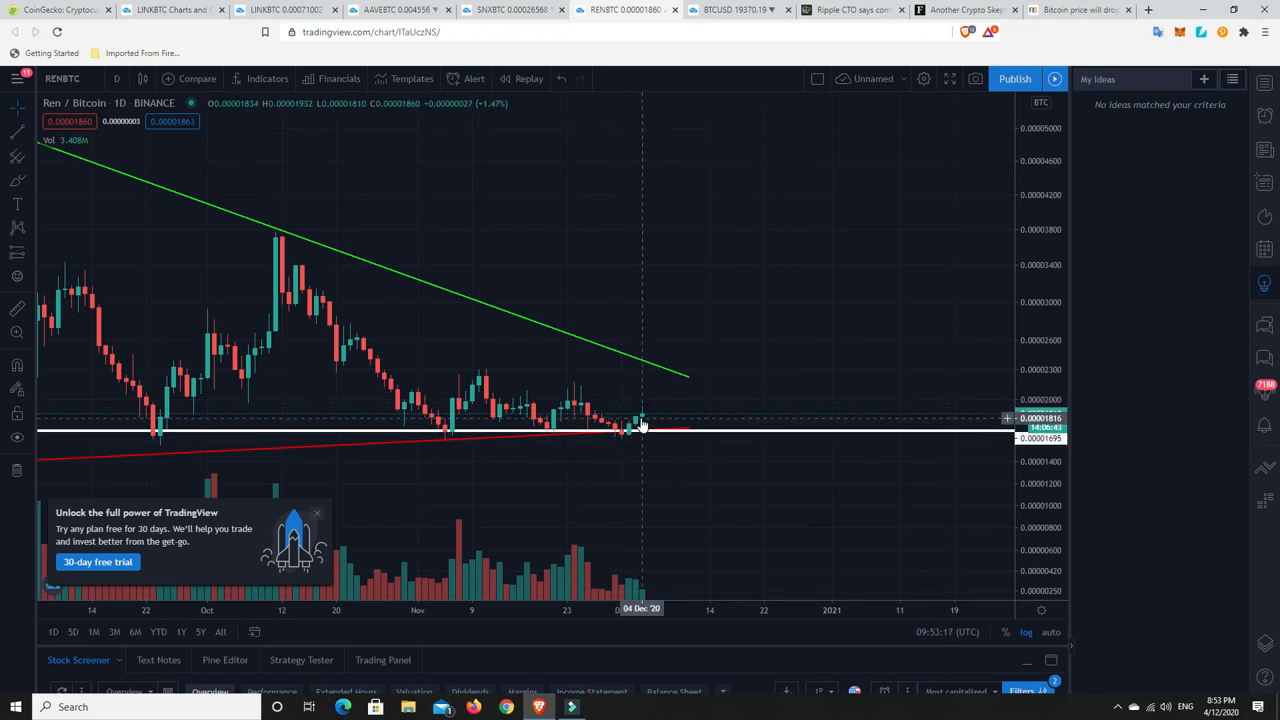
pyautogui.moveTo(670, 418)
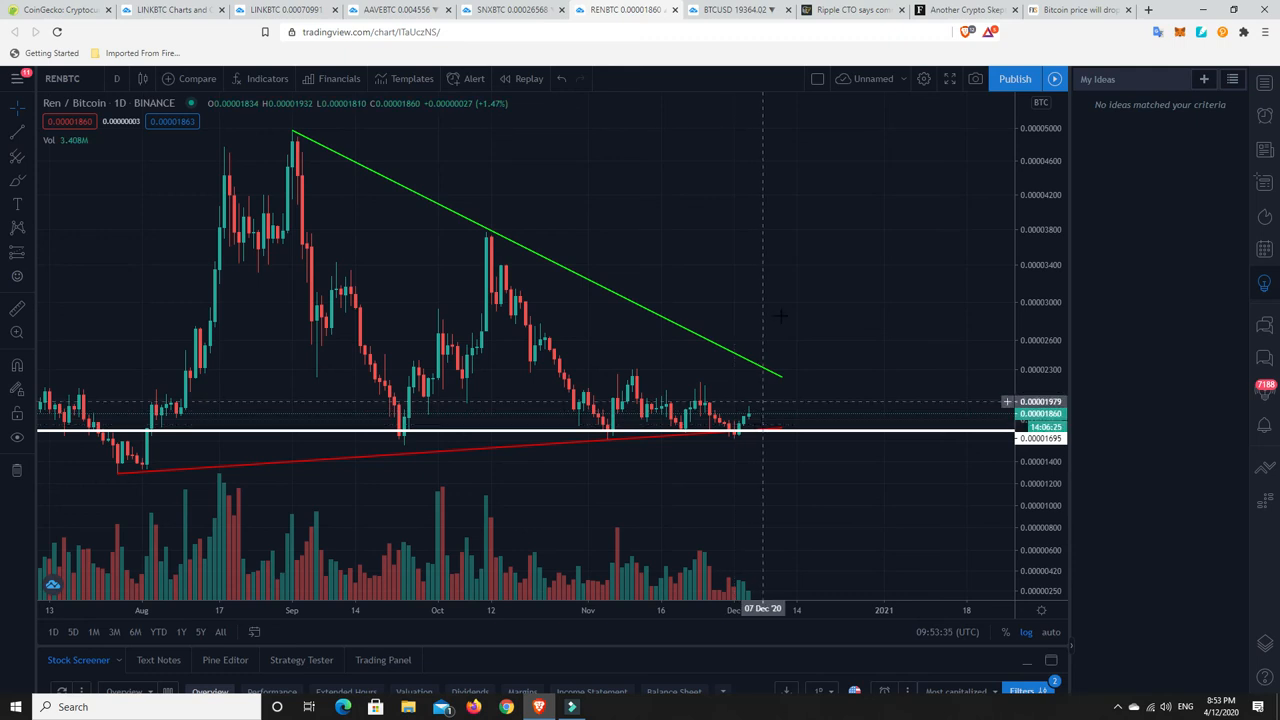
pyautogui.moveTo(736, 444)
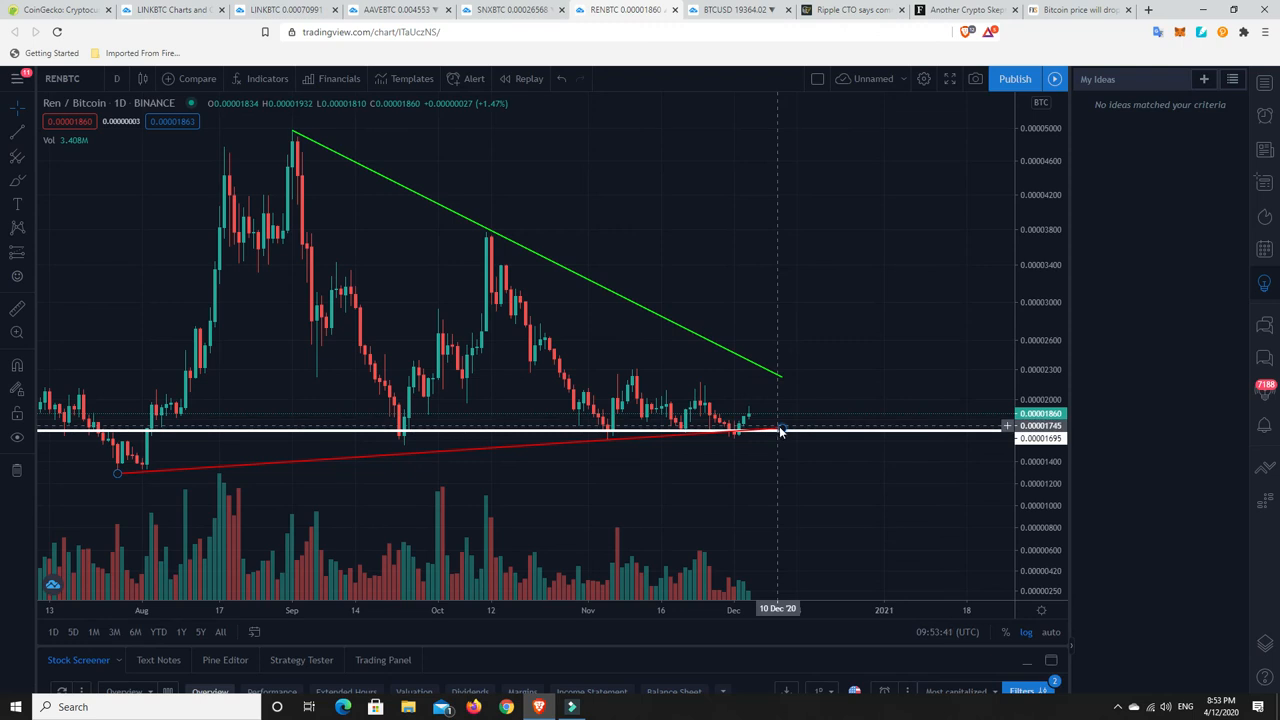
pyautogui.moveTo(856, 420)
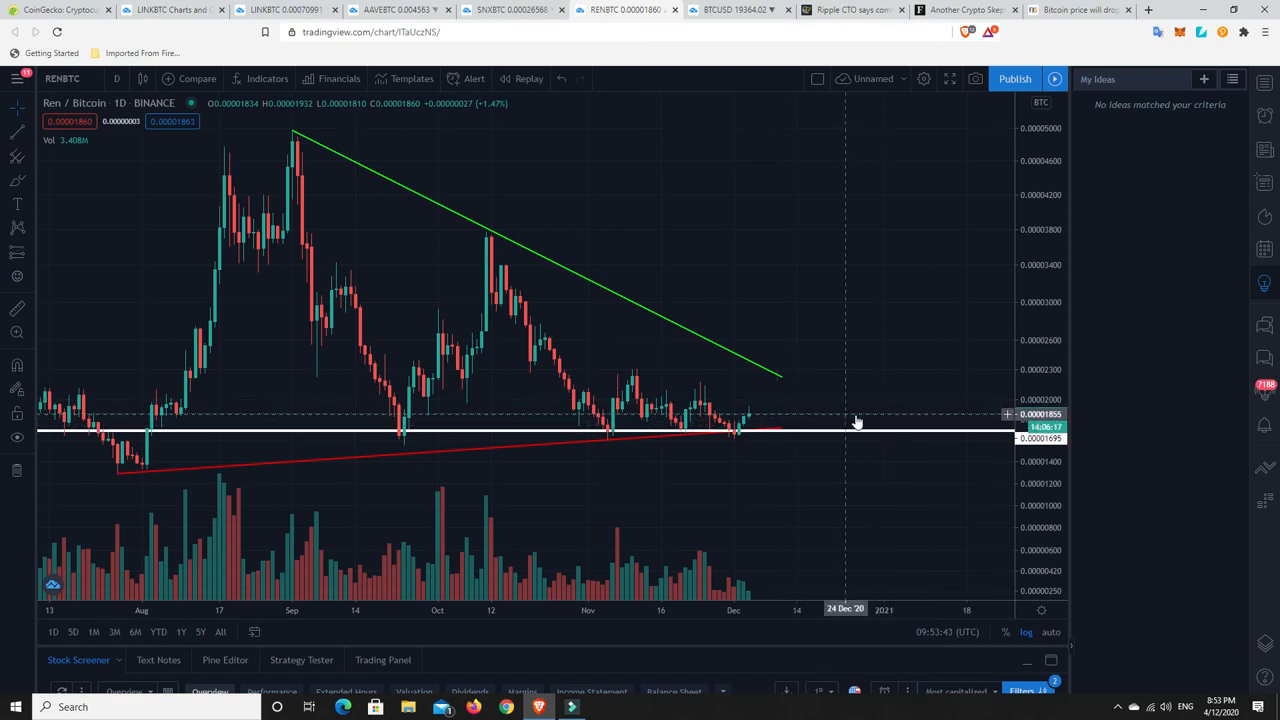
pyautogui.moveTo(852, 420)
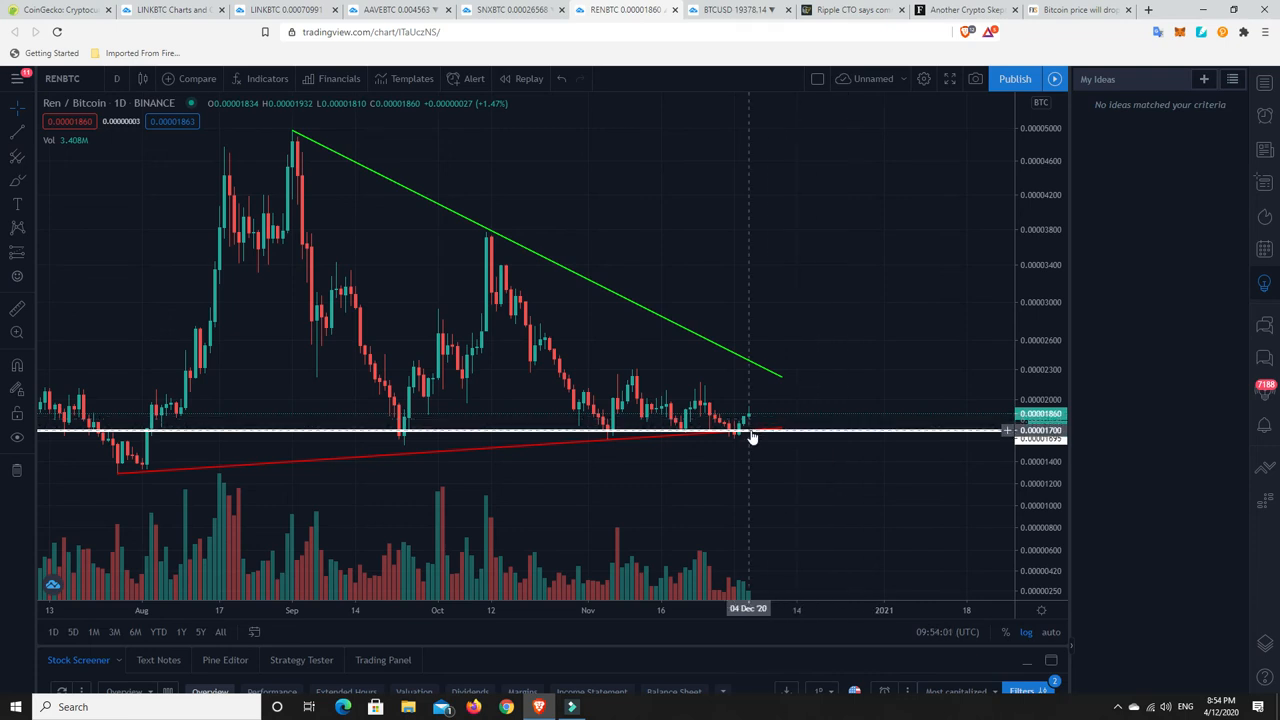
pyautogui.moveTo(820, 496)
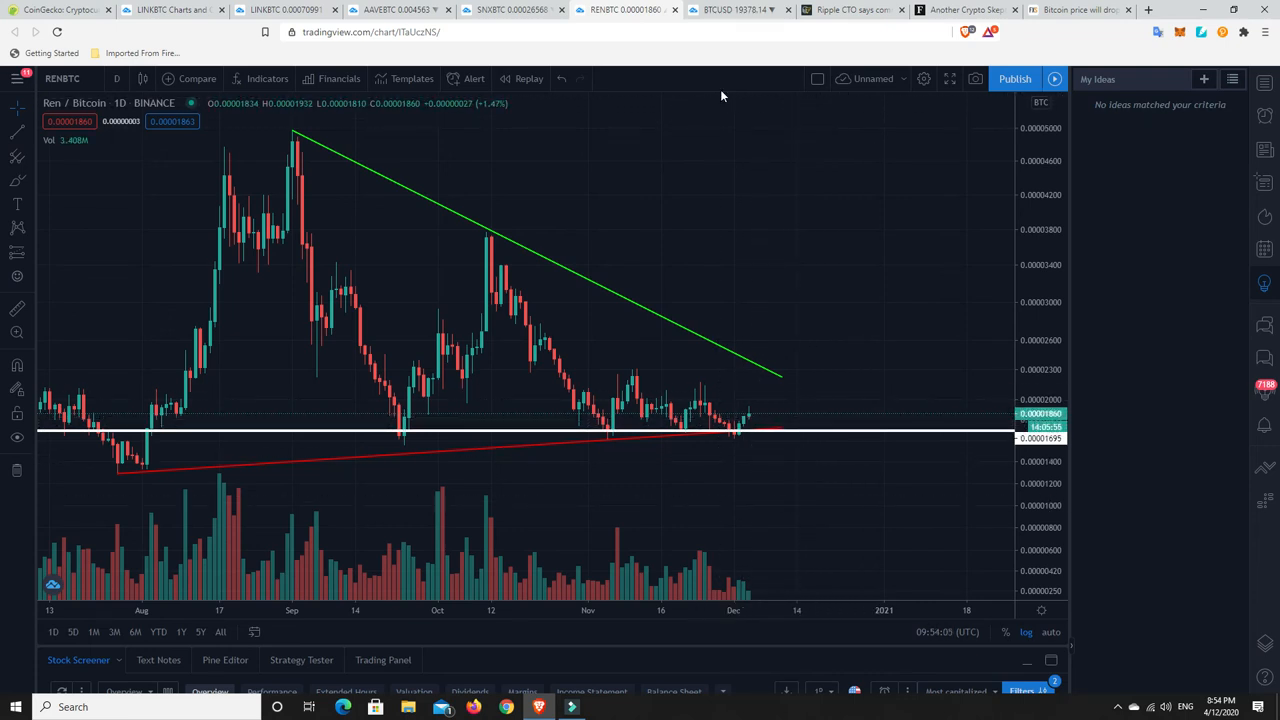
# Return to the CoinGecko Top 100 Coins page and scroll down to Stellar and Bitcoin SV.
pyautogui.click(56, 10)
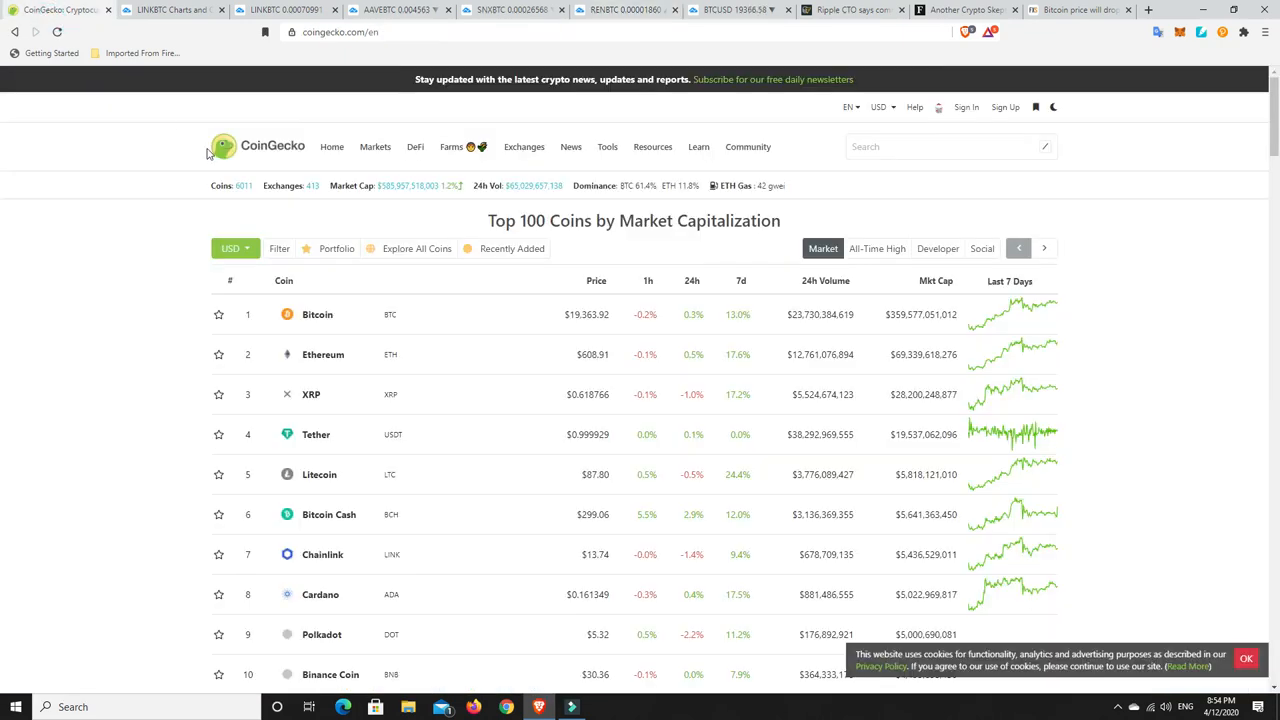
pyautogui.moveTo(388, 196)
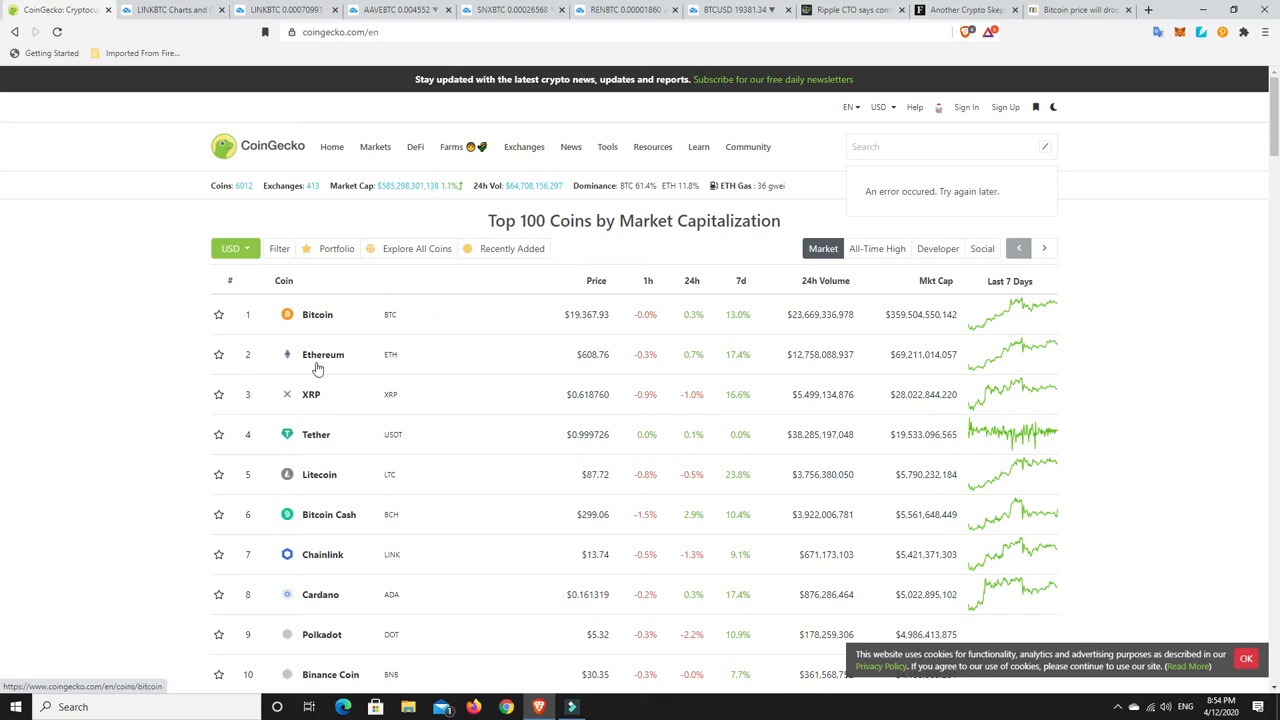
pyautogui.moveTo(544, 370)
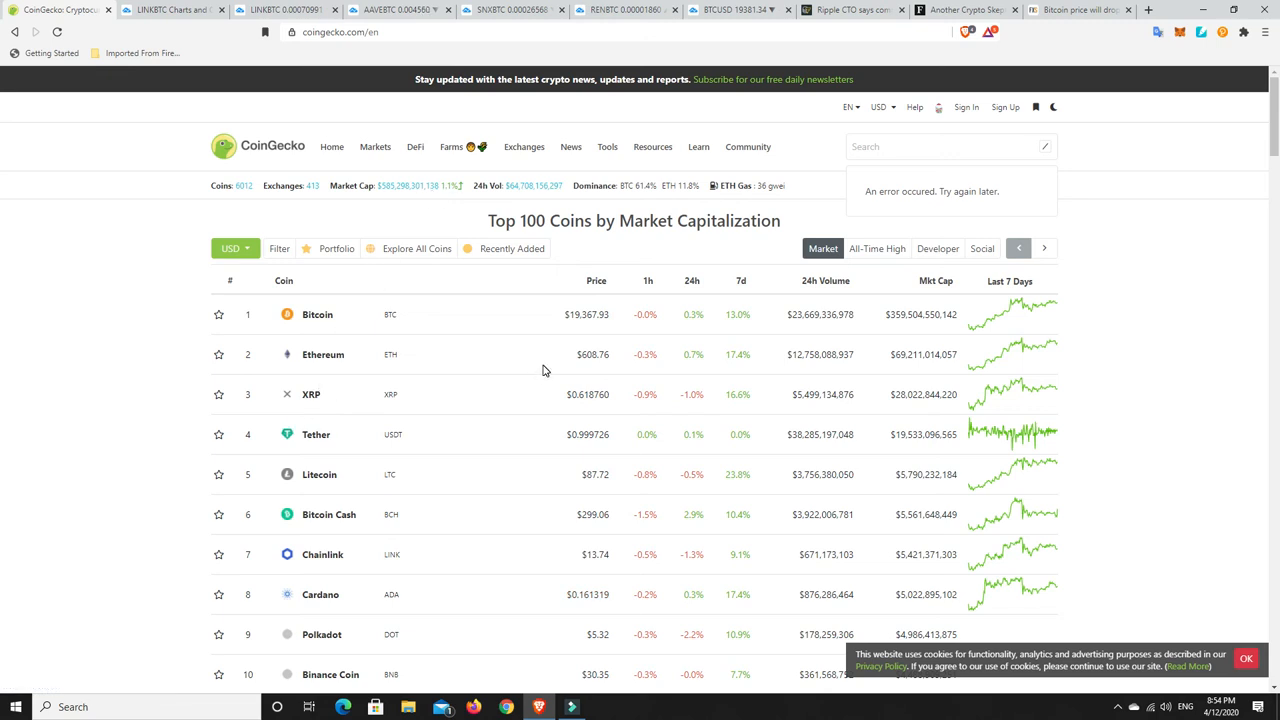
pyautogui.moveTo(652, 396)
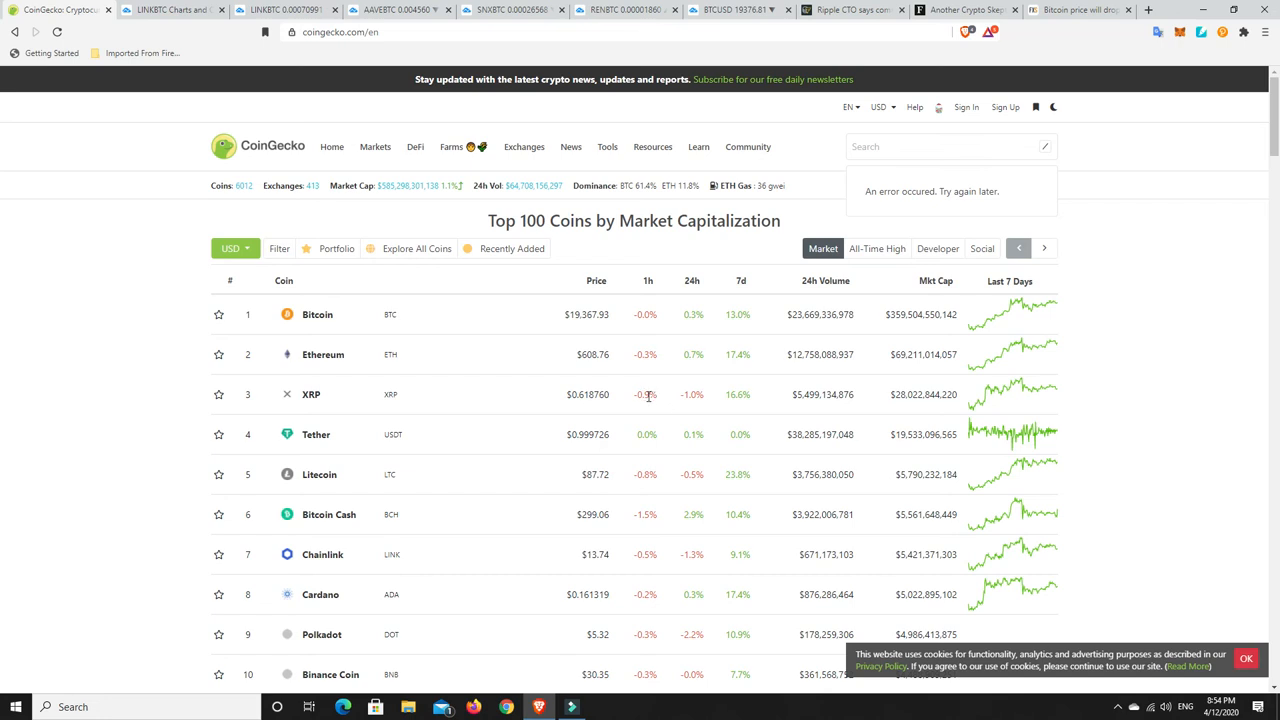
pyautogui.moveTo(648, 396)
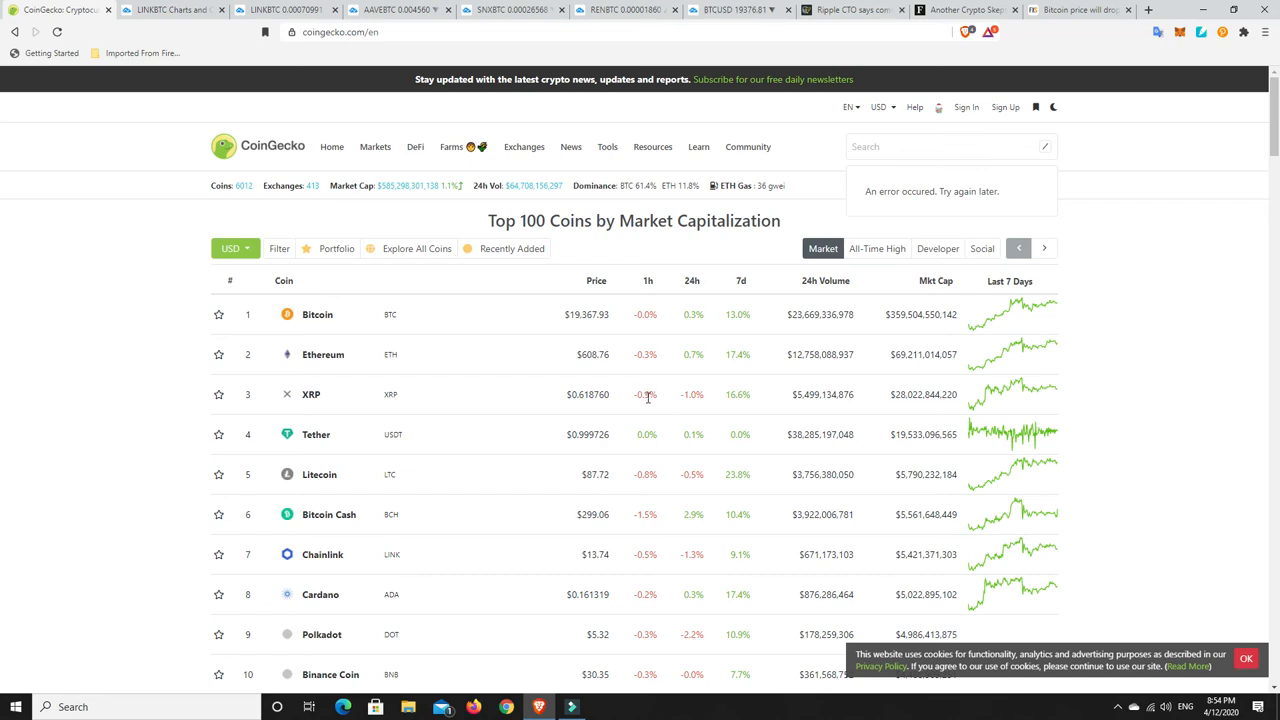
pyautogui.scroll(-3)
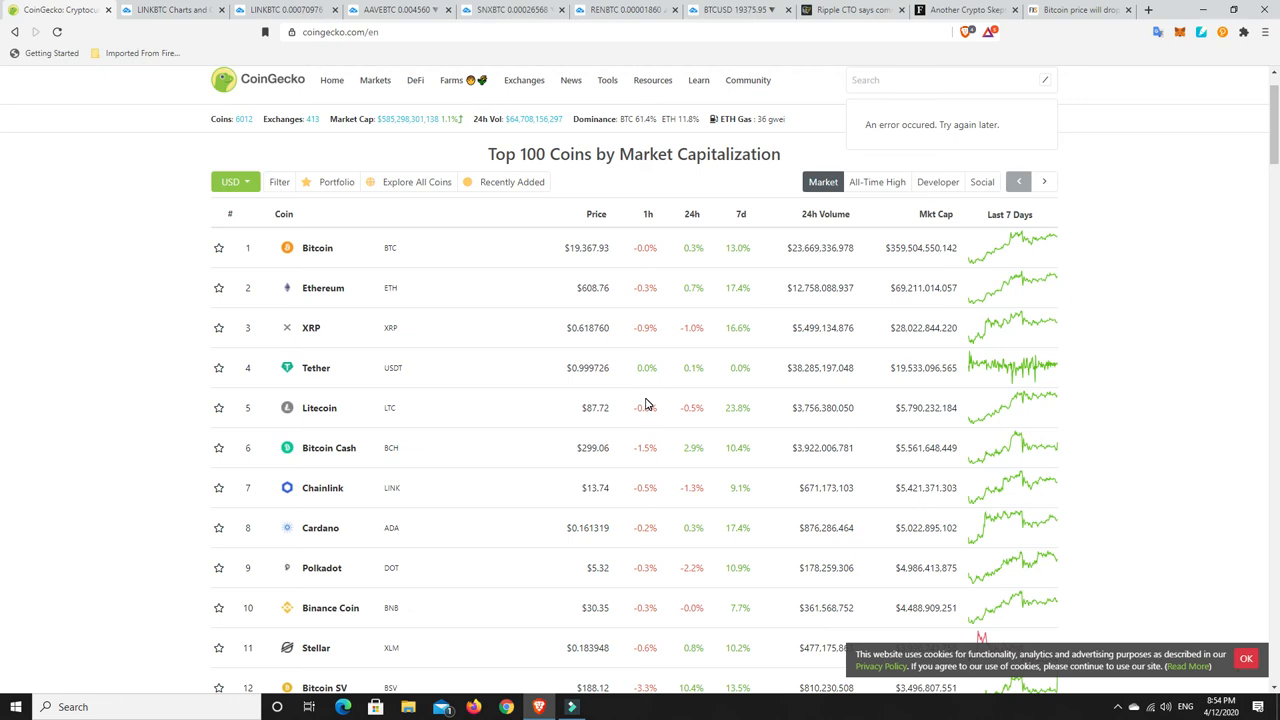
pyautogui.moveTo(744, 118)
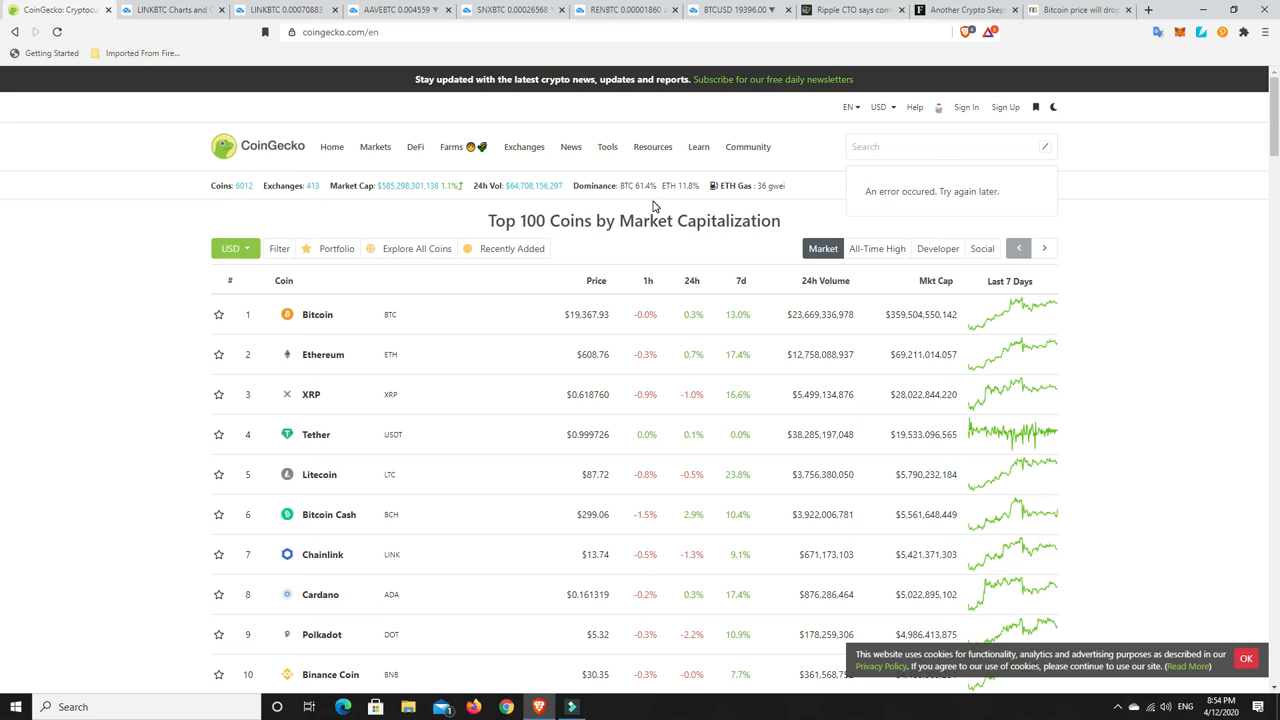
pyautogui.moveTo(652, 204)
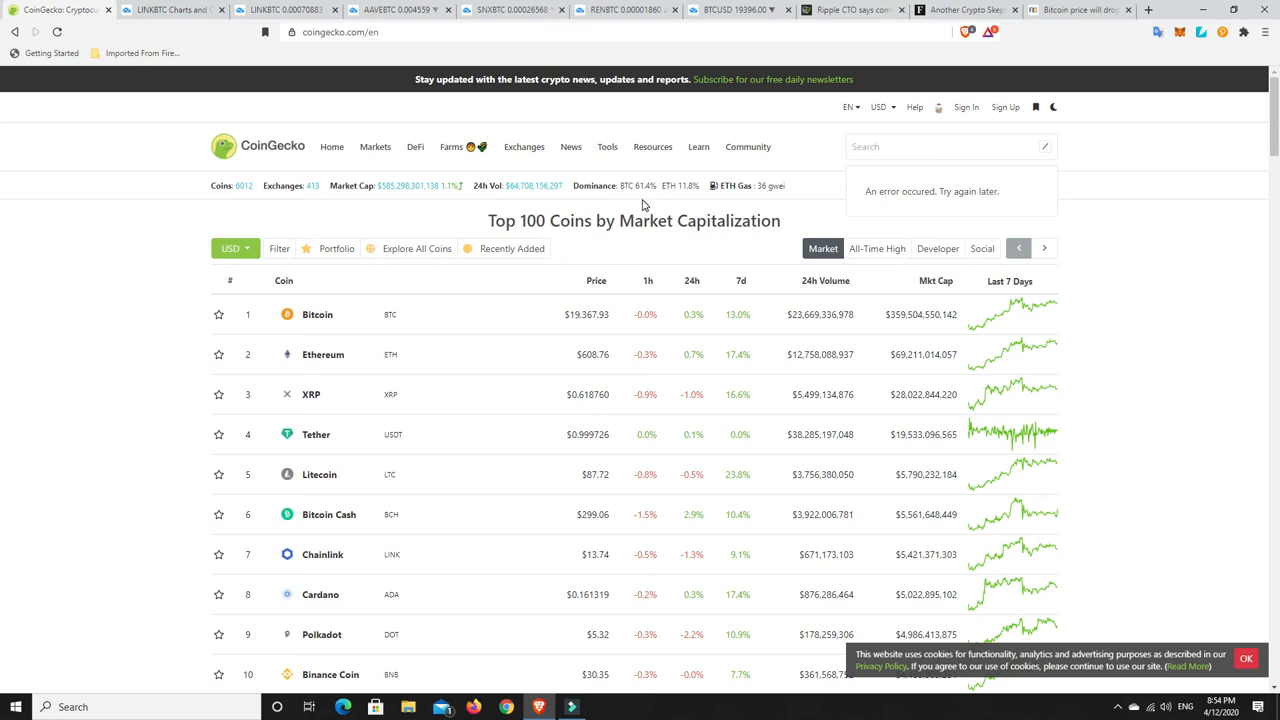
pyautogui.moveTo(644, 204)
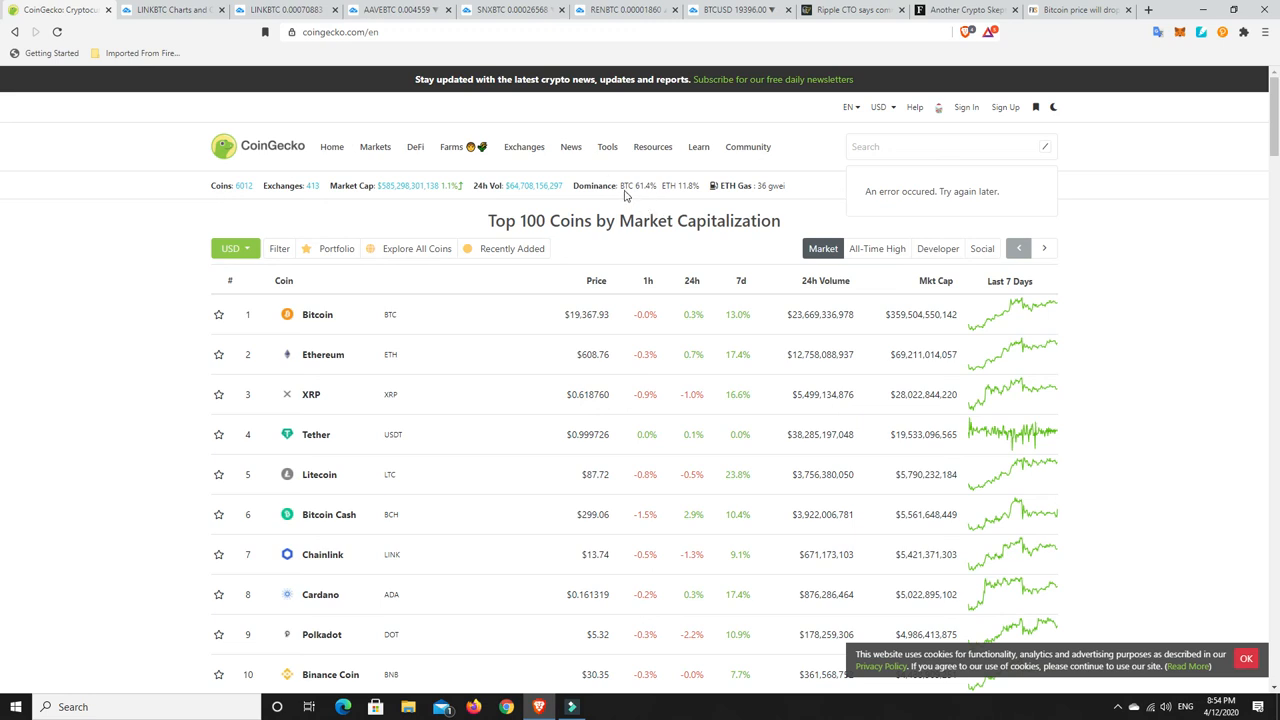
pyautogui.moveTo(712, 308)
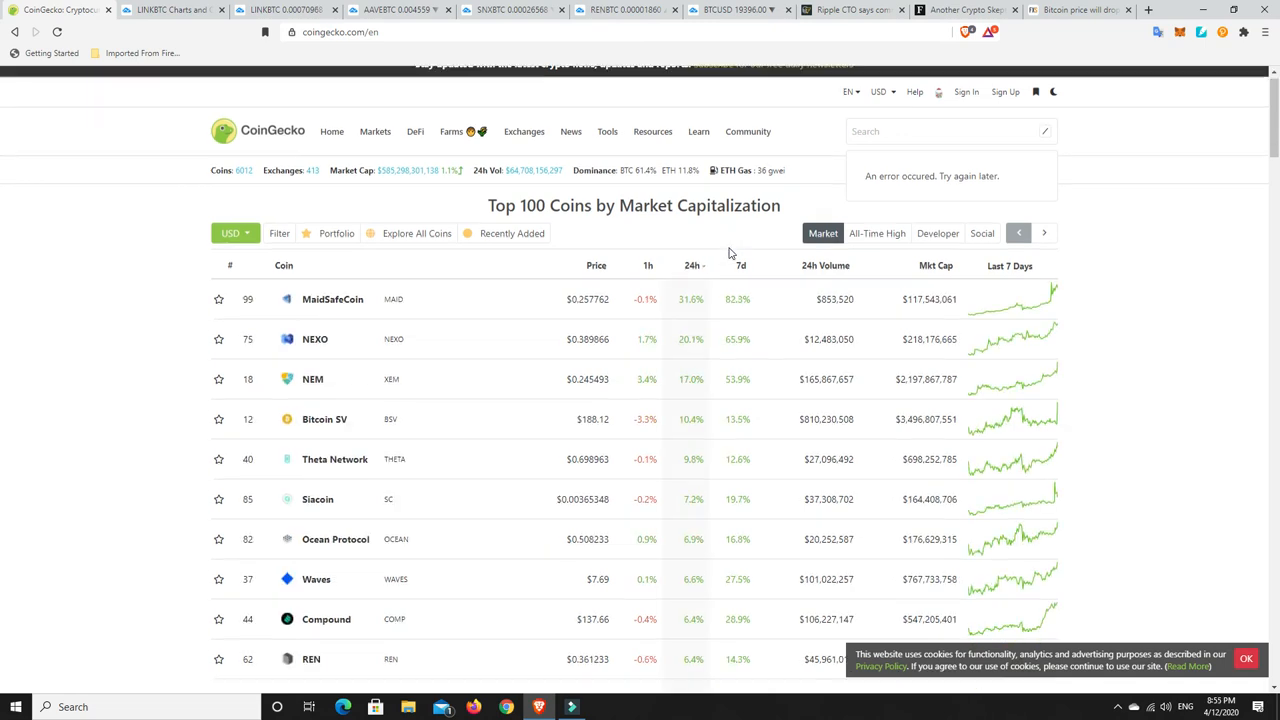
# Scroll the CoinGecko top-100 table sorted by 24h gain, MaidSafeCoin leading at 31.6%.
pyautogui.scroll(-3)
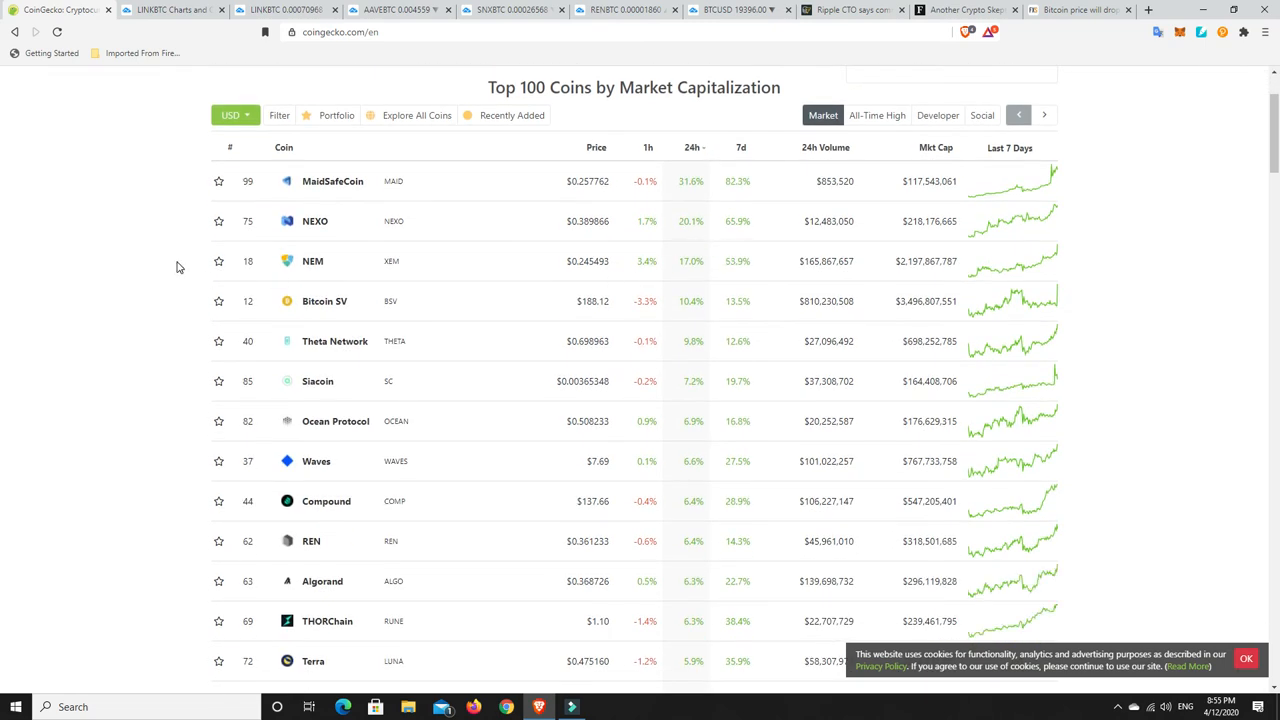
pyautogui.moveTo(312, 260)
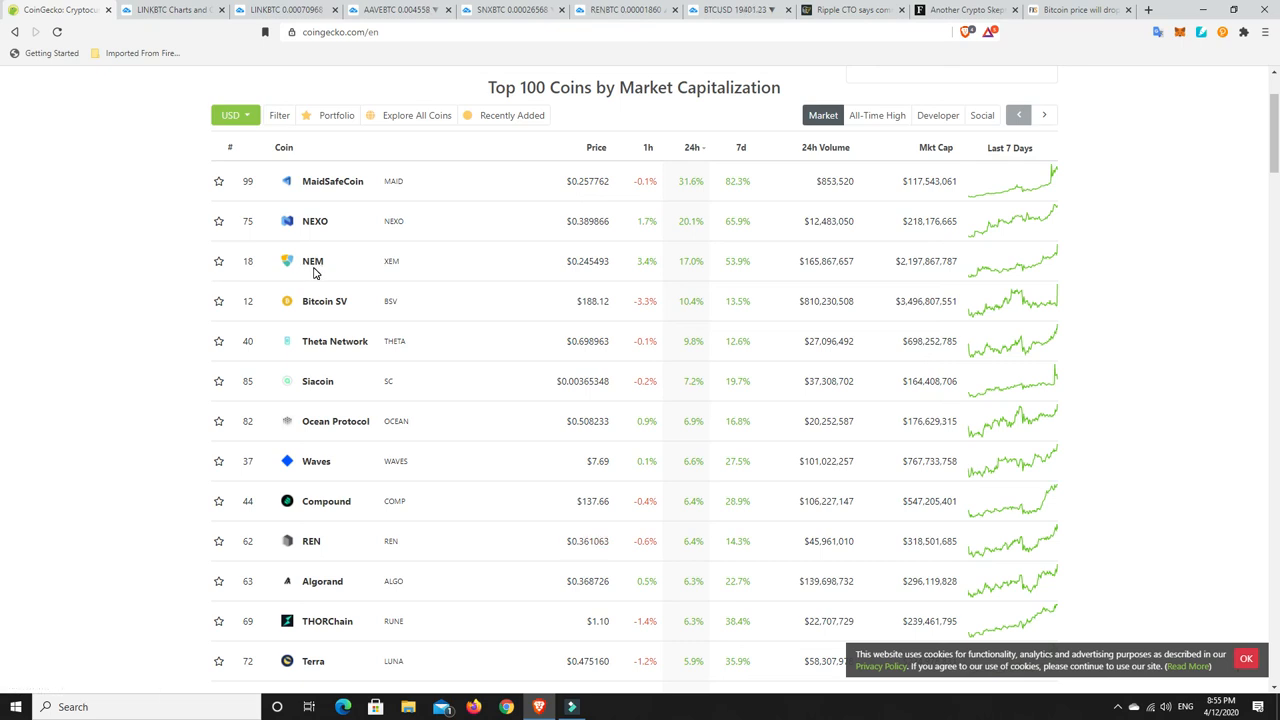
pyautogui.moveTo(976, 272)
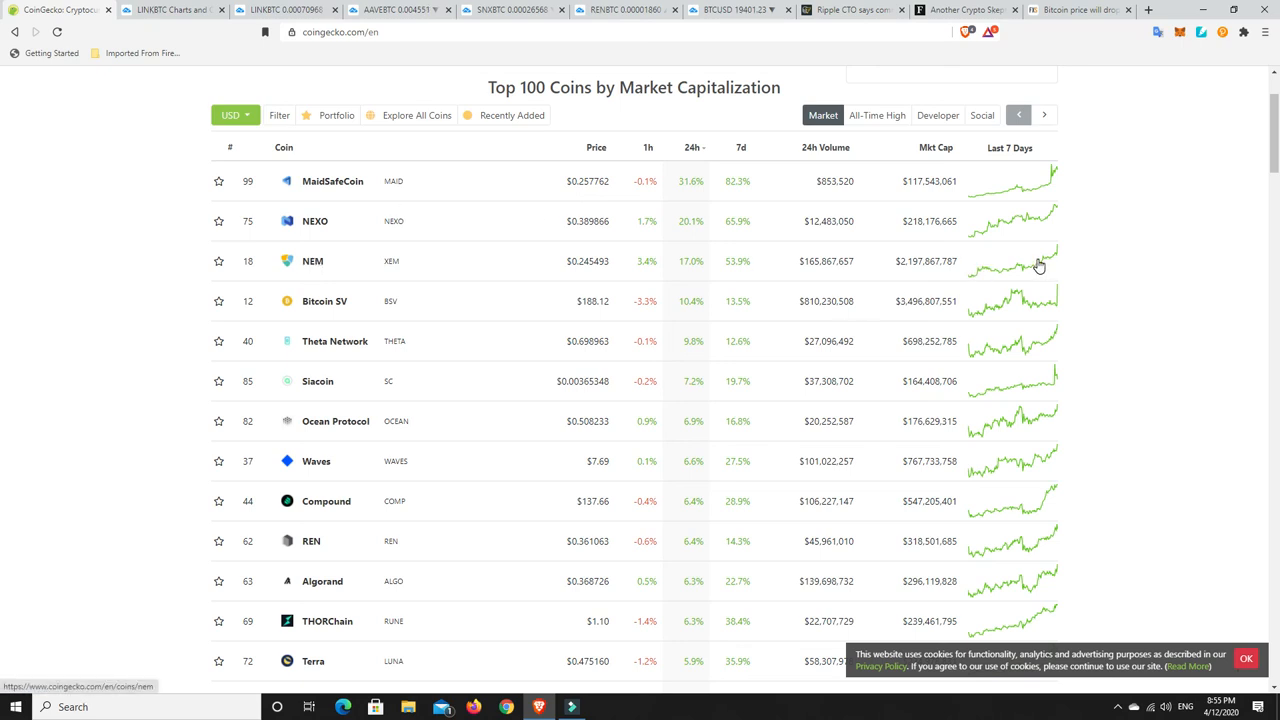
pyautogui.moveTo(628, 260)
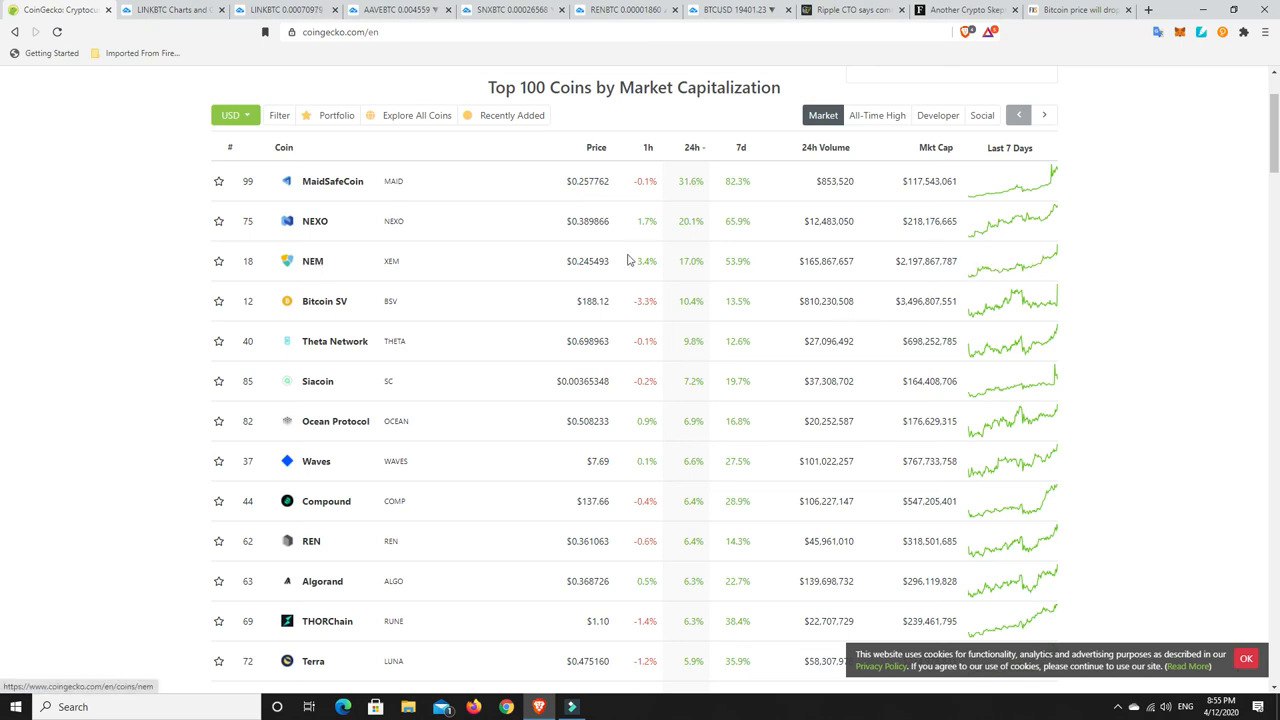
pyautogui.moveTo(580, 272)
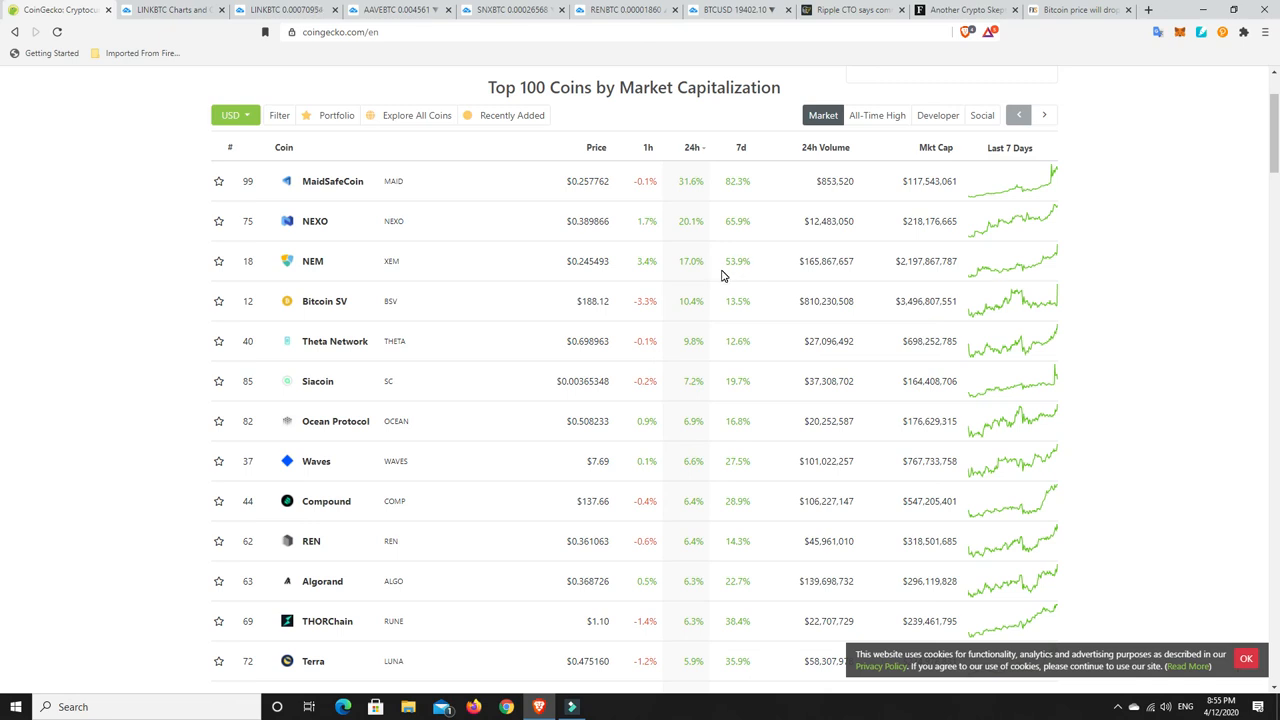
pyautogui.moveTo(656, 316)
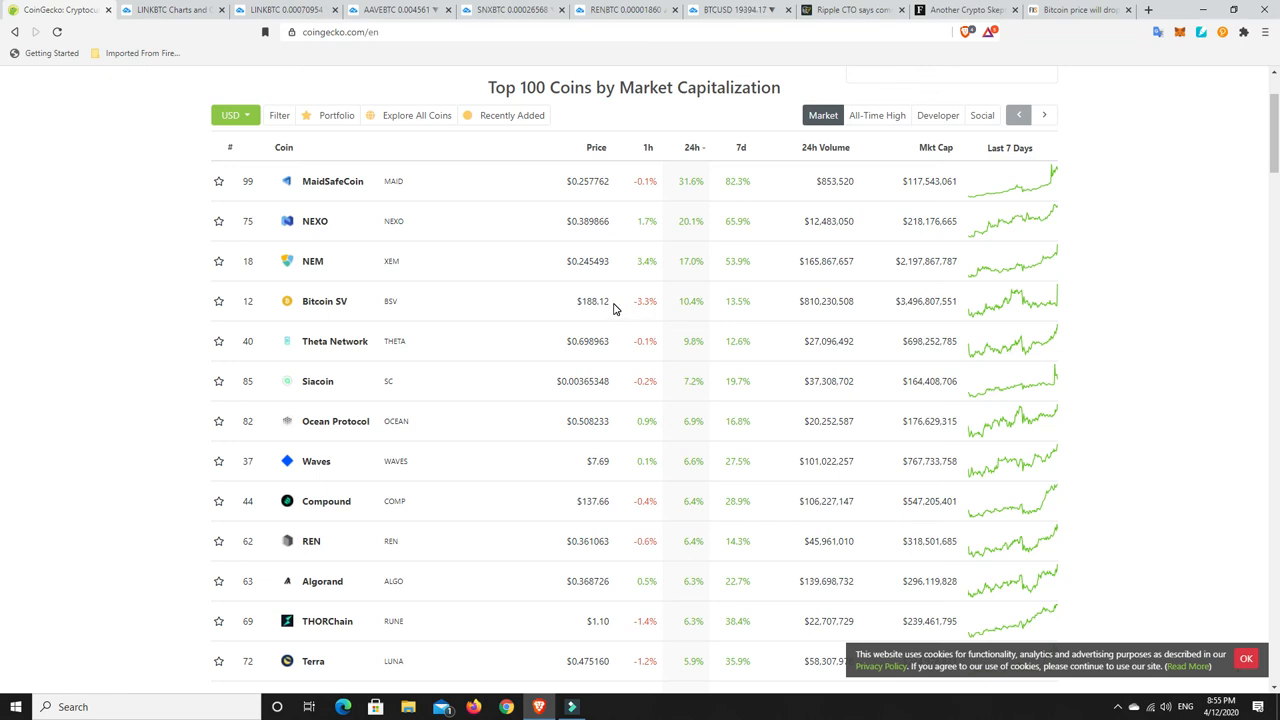
pyautogui.moveTo(484, 436)
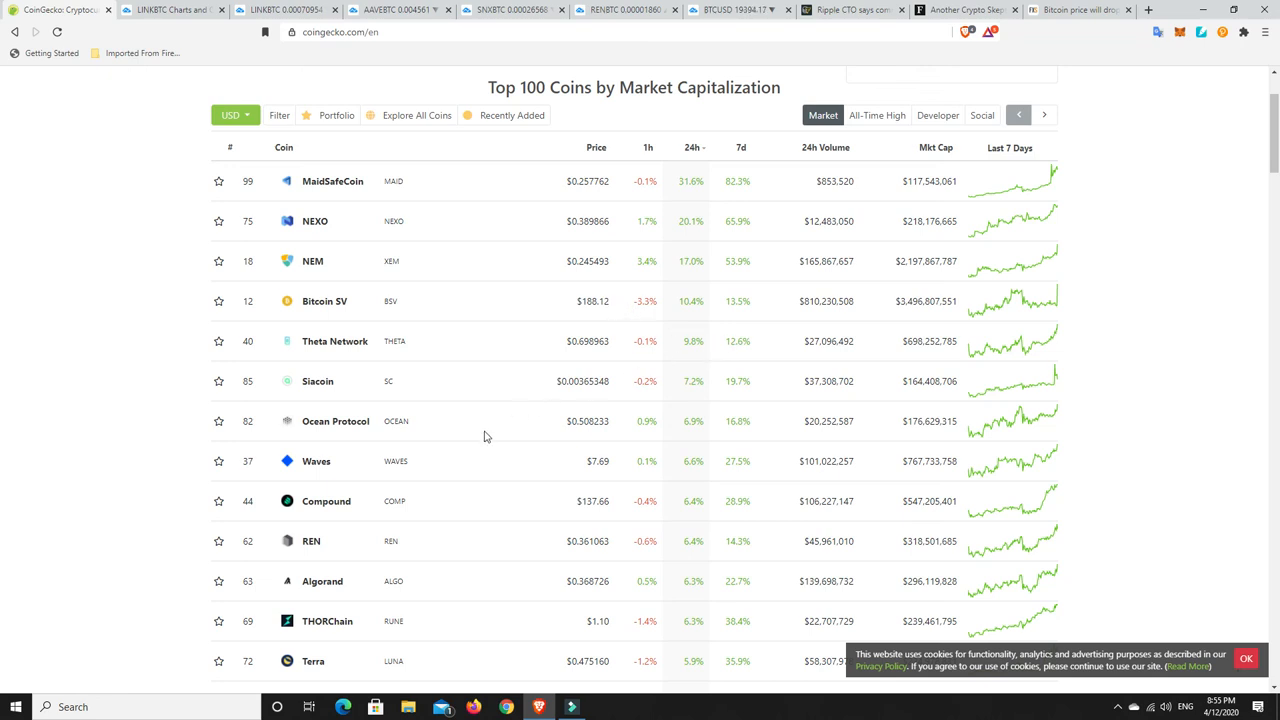
pyautogui.moveTo(594, 572)
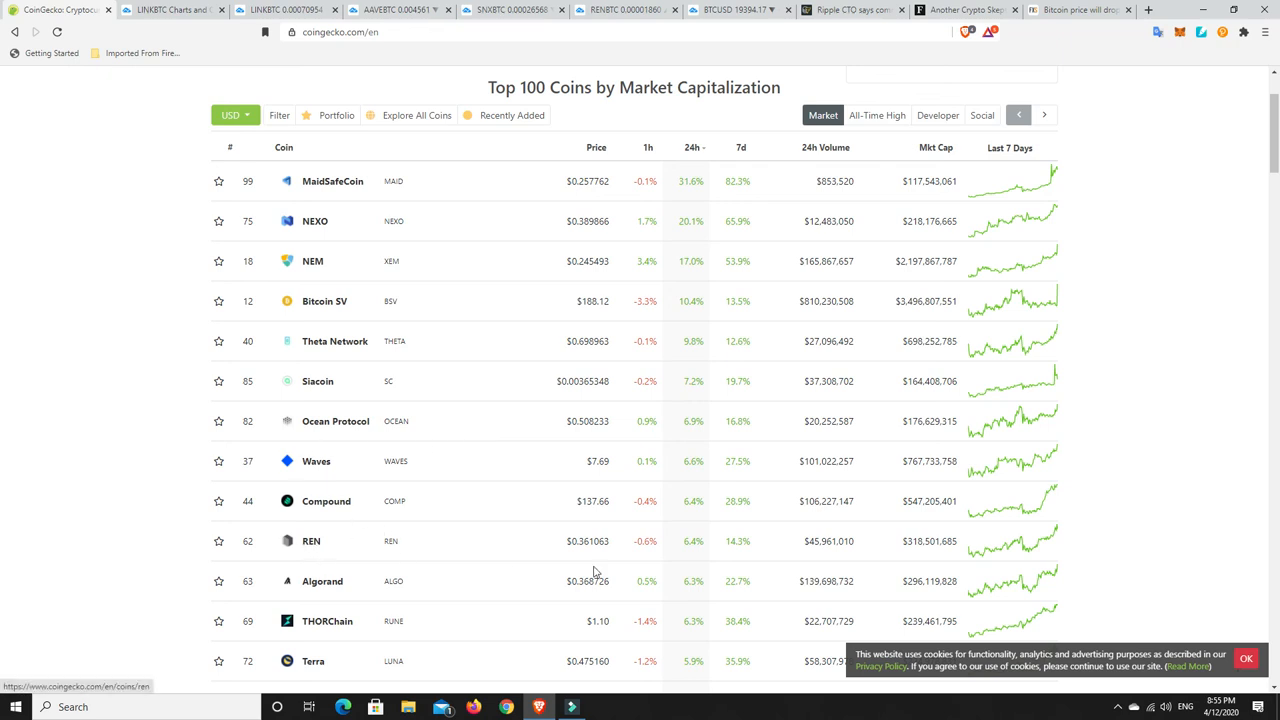
pyautogui.moveTo(694, 548)
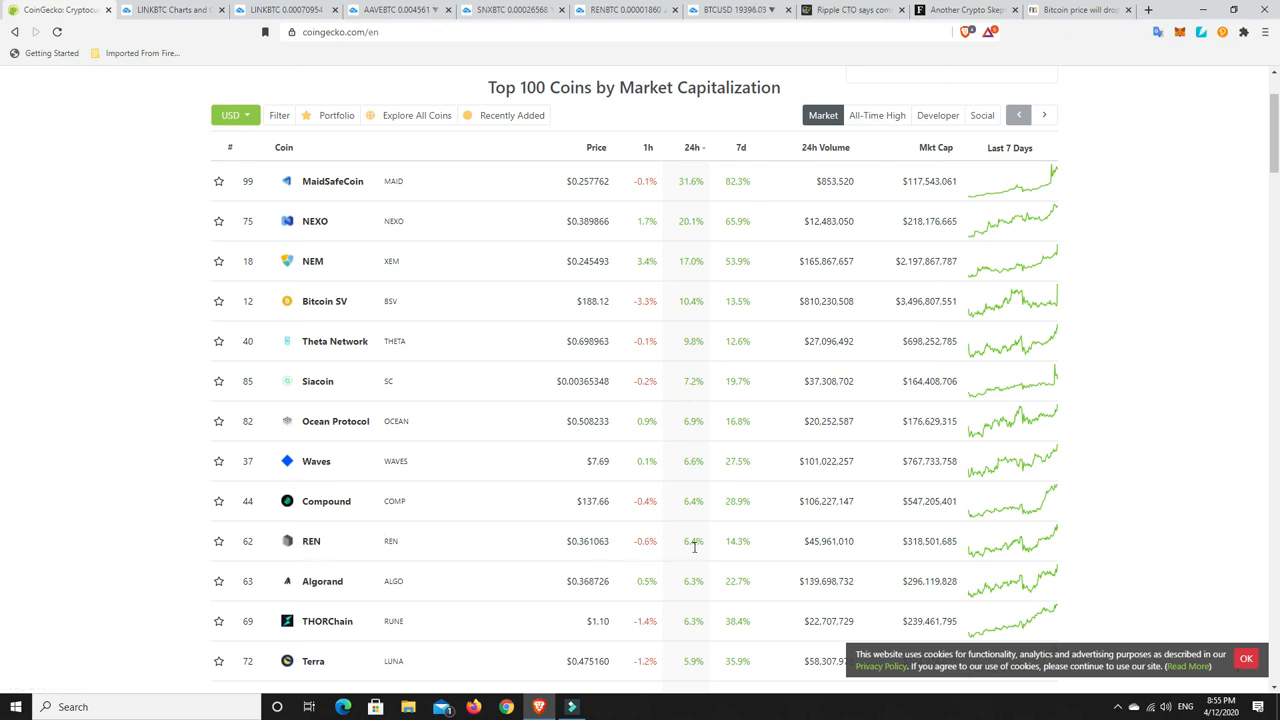
pyautogui.moveTo(686, 470)
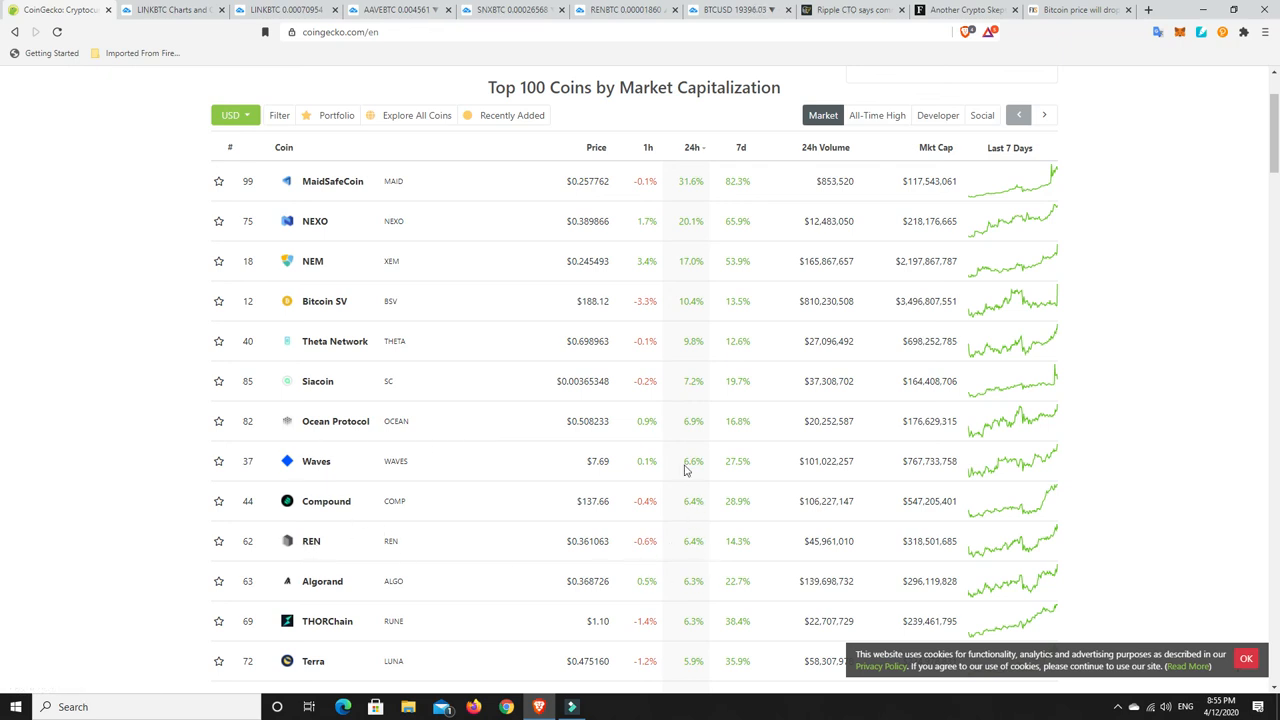
pyautogui.moveTo(334, 156)
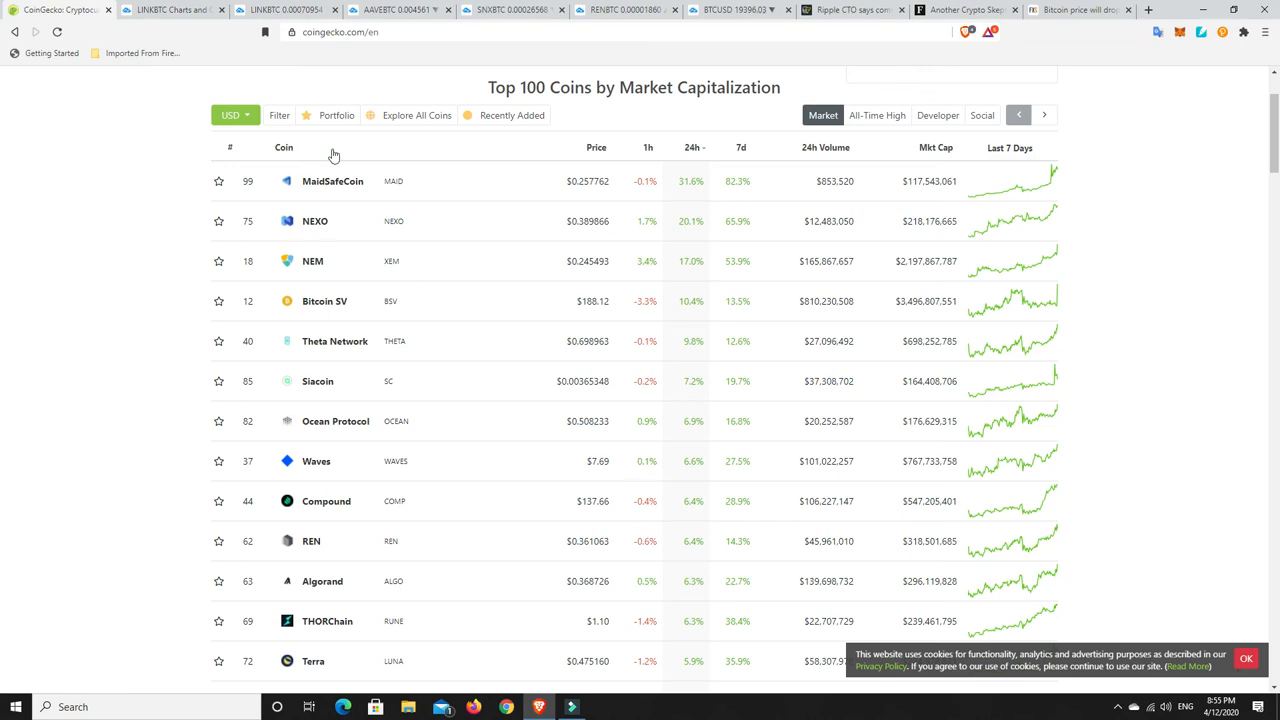
pyautogui.moveTo(312, 540)
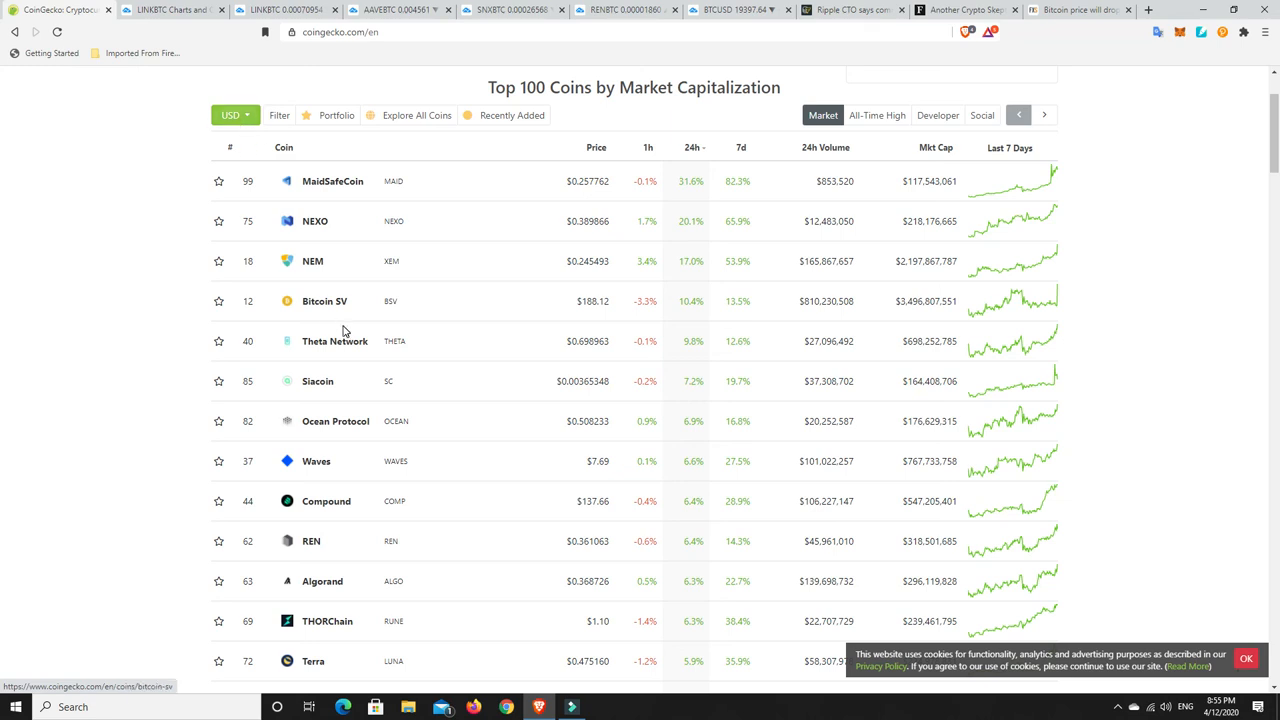
pyautogui.moveTo(532, 444)
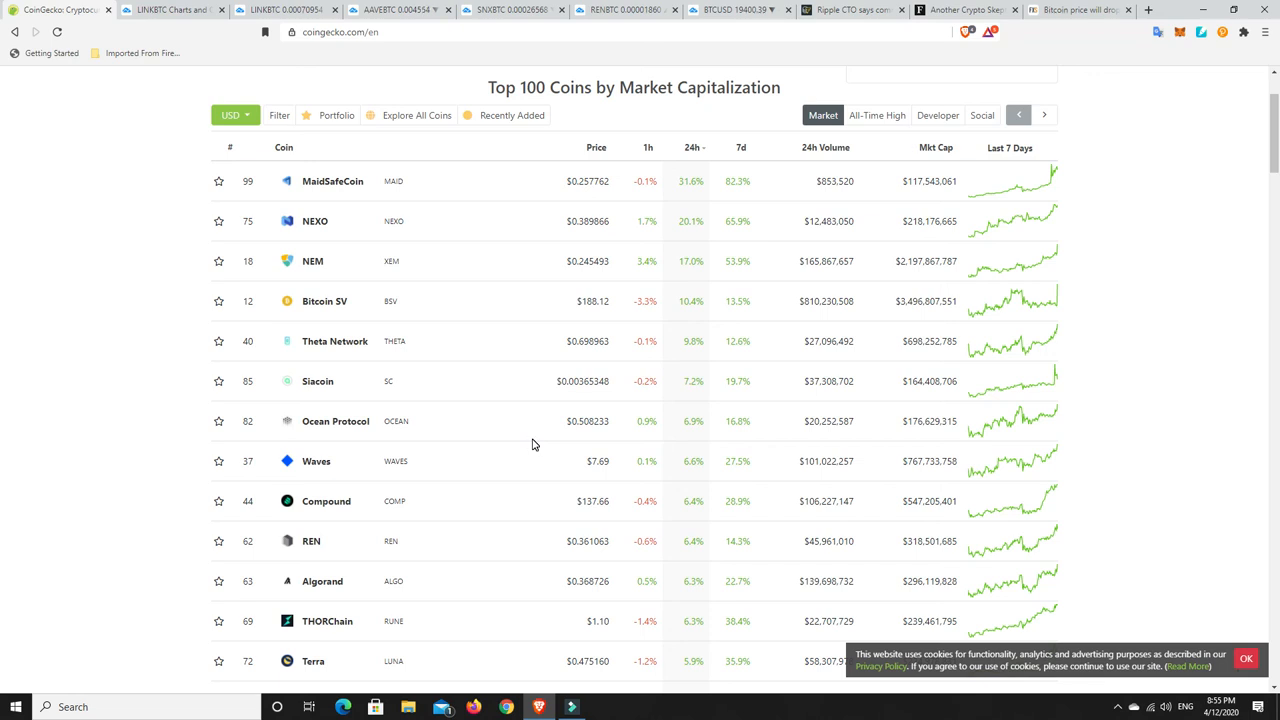
pyautogui.moveTo(448, 540)
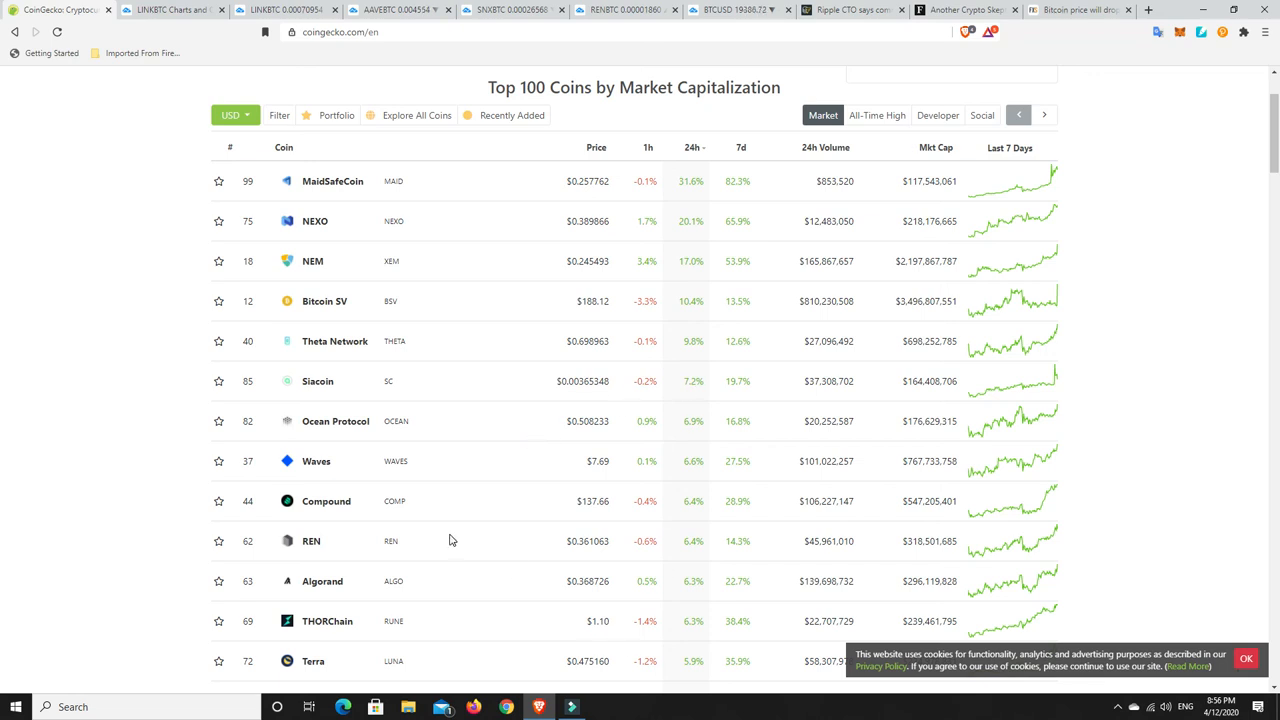
pyautogui.moveTo(676, 584)
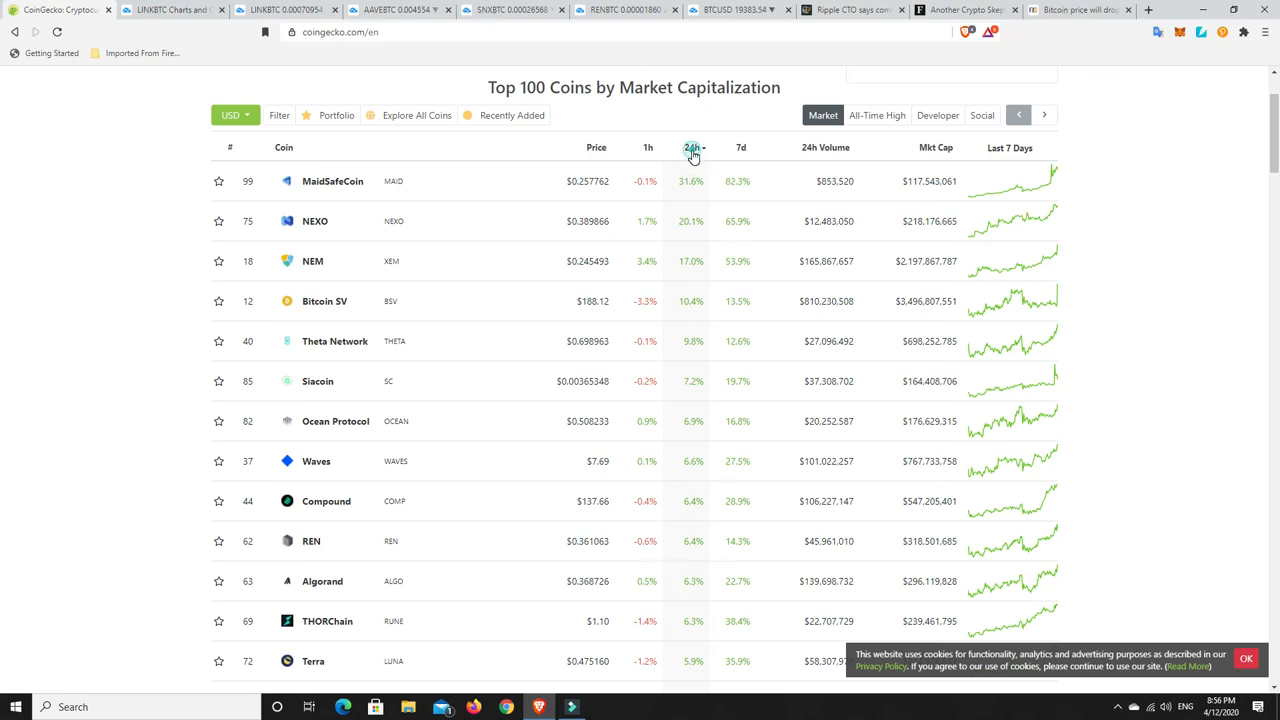
# Reverse the 24h sort so the biggest losers lead, Elrond first at −9.6%.
pyautogui.click(692, 148)
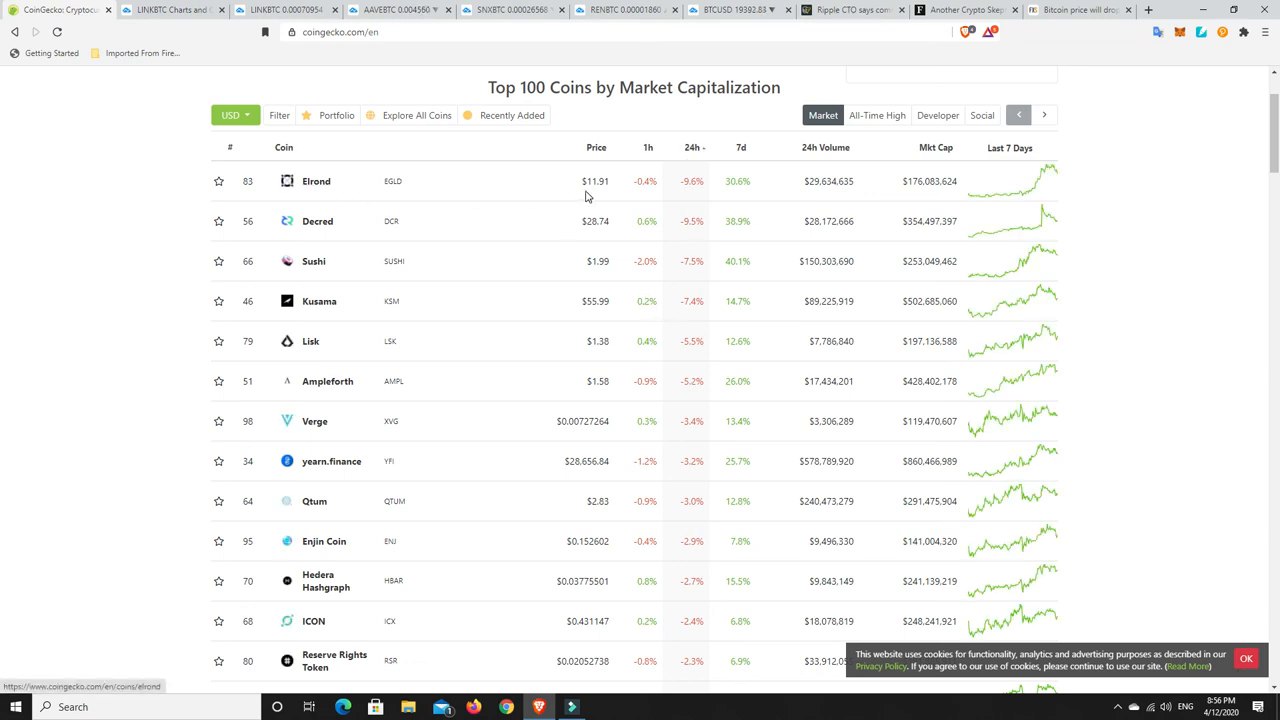
pyautogui.moveTo(1046, 168)
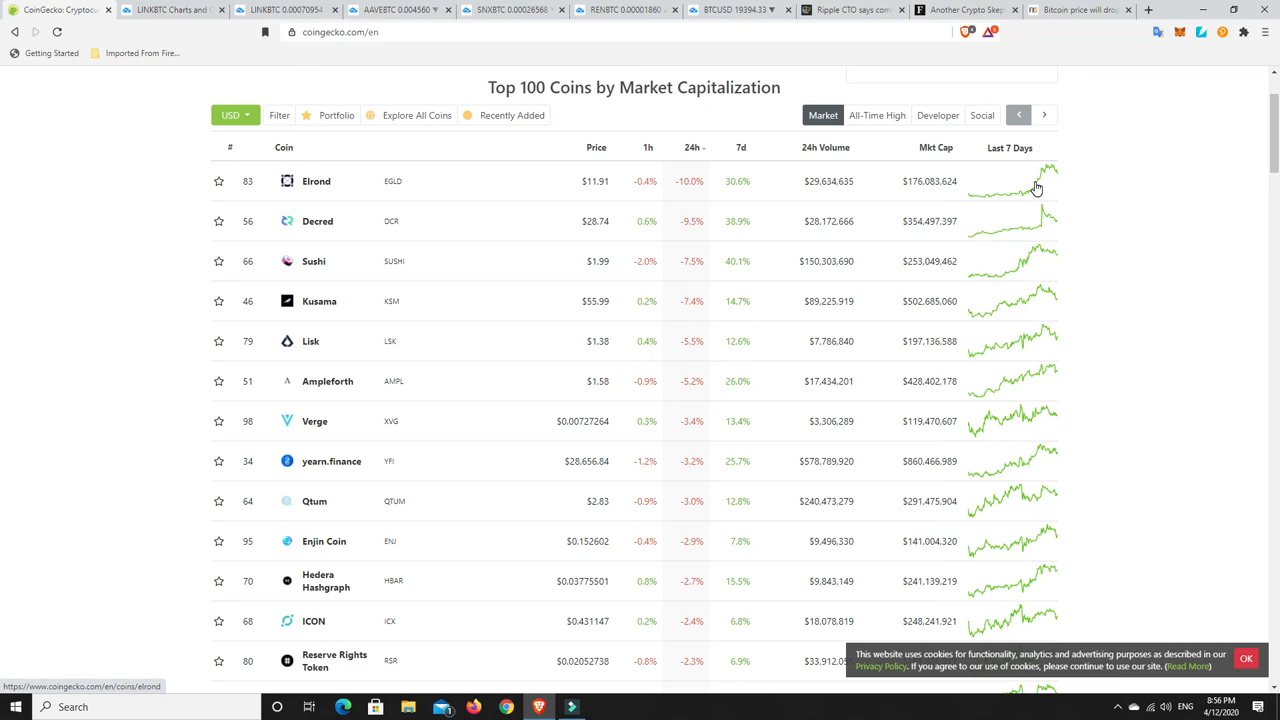
pyautogui.moveTo(990, 204)
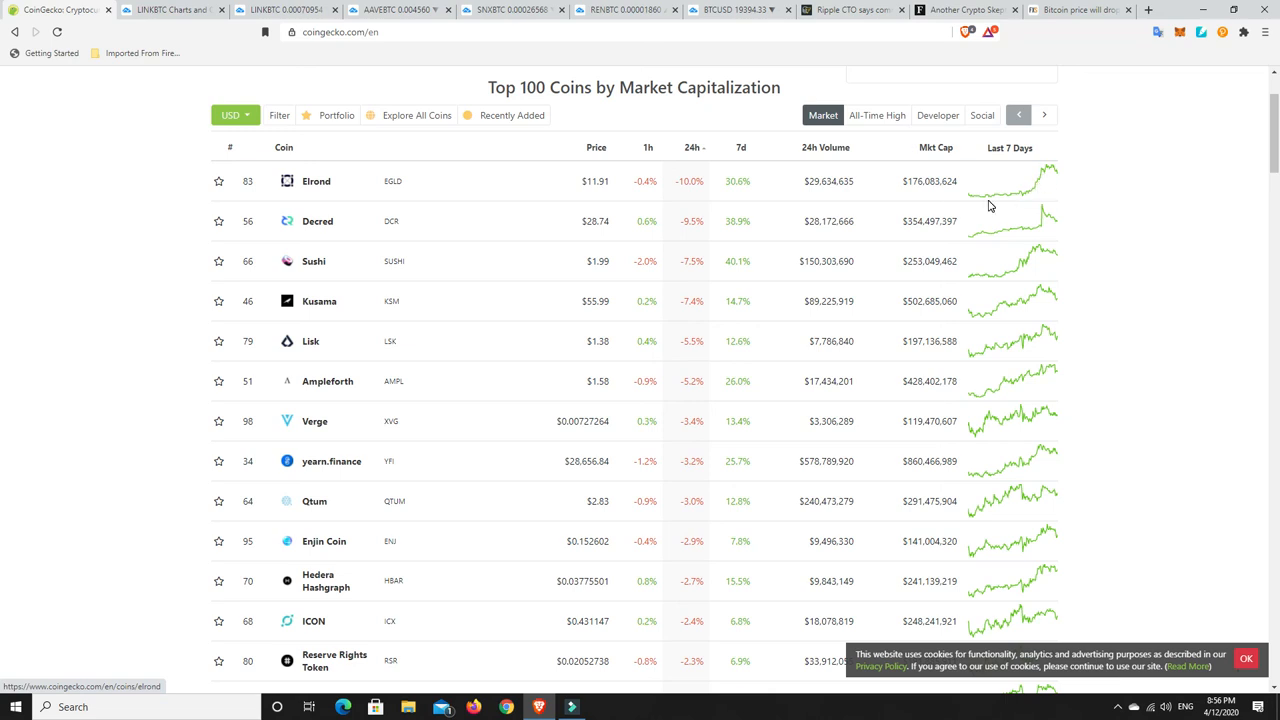
pyautogui.moveTo(1020, 192)
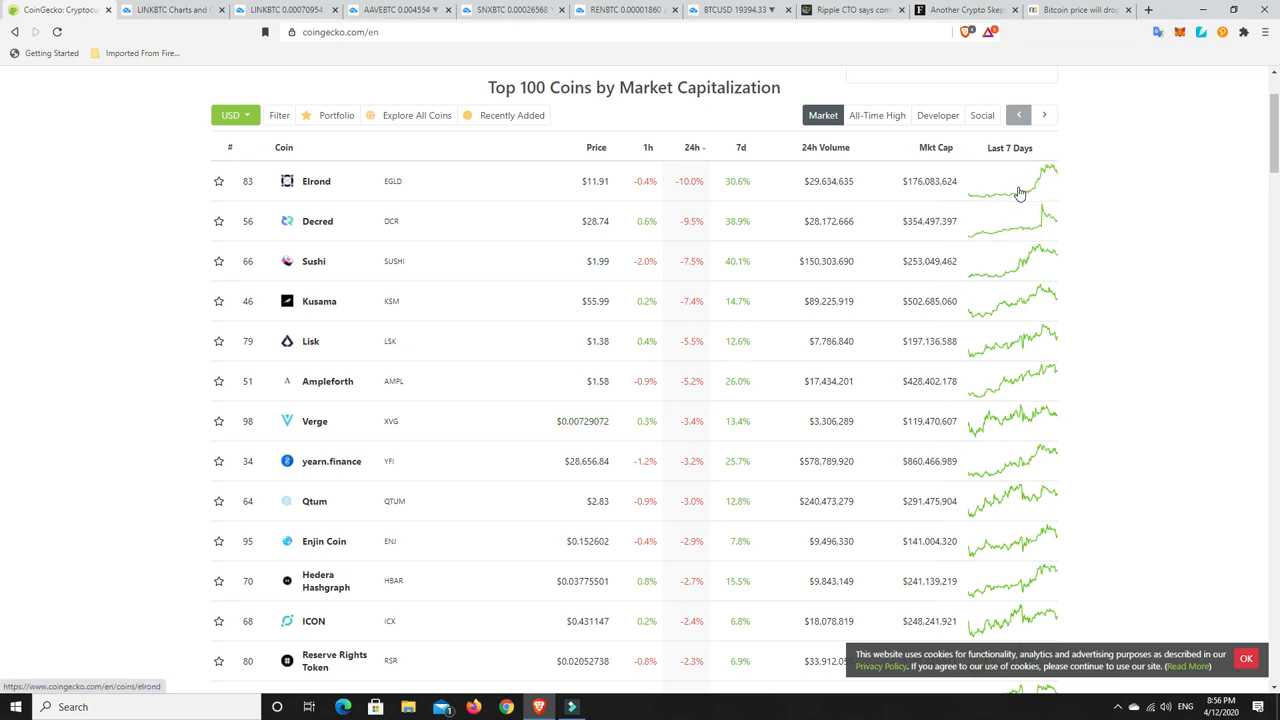
pyautogui.moveTo(1004, 204)
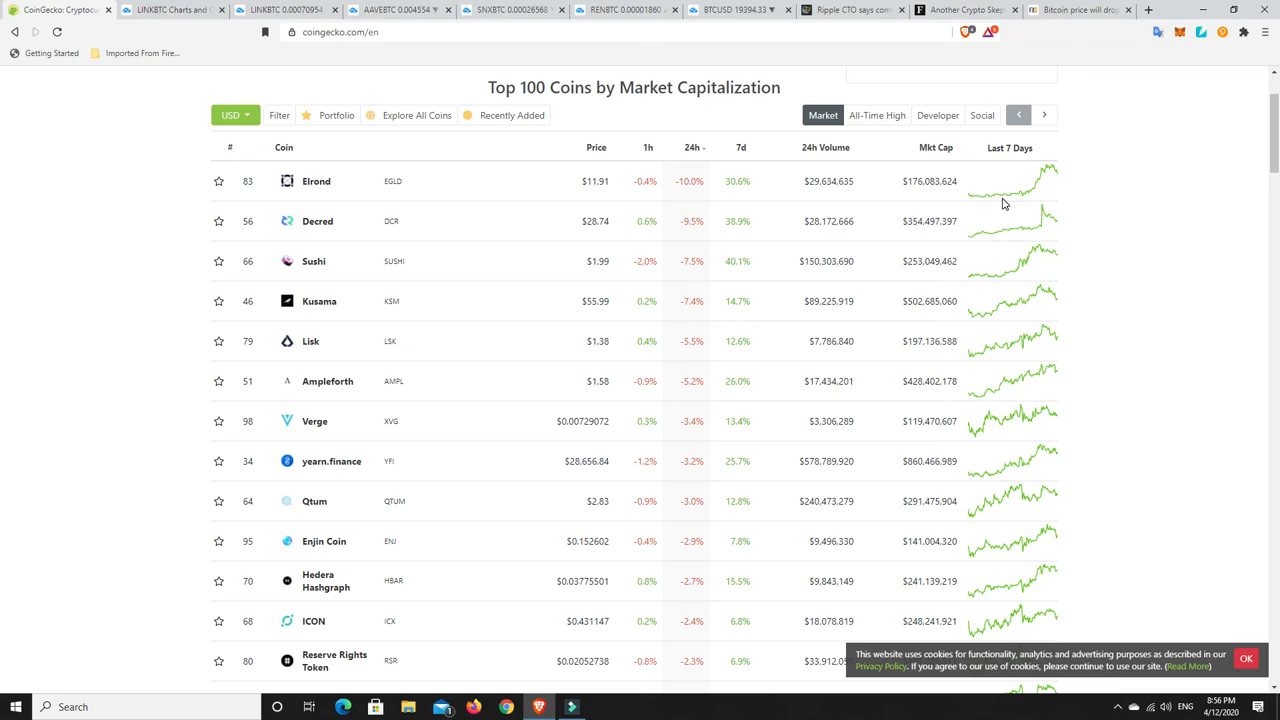
pyautogui.moveTo(644, 272)
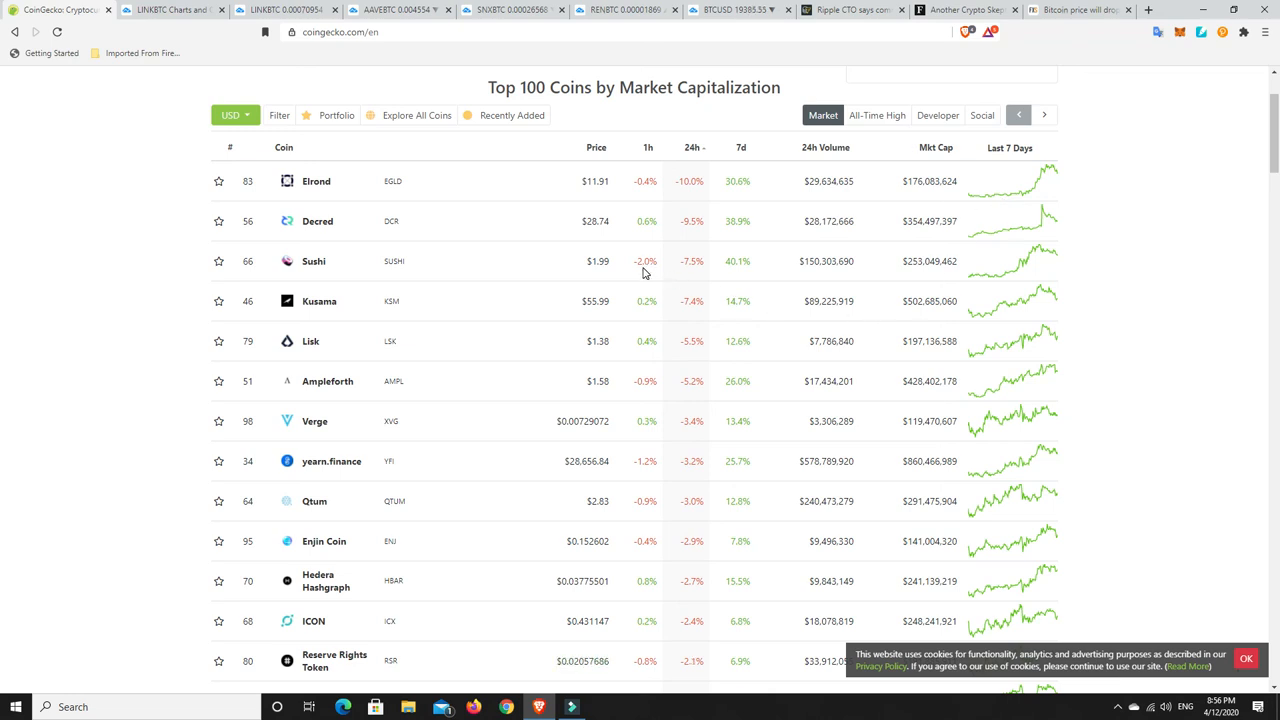
pyautogui.moveTo(730, 280)
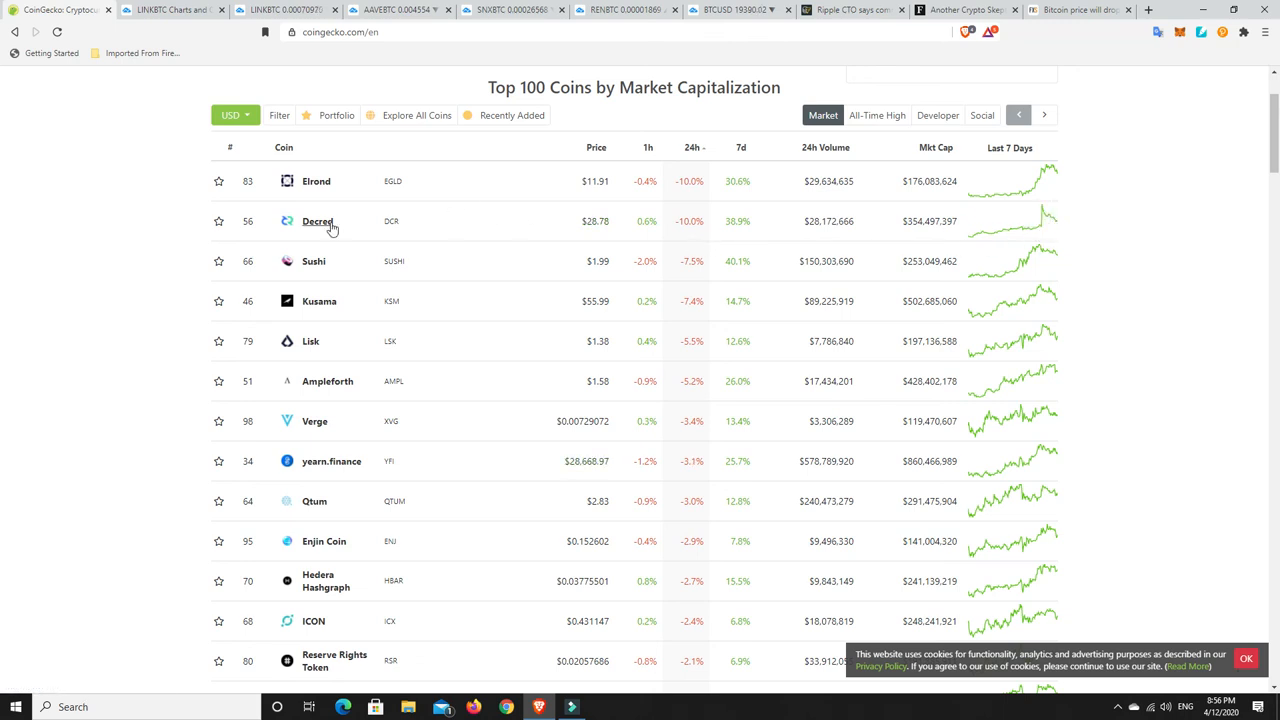
pyautogui.moveTo(1040, 230)
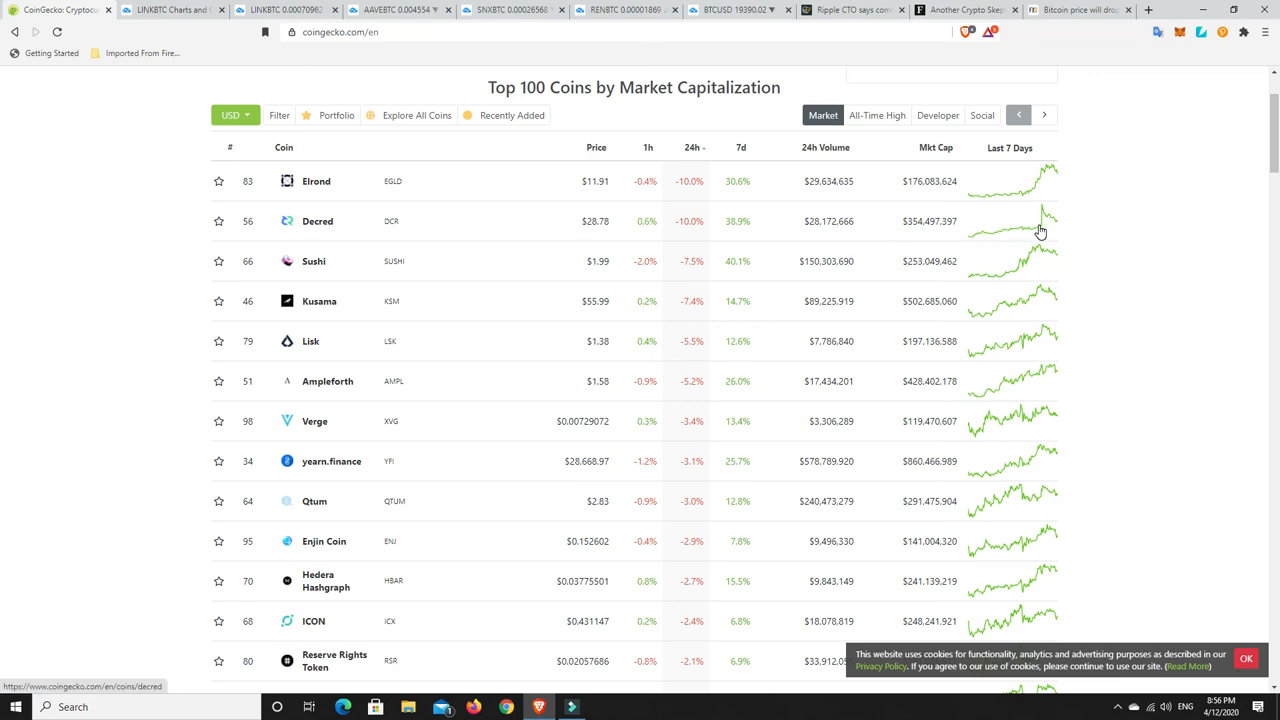
pyautogui.moveTo(1044, 232)
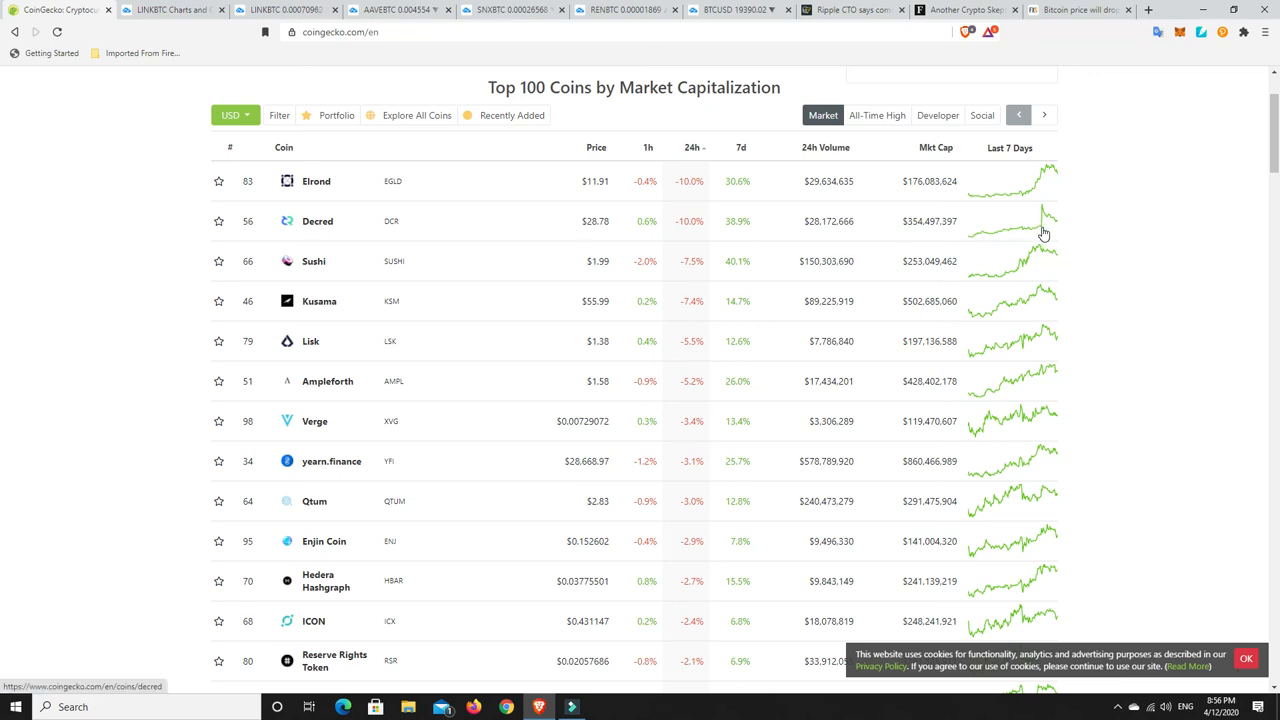
pyautogui.moveTo(1048, 228)
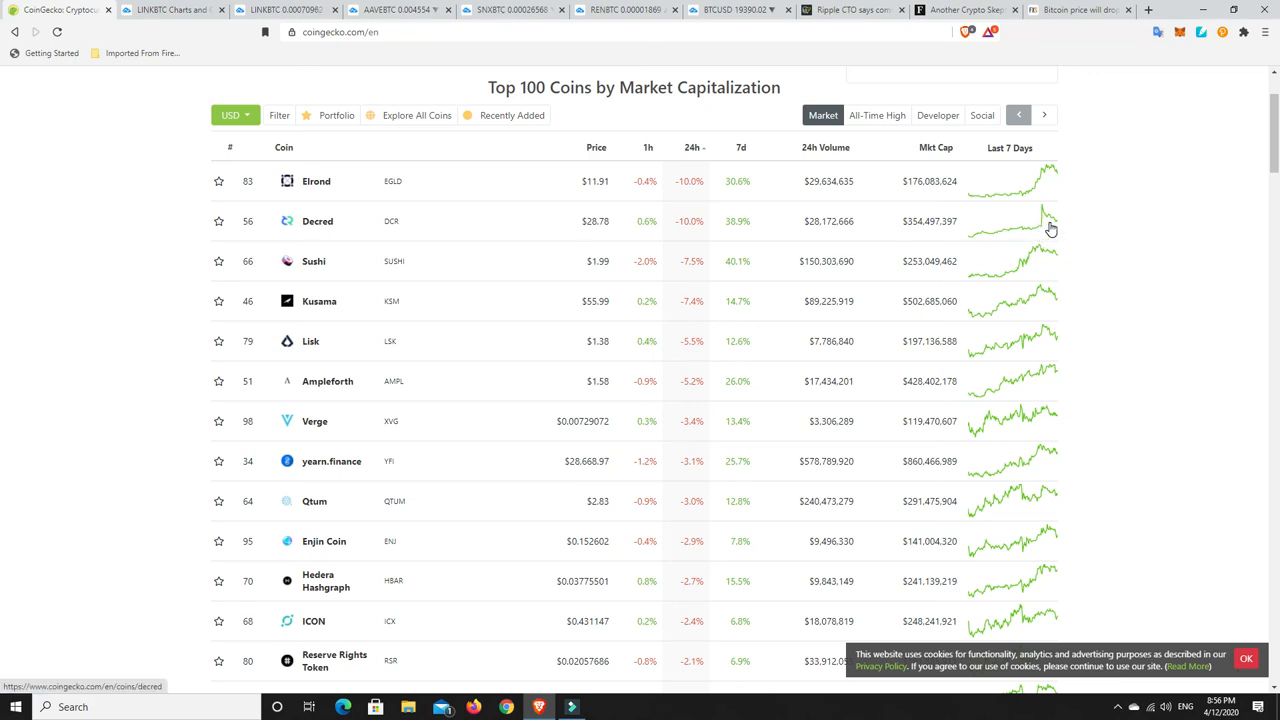
pyautogui.moveTo(1036, 224)
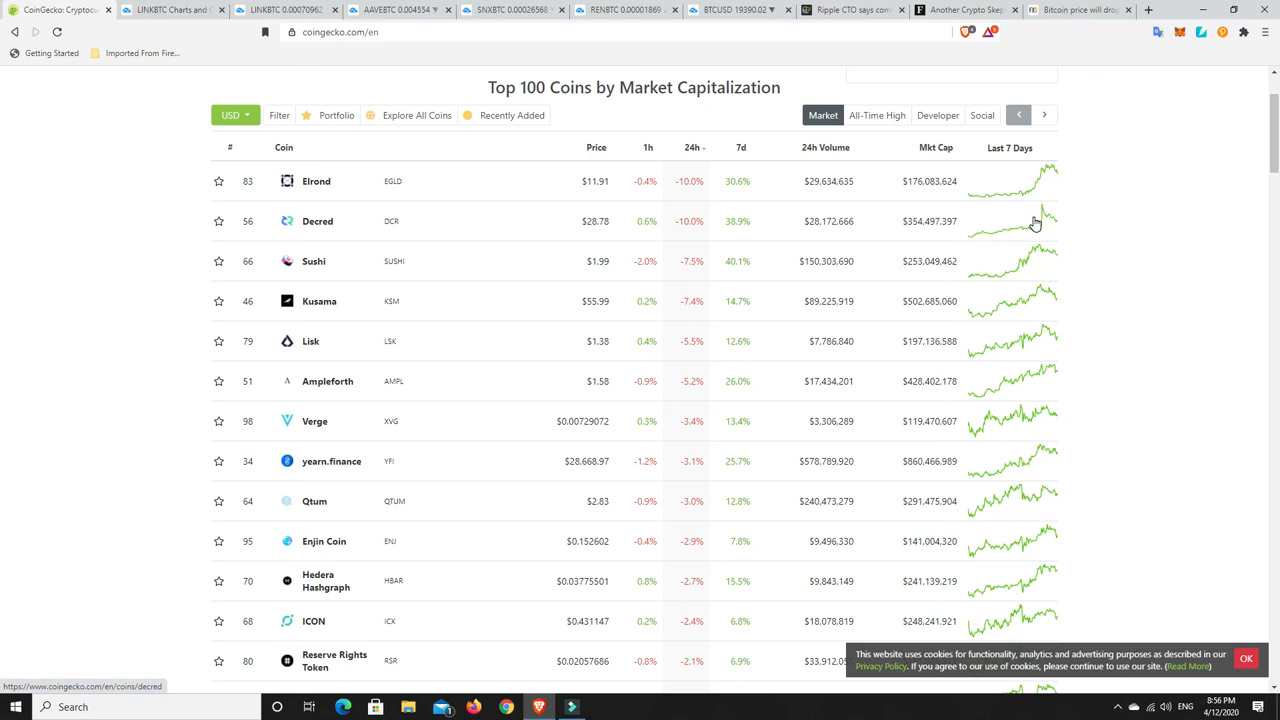
pyautogui.moveTo(1044, 188)
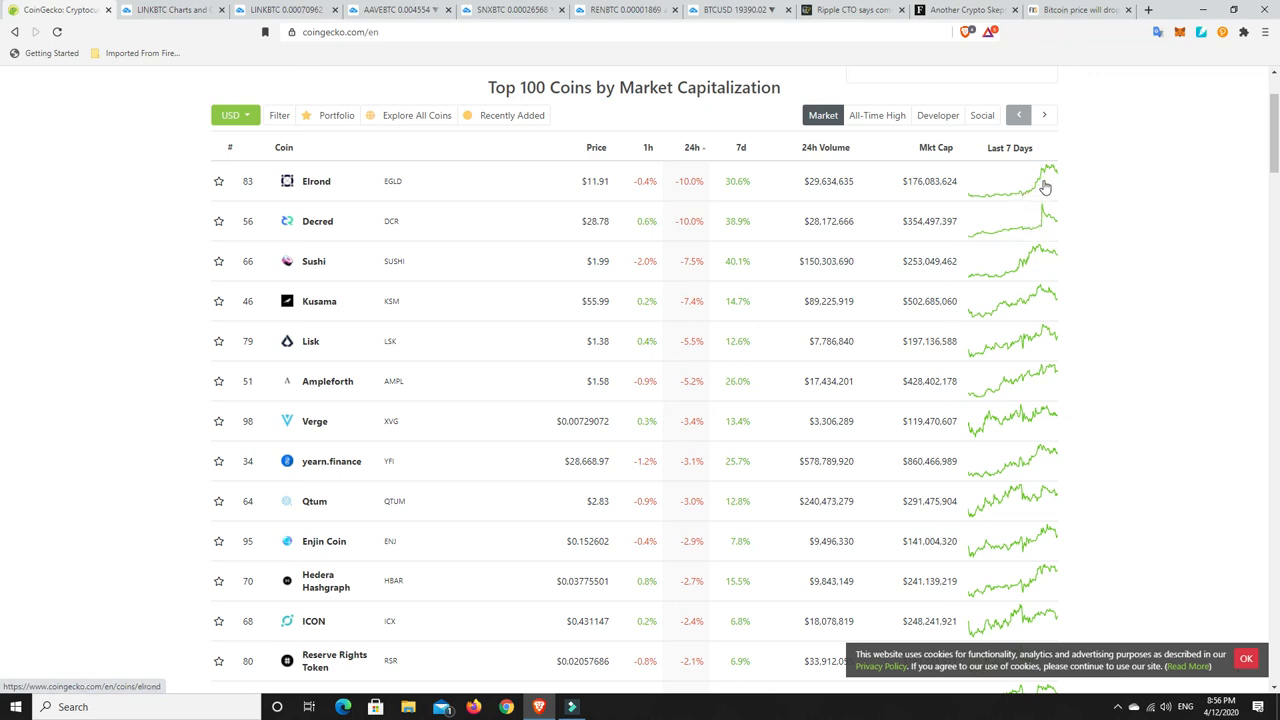
pyautogui.moveTo(692, 344)
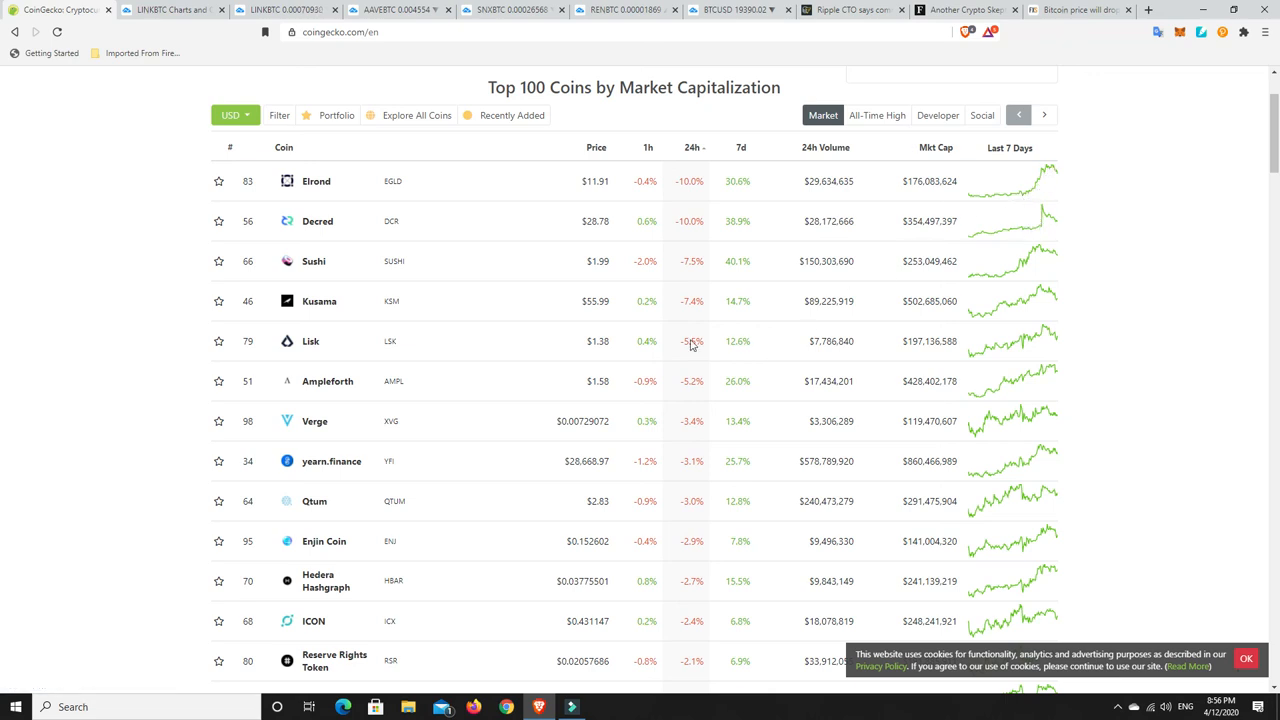
pyautogui.moveTo(704, 198)
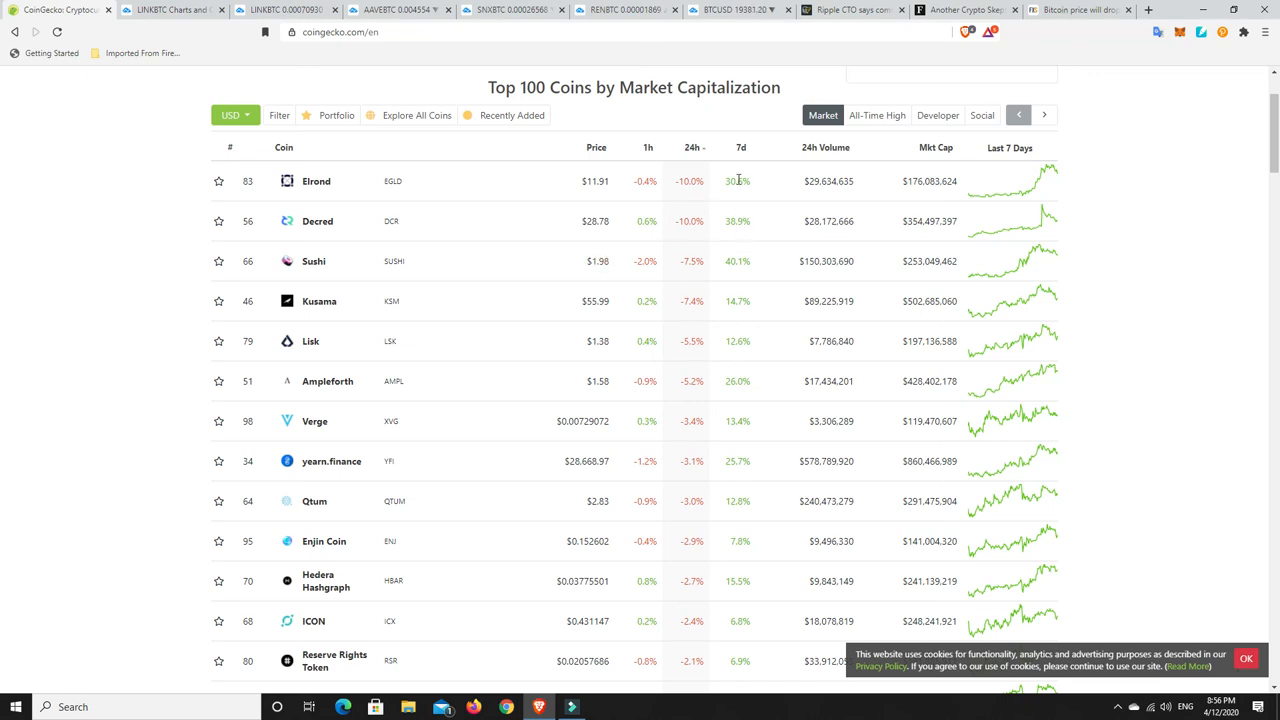
pyautogui.moveTo(736, 236)
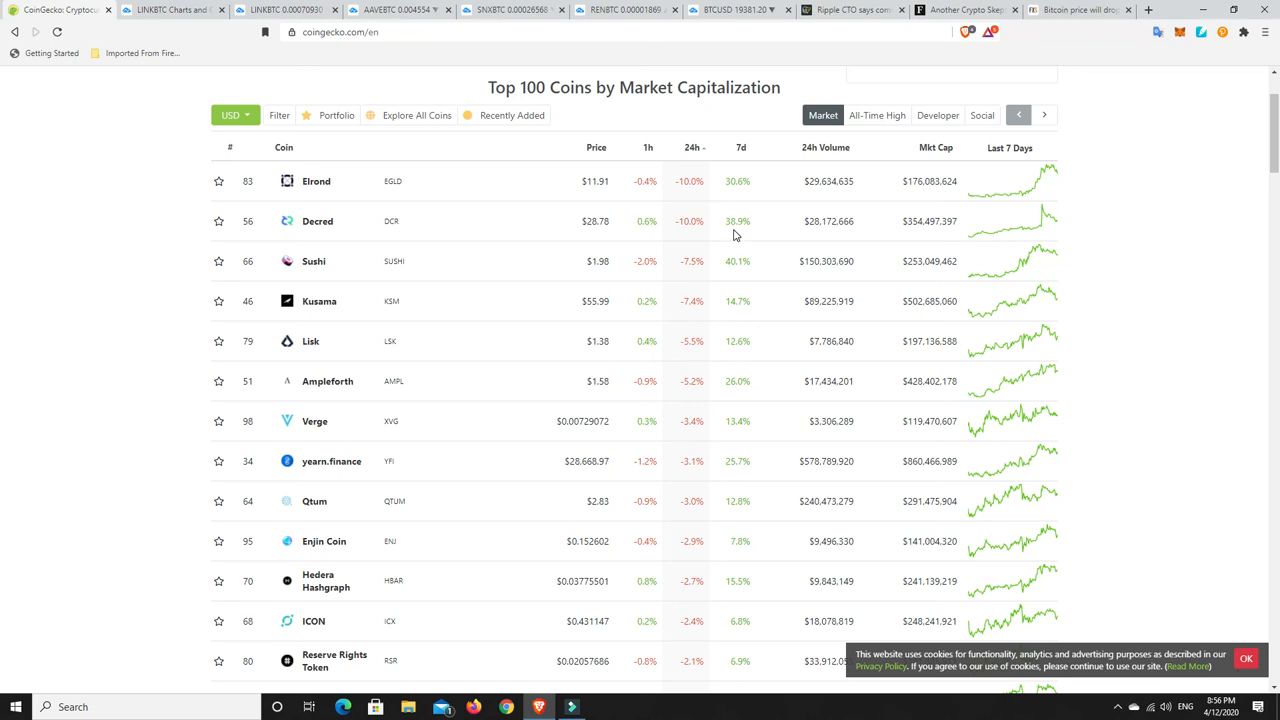
pyautogui.moveTo(668, 316)
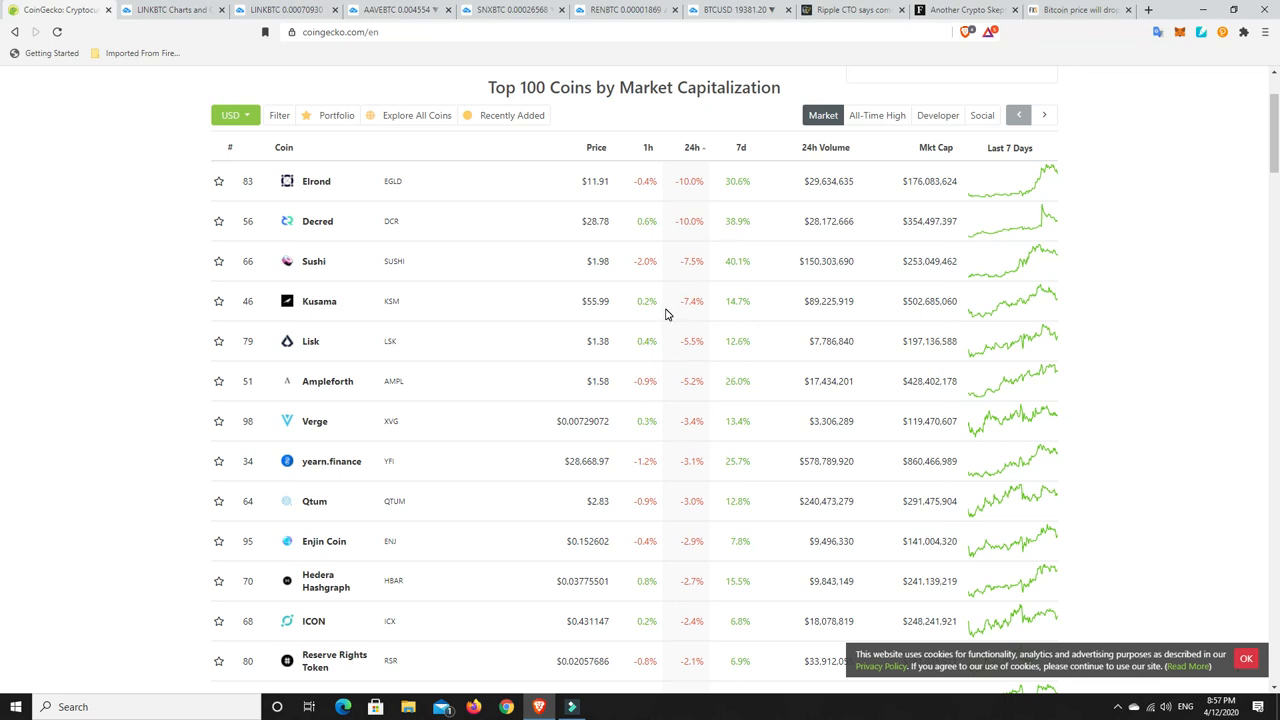
pyautogui.moveTo(314, 420)
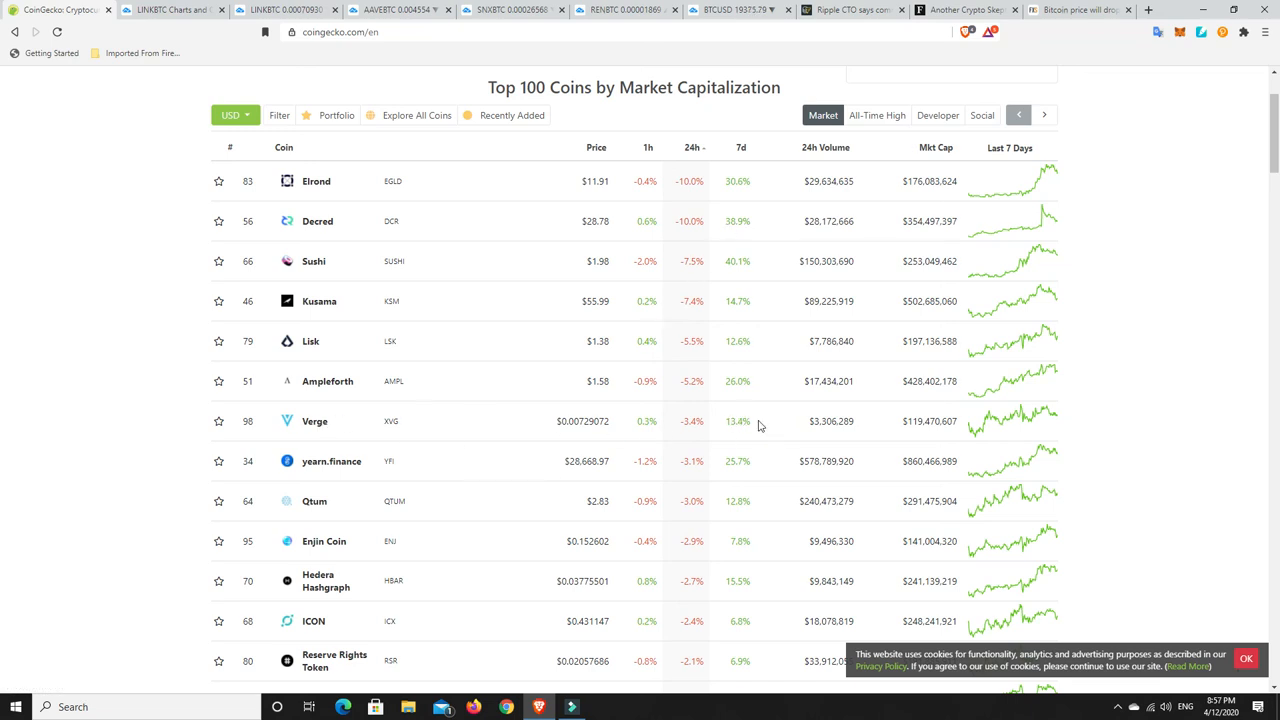
pyautogui.moveTo(688, 440)
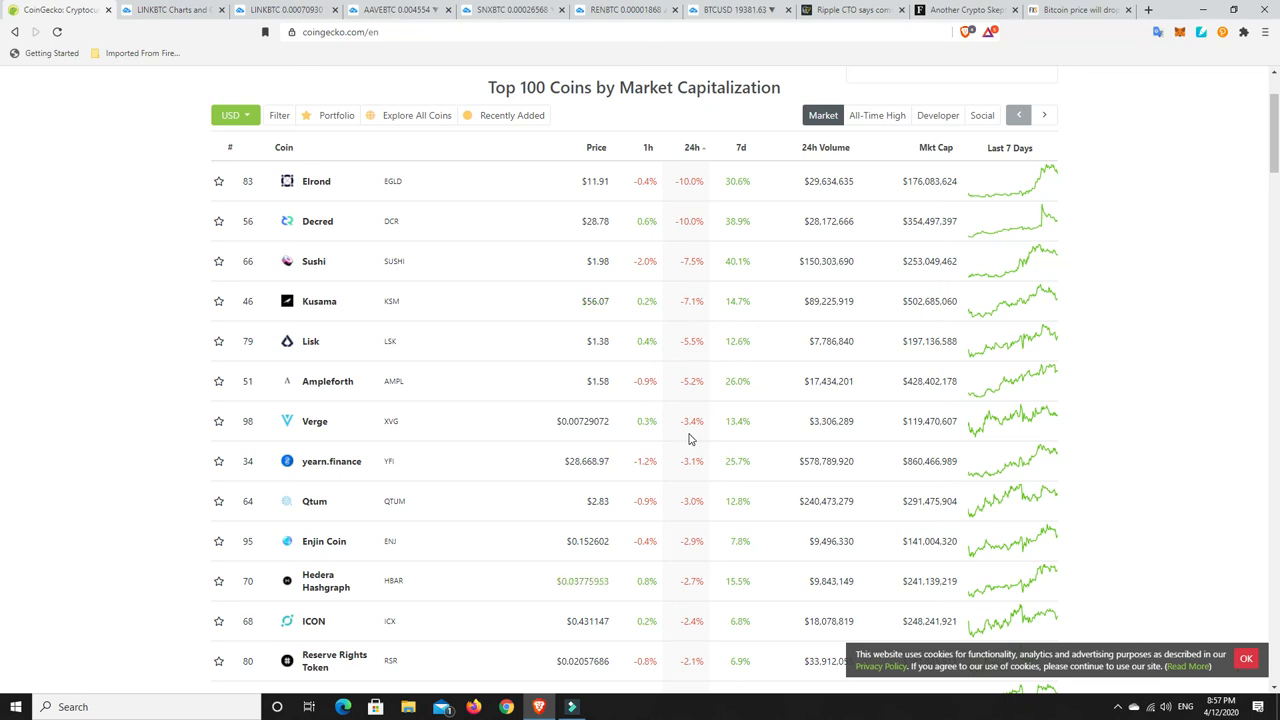
pyautogui.moveTo(690, 444)
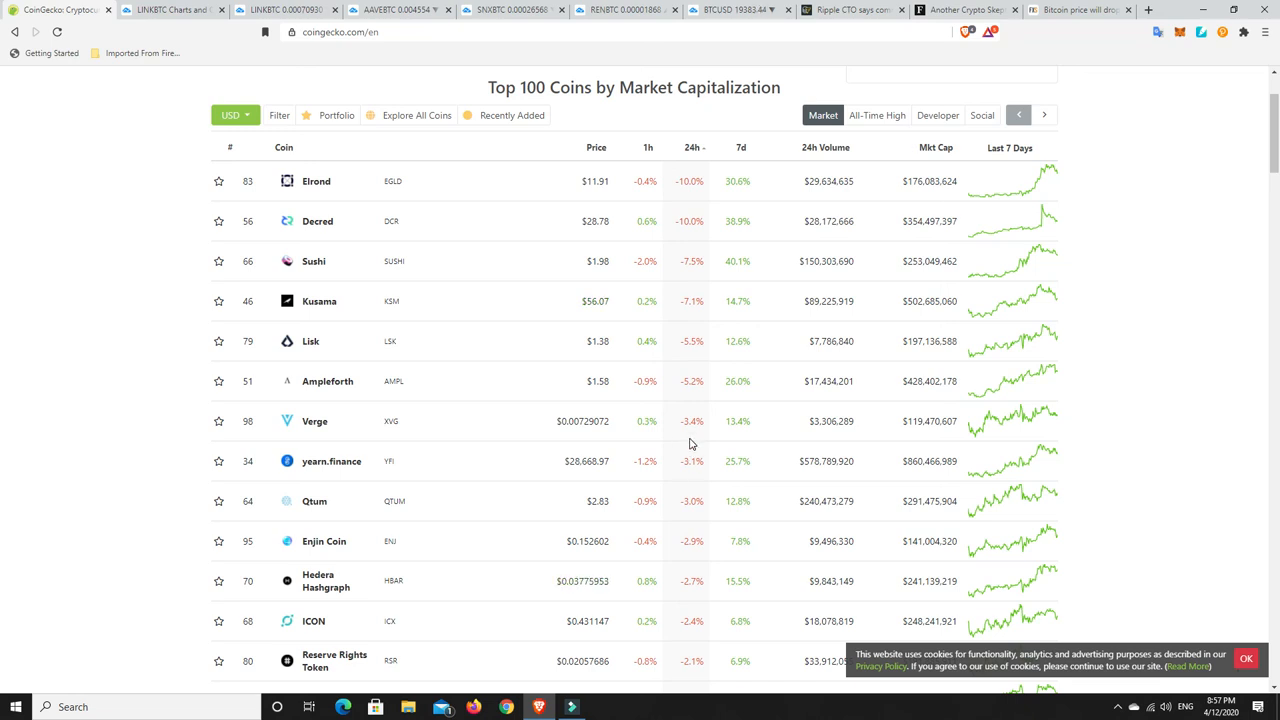
pyautogui.moveTo(660, 528)
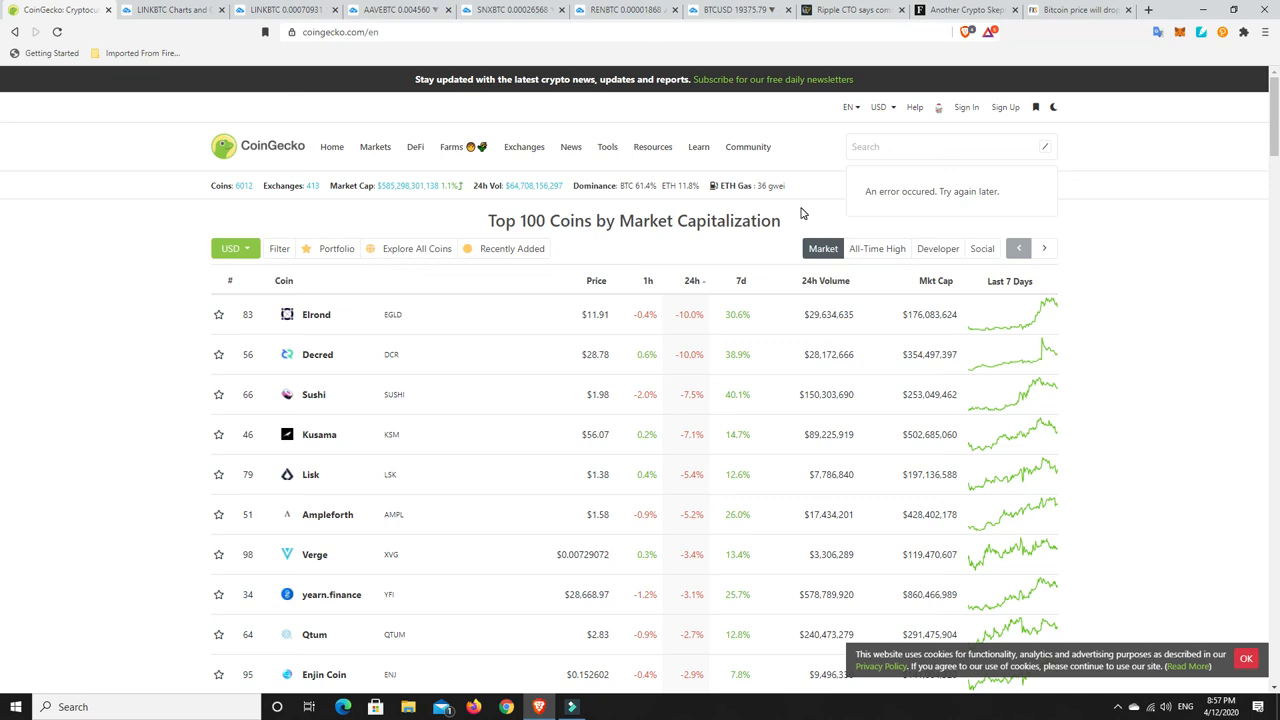
# Return to the TradingView BTC/USD daily chart with its green and blue horizontal levels.
pyautogui.click(720, 10)
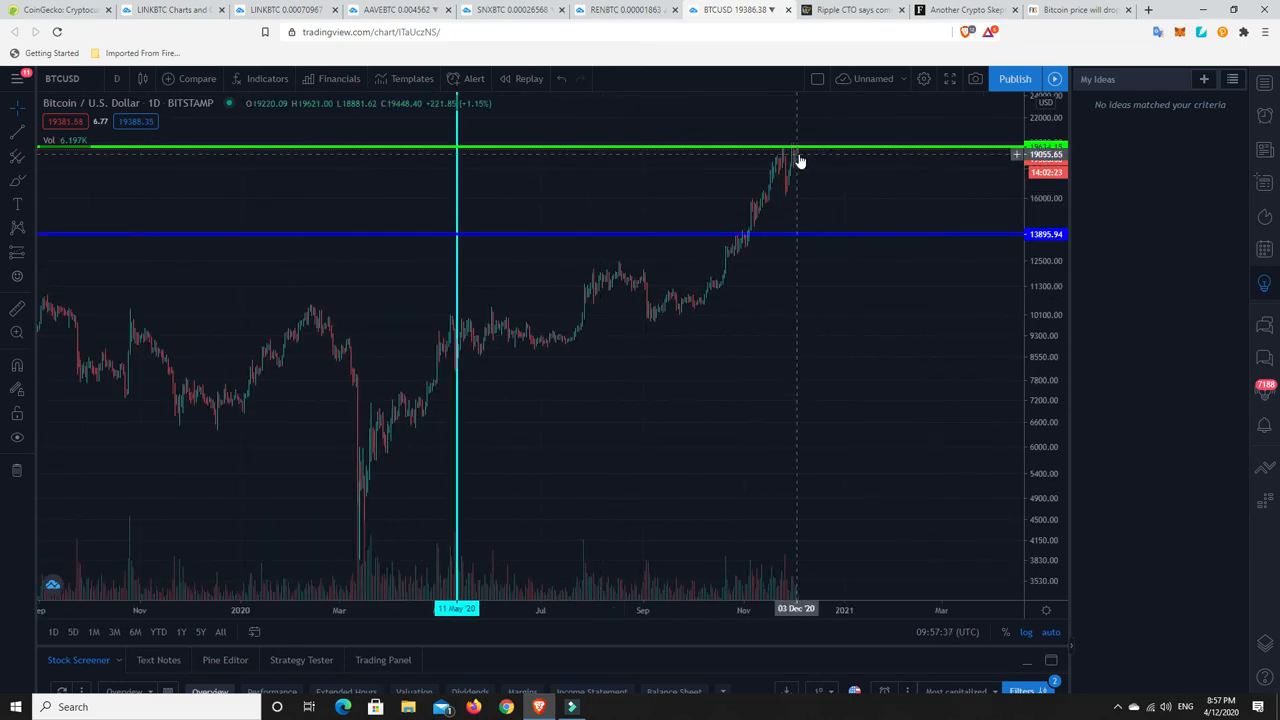
pyautogui.moveTo(820, 204)
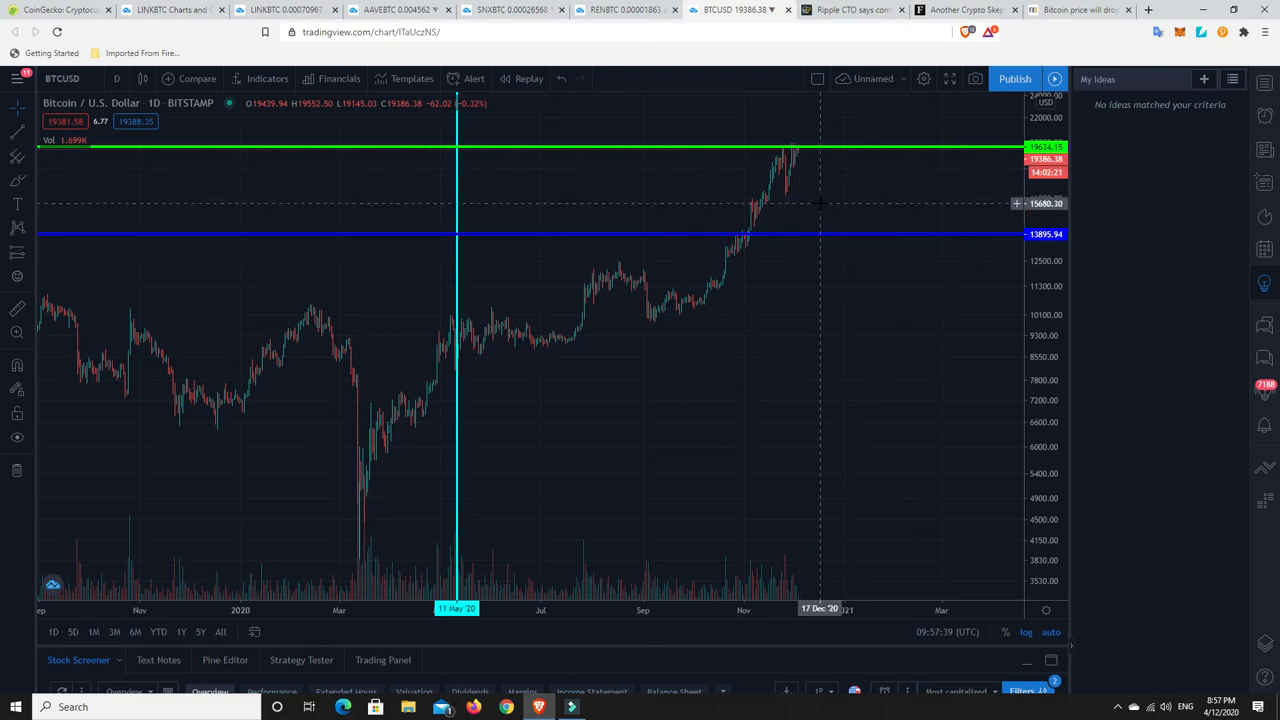
pyautogui.moveTo(828, 194)
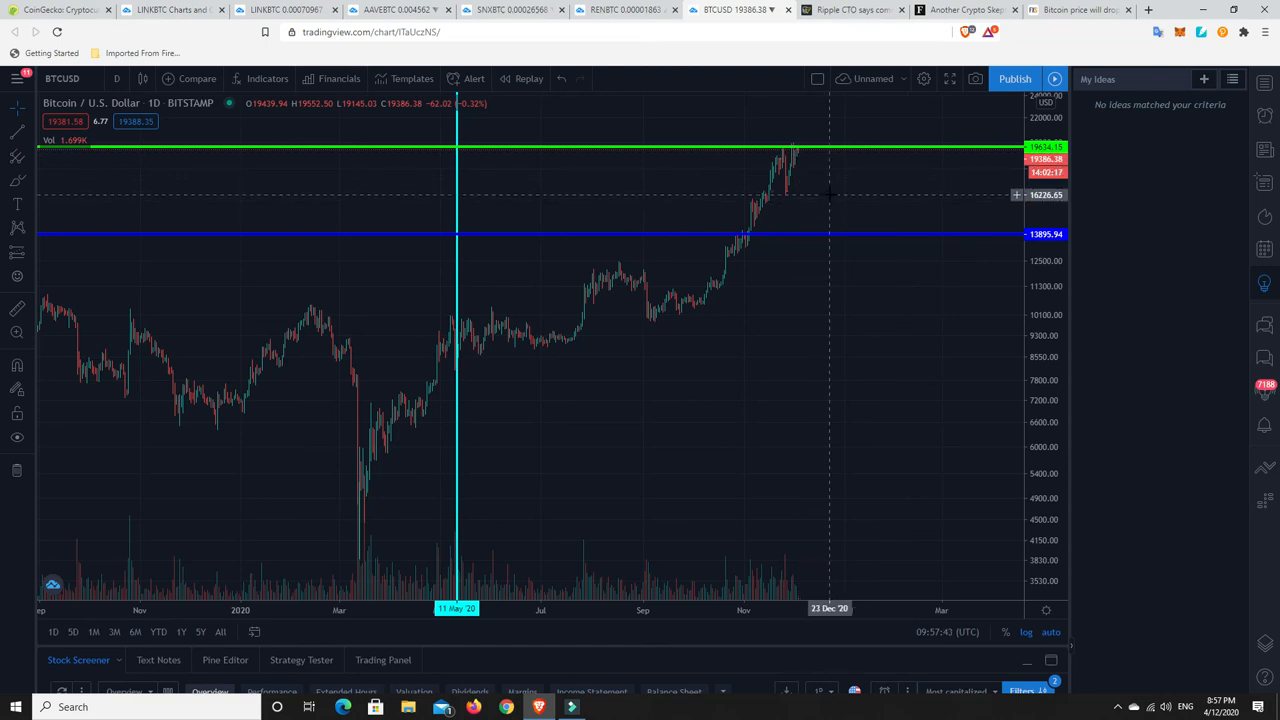